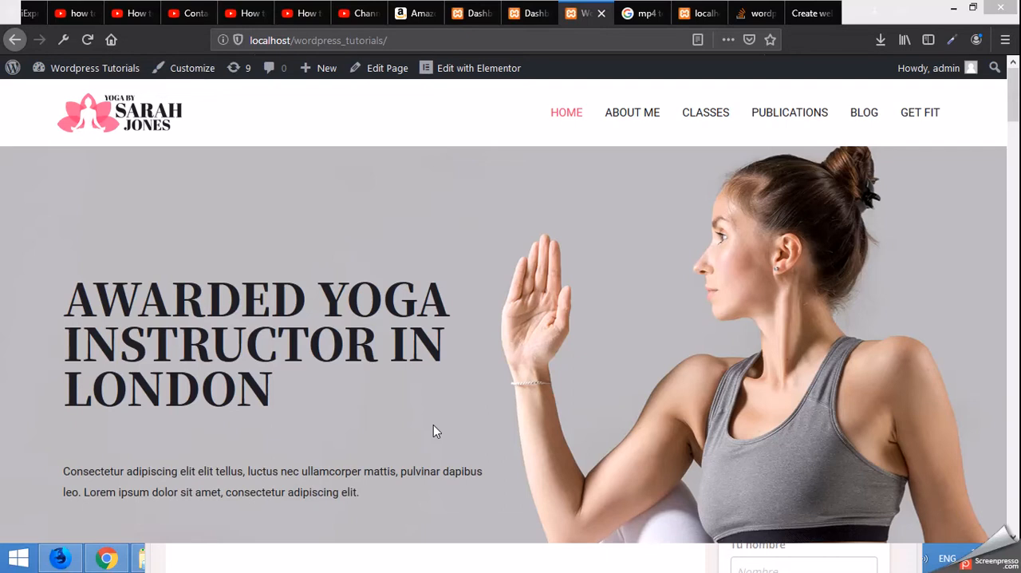
mouse_move(515, 314)
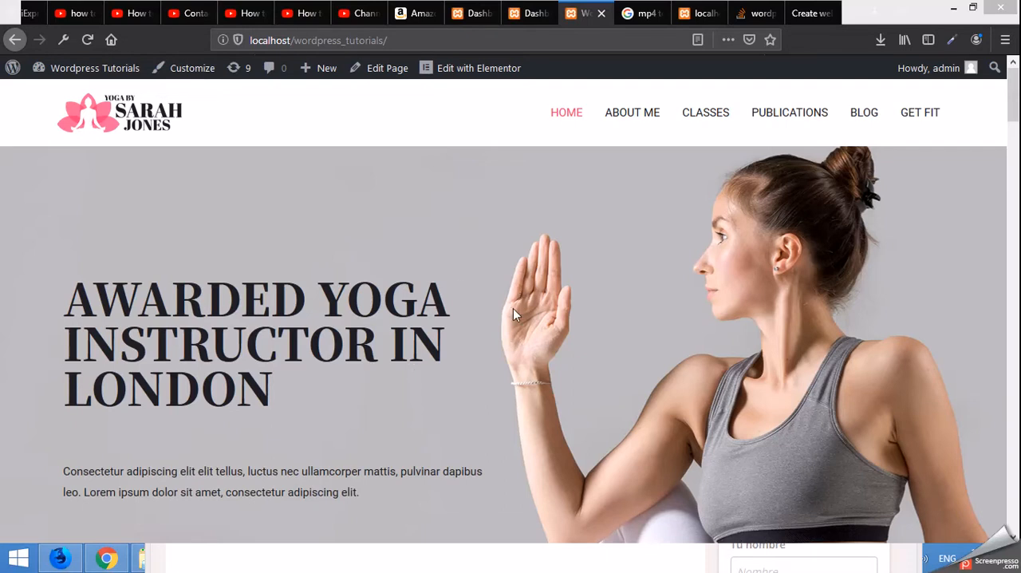
Step: Scroll the homepage, then bring up the live site tab to check its menu
scroll("down", 3)
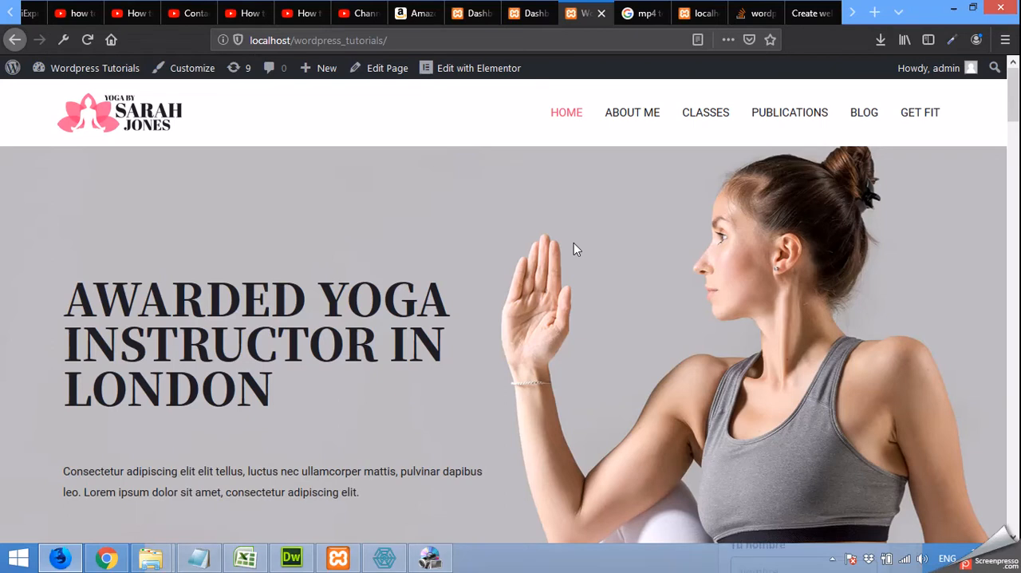
mouse_move(583, 300)
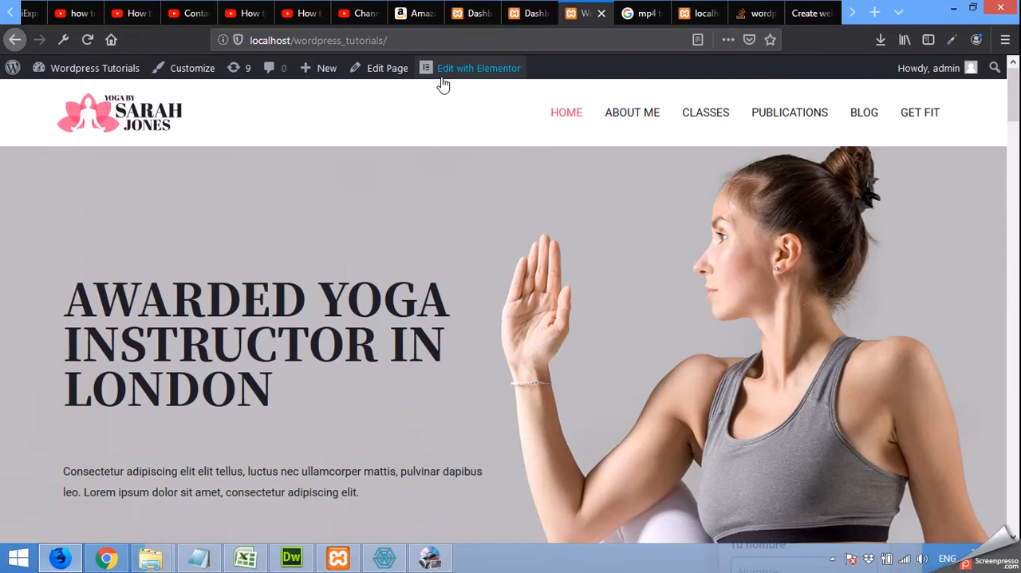
mouse_move(664, 272)
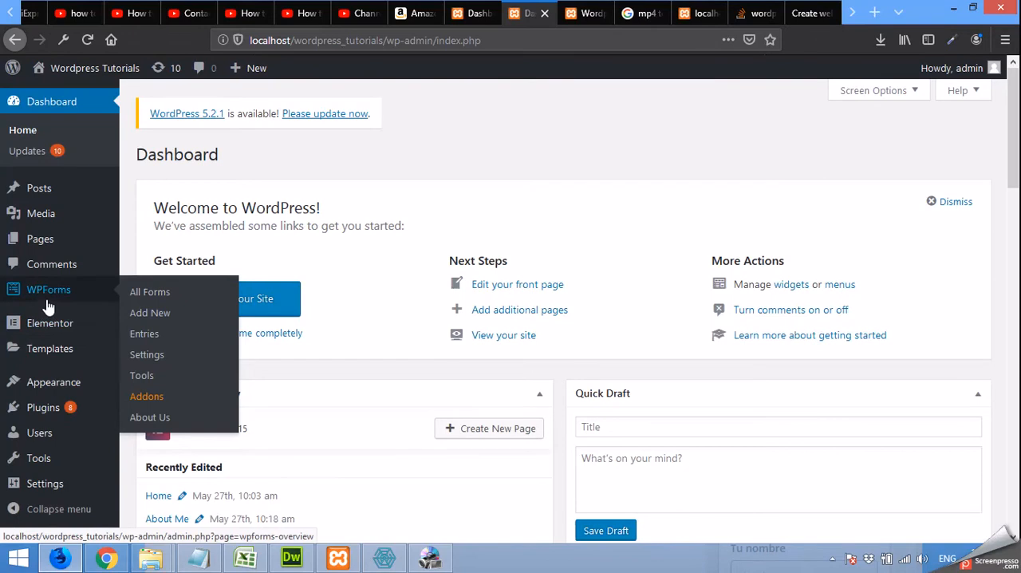
mouse_move(622, 193)
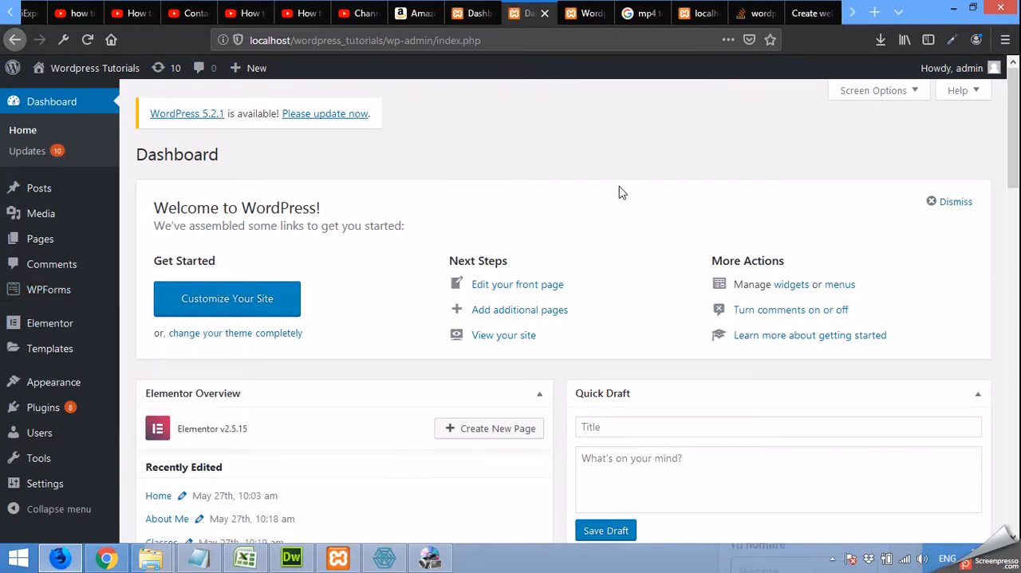
mouse_move(530, 208)
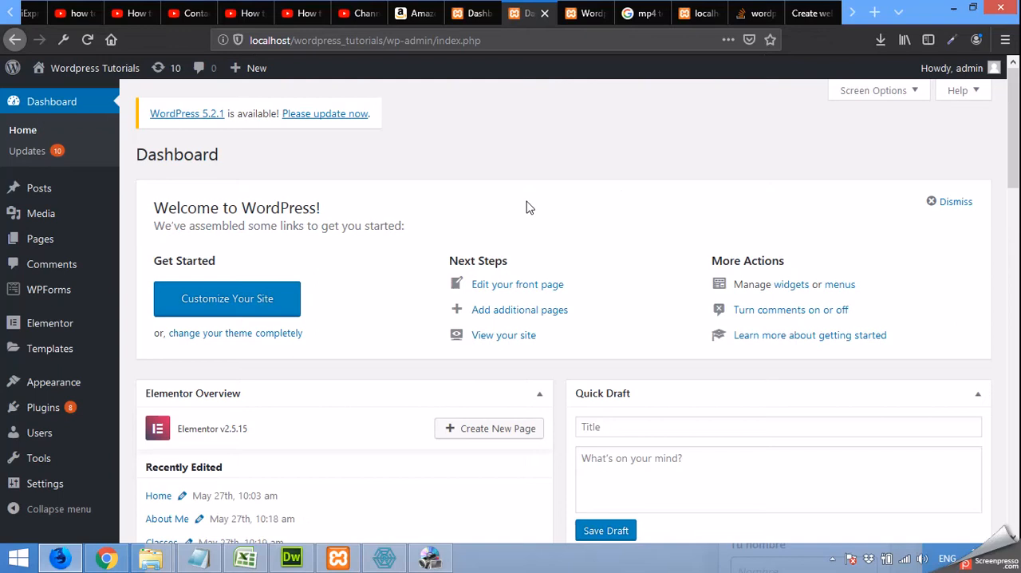
mouse_move(621, 177)
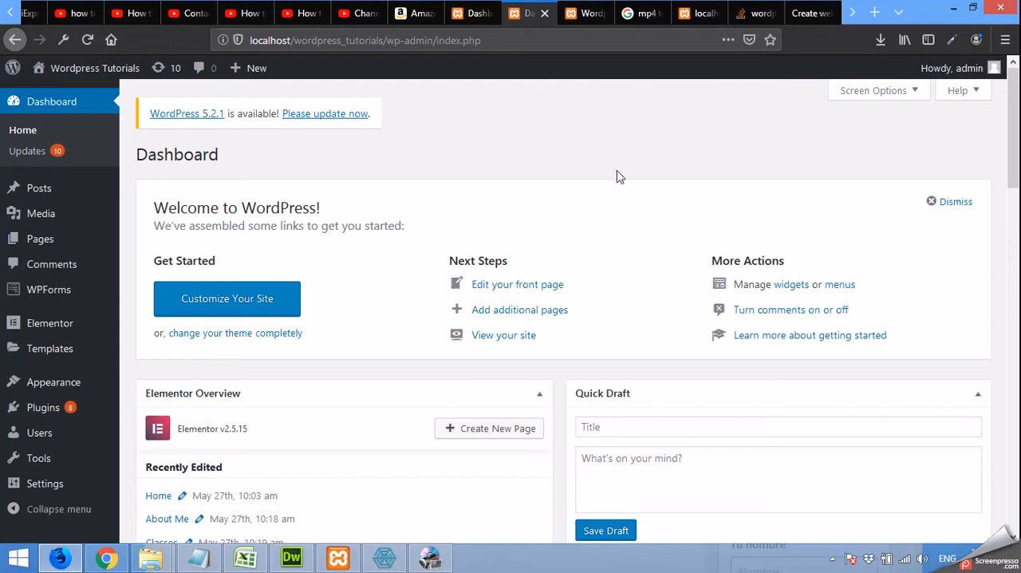
mouse_move(771, 144)
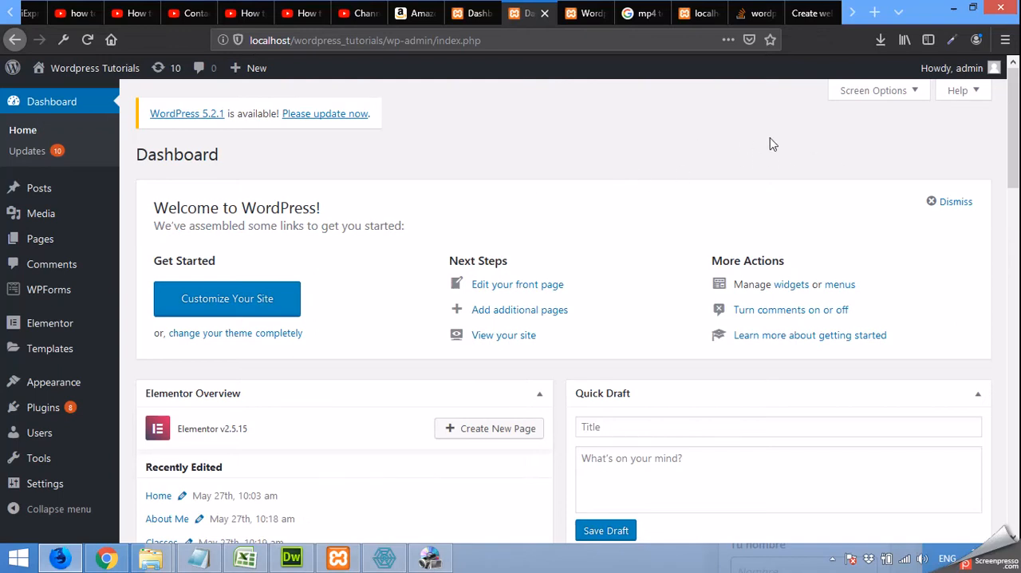
mouse_move(808, 48)
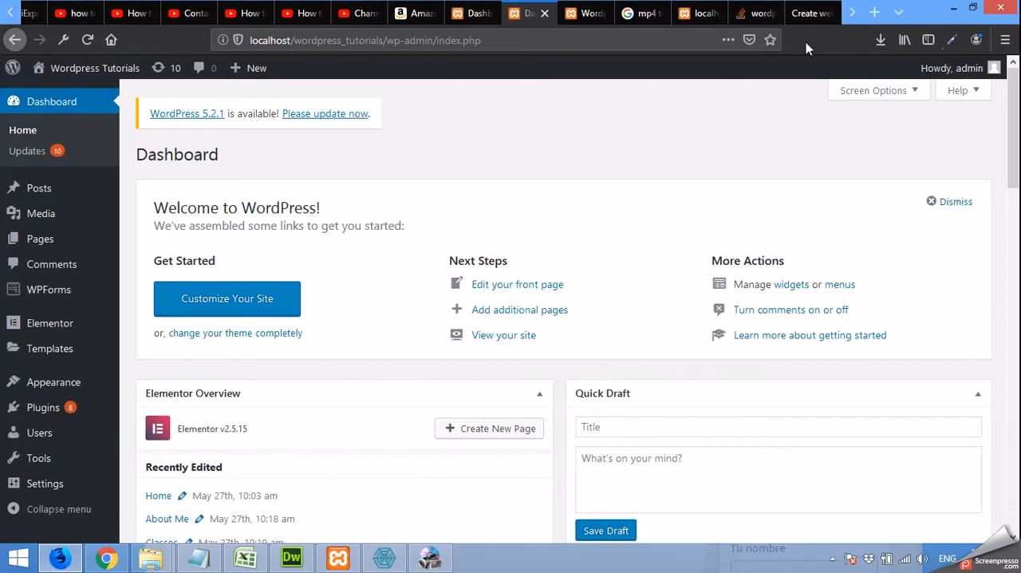
mouse_move(696, 88)
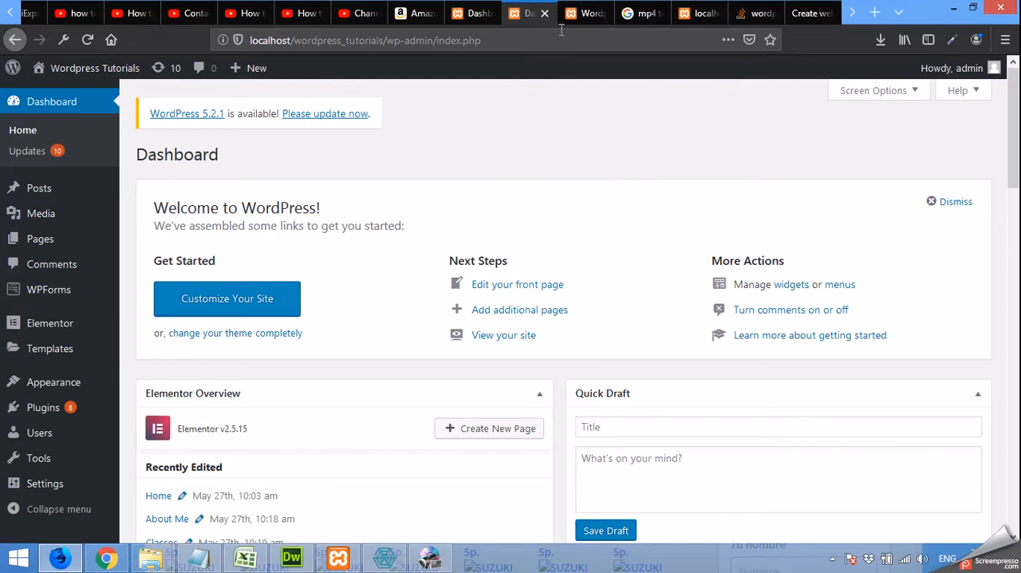
left_click(585, 12)
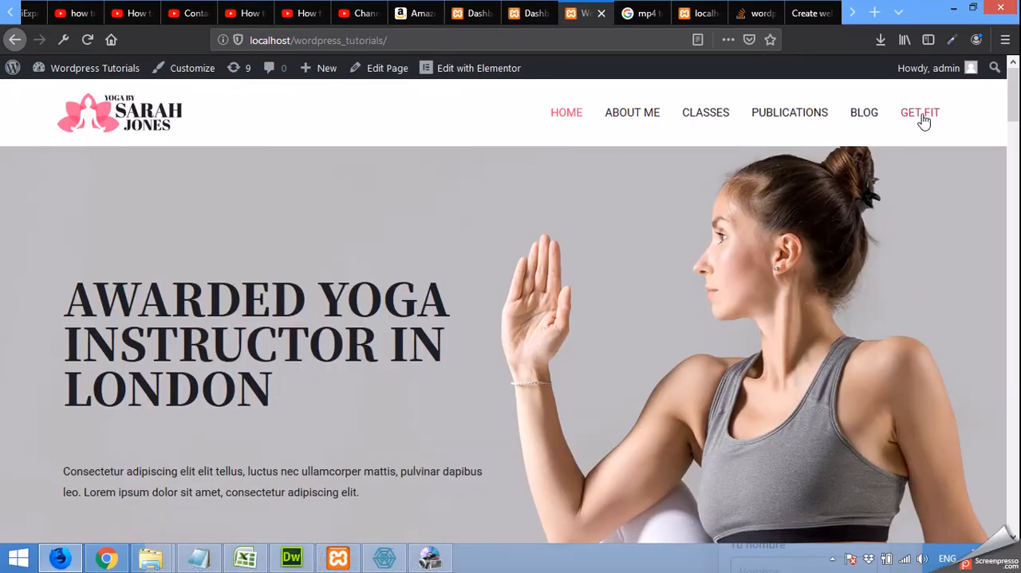
mouse_move(940, 119)
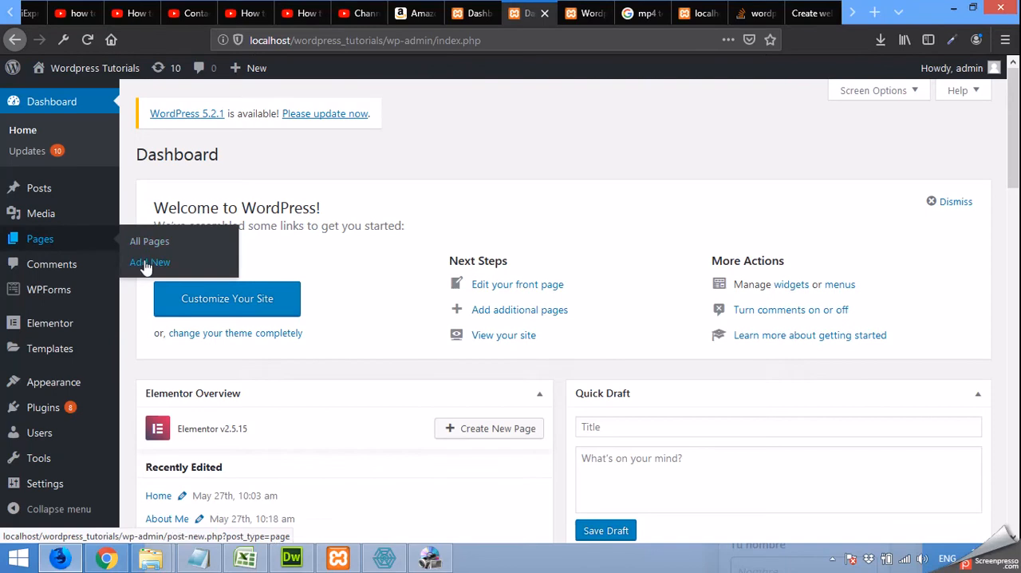
Step: Create a new page using the Elementor Full Width template and focus its title field
left_click(149, 261)
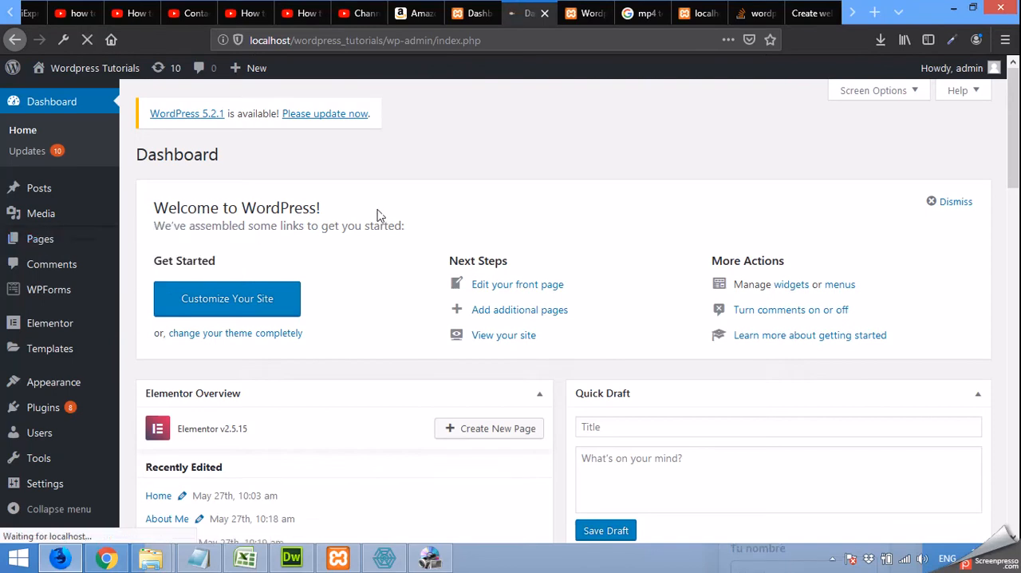
mouse_move(414, 199)
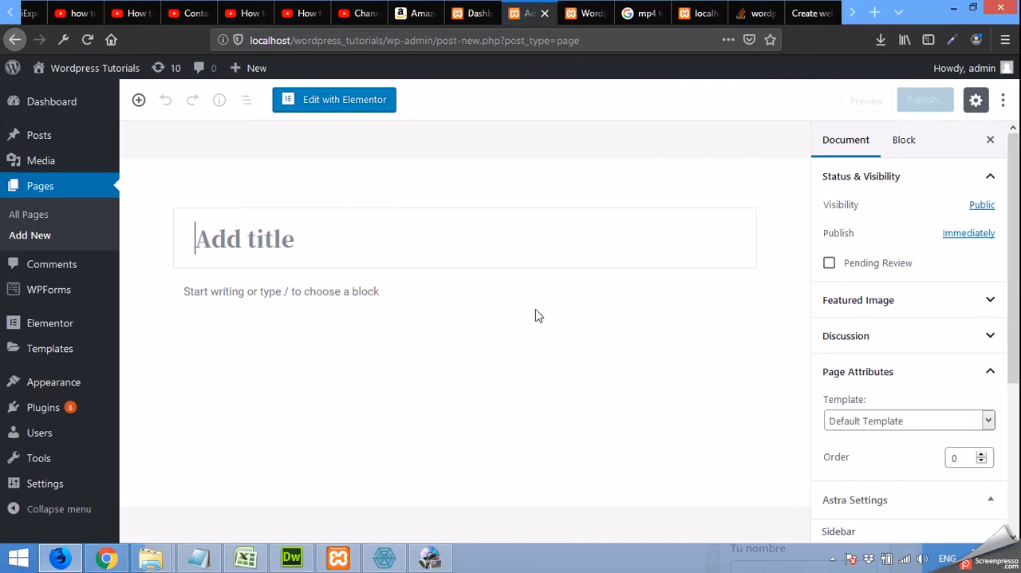
mouse_move(838, 310)
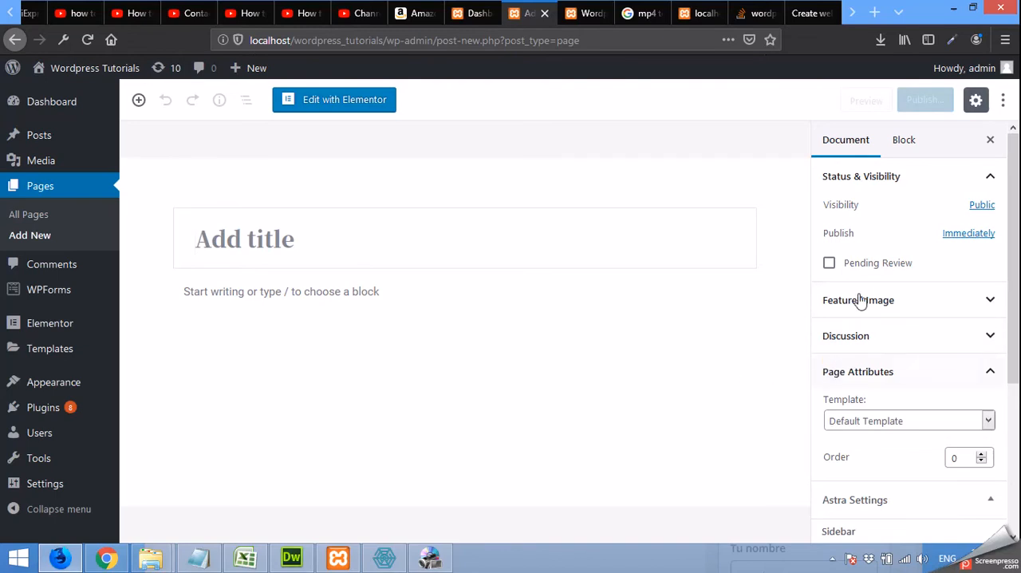
mouse_move(861, 393)
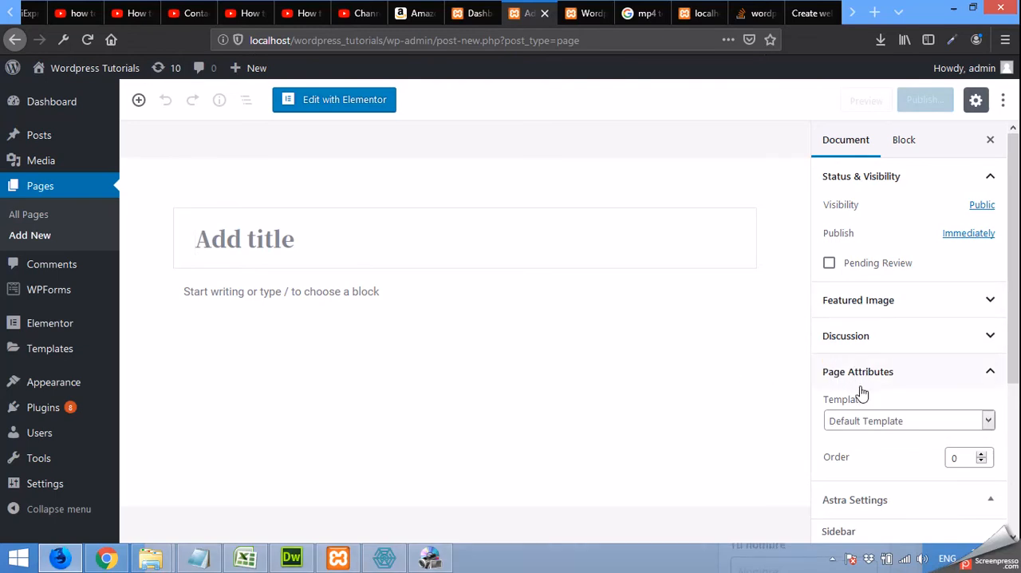
mouse_move(875, 358)
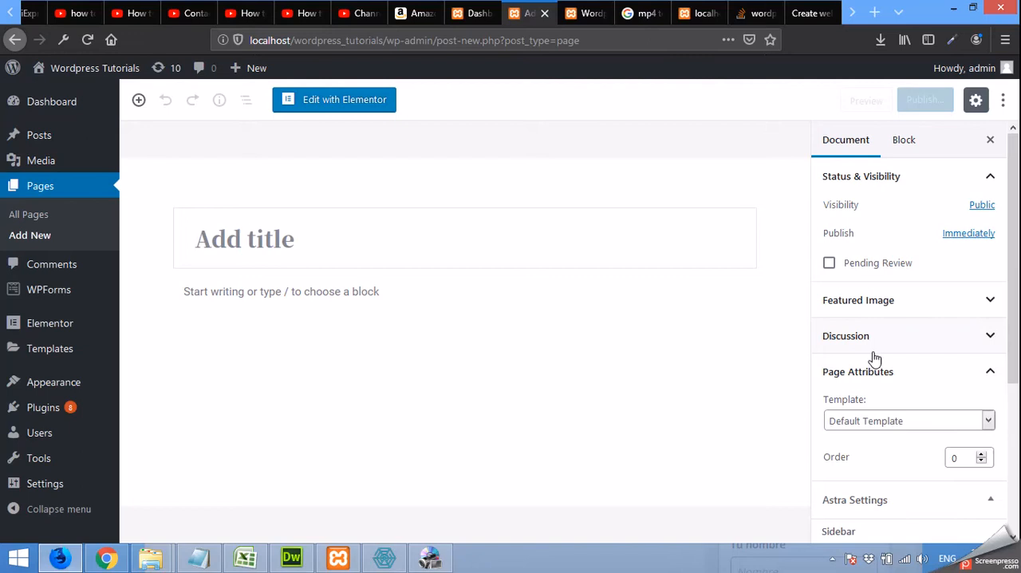
mouse_move(836, 412)
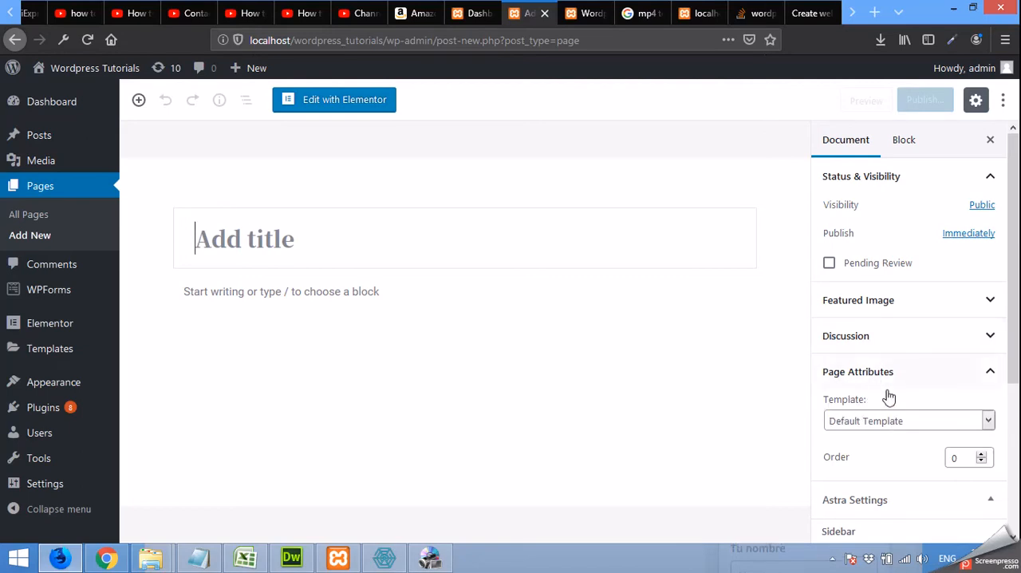
left_click(908, 420)
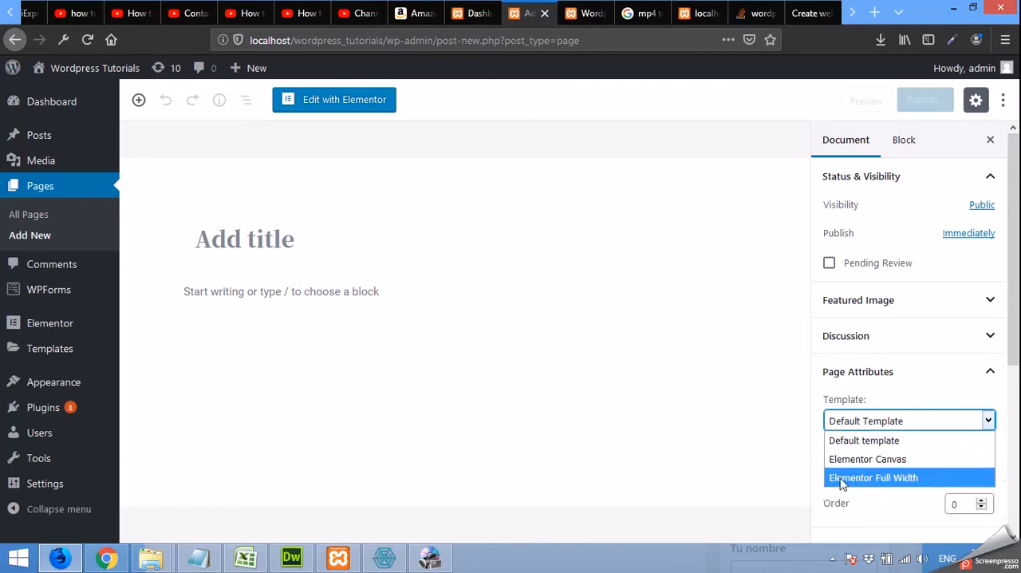
left_click(873, 477)
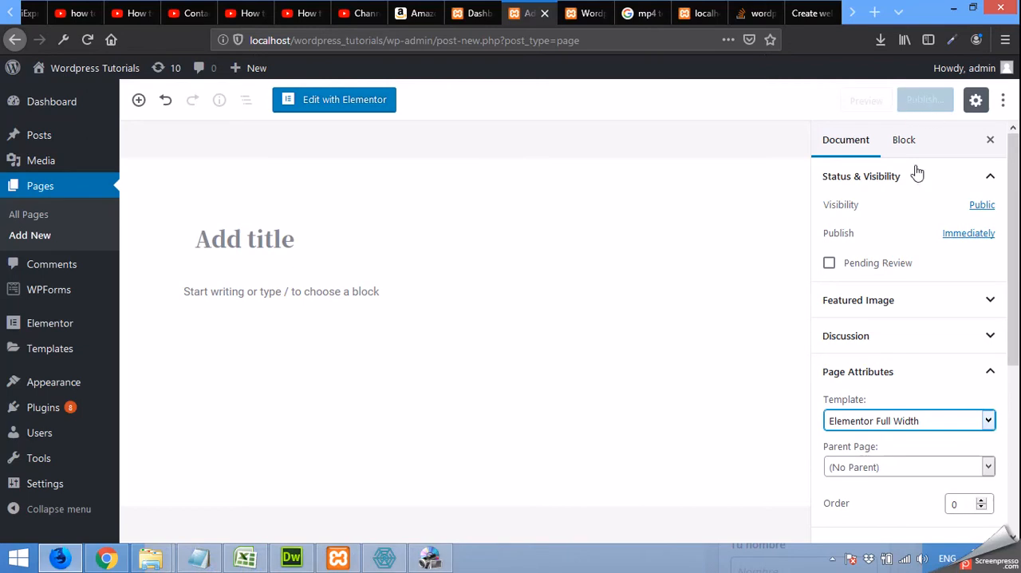
mouse_move(834, 388)
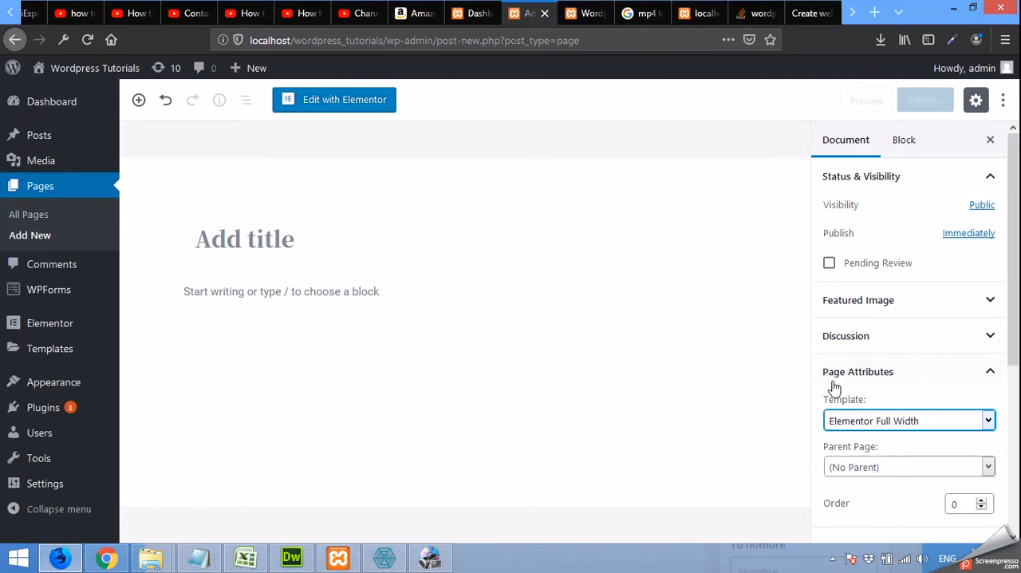
left_click(441, 238)
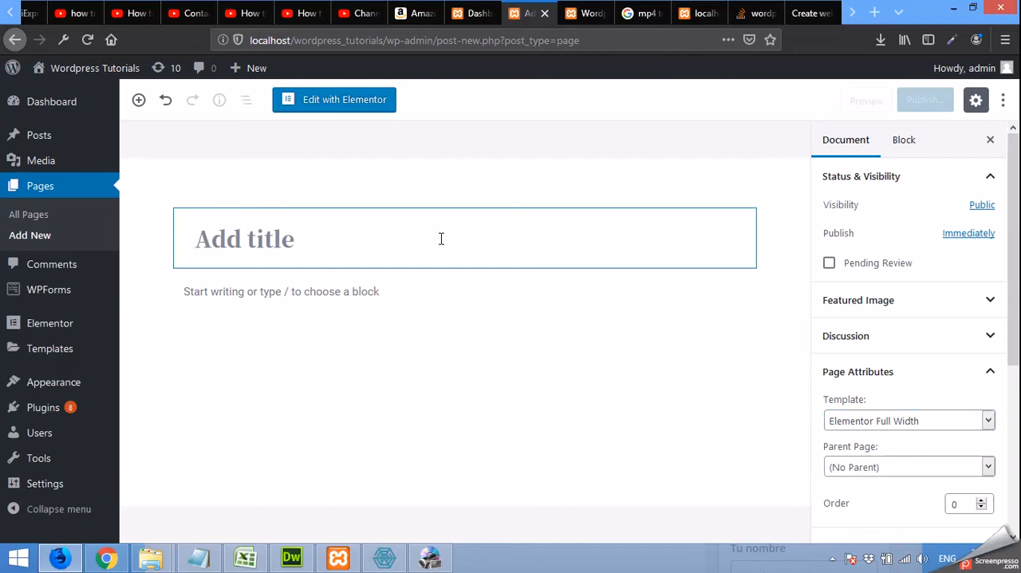
Step: Title the new page 'Contact' and publish it
type("Contact")
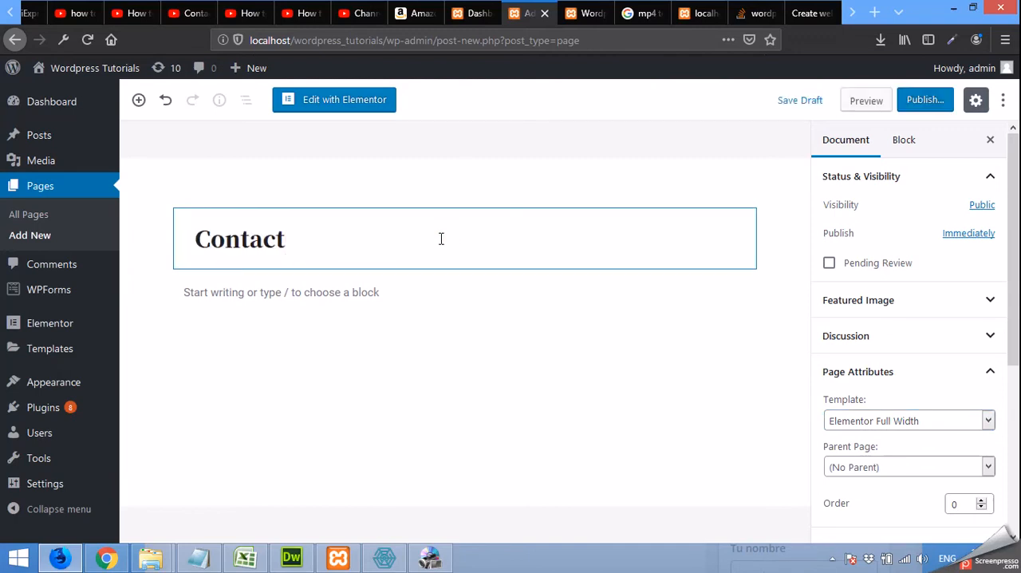
mouse_move(924, 99)
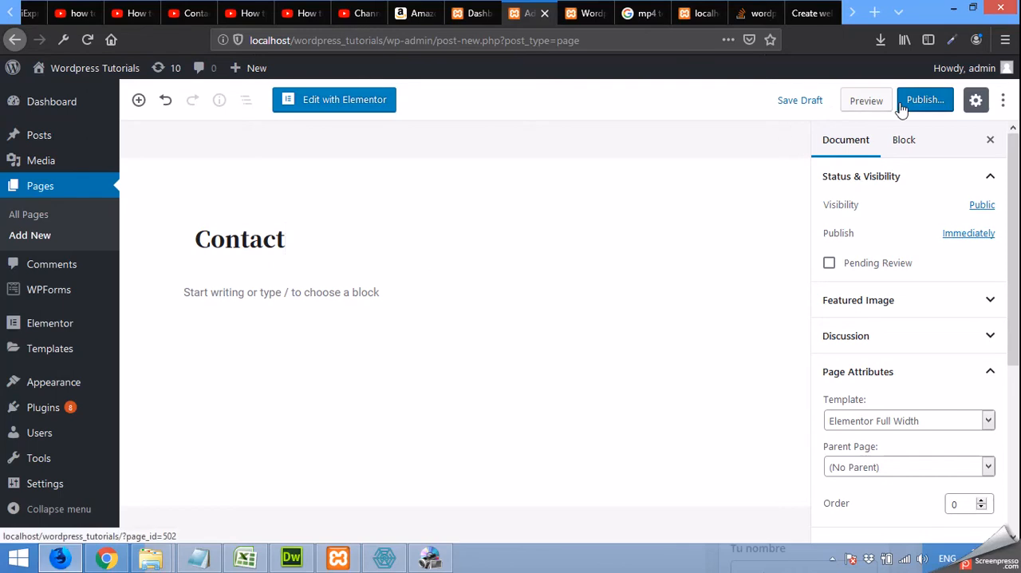
left_click(924, 99)
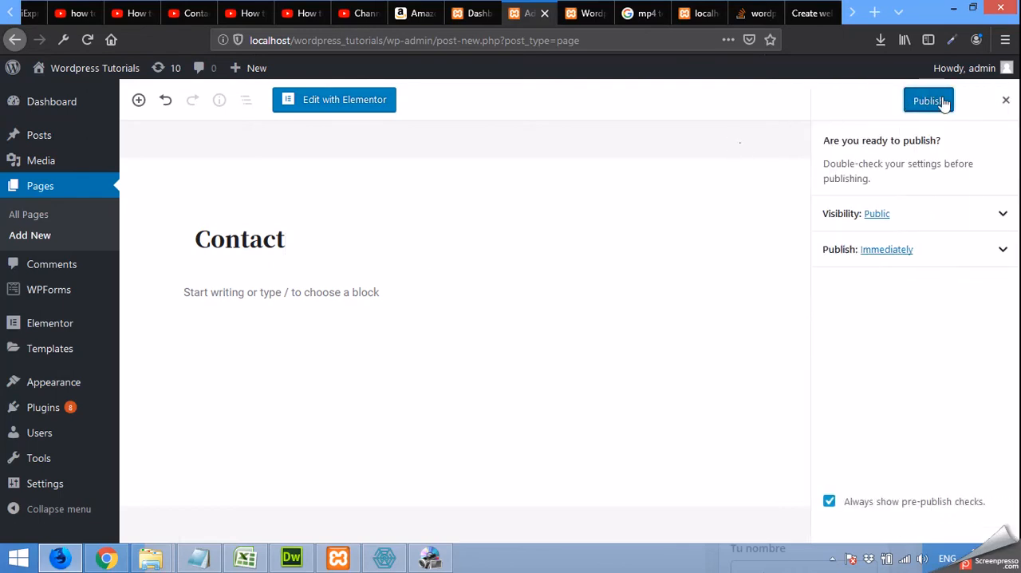
left_click(928, 99)
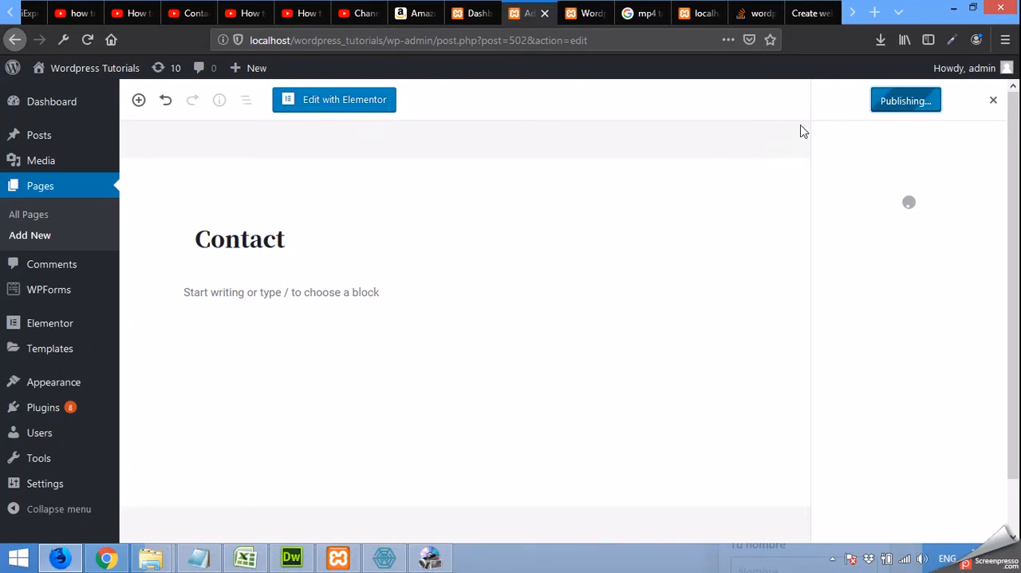
Step: Open the published Contact page in Elementor, then return to the admin dashboard tab
left_click(905, 100)
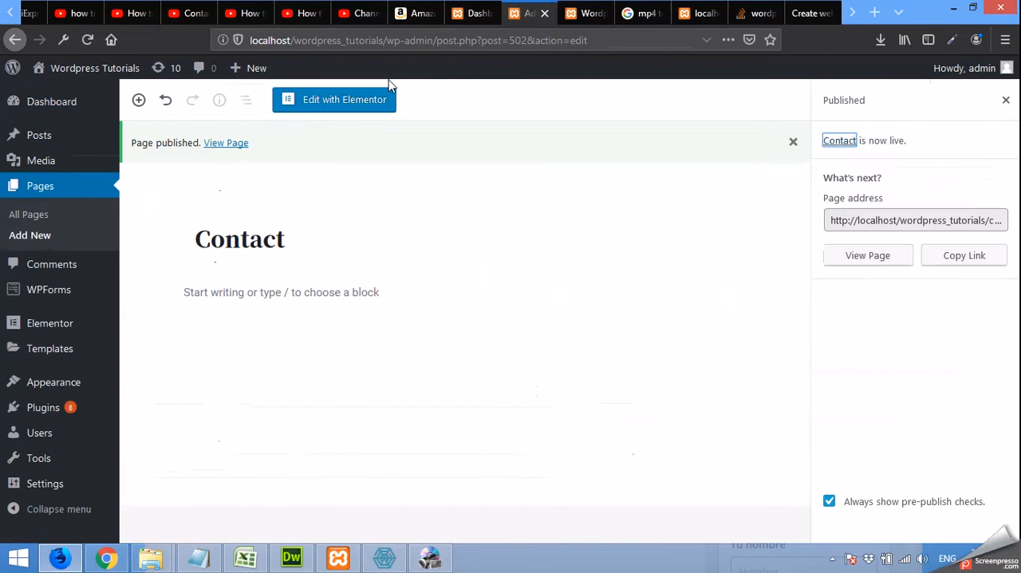
mouse_move(345, 104)
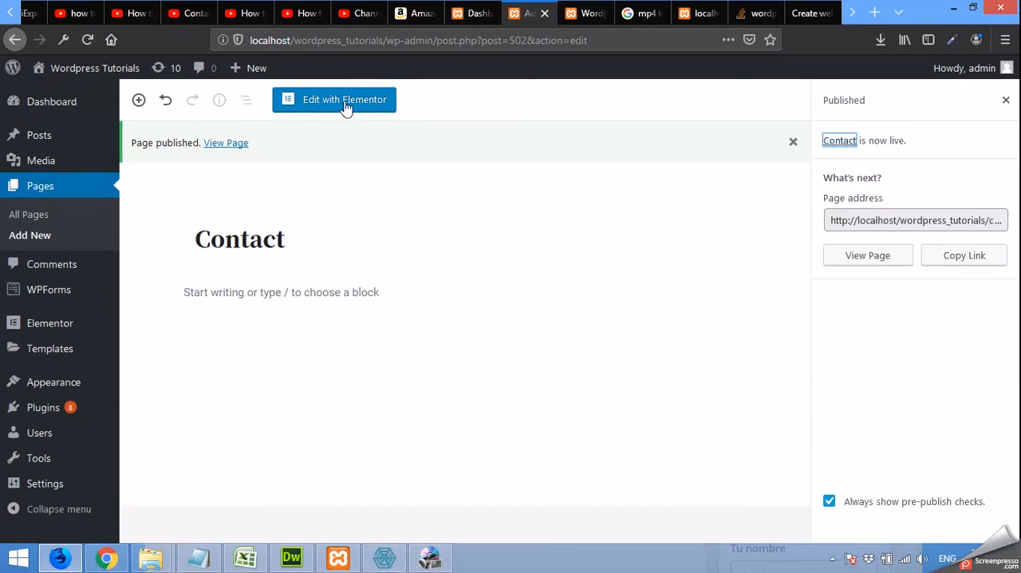
right_click(333, 99)
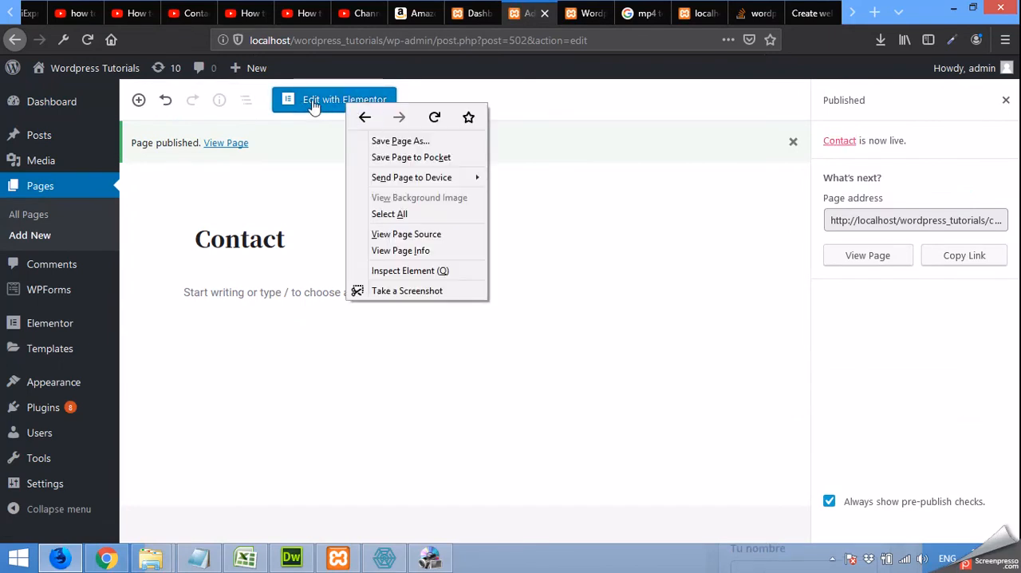
left_click(344, 99)
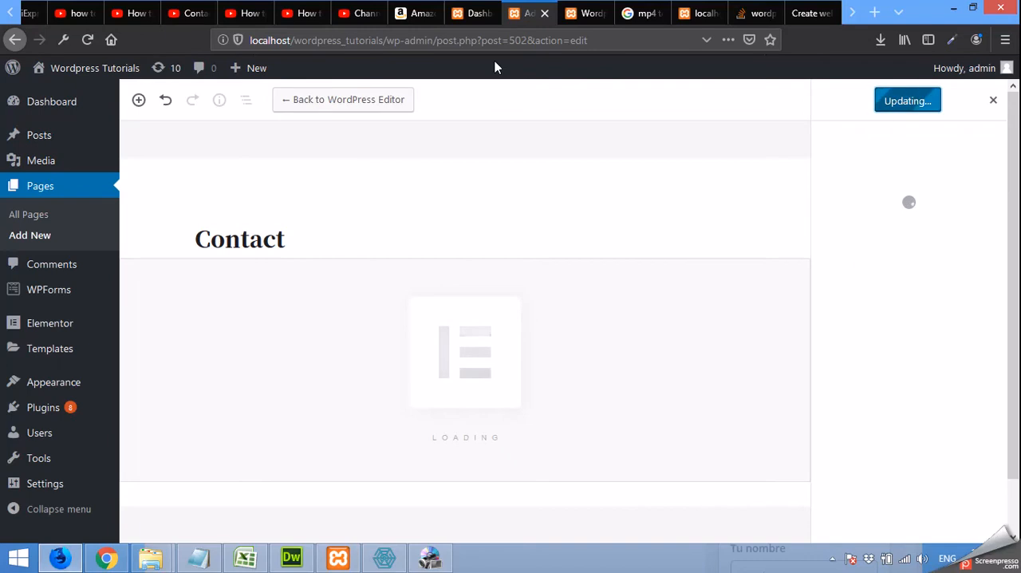
left_click(907, 101)
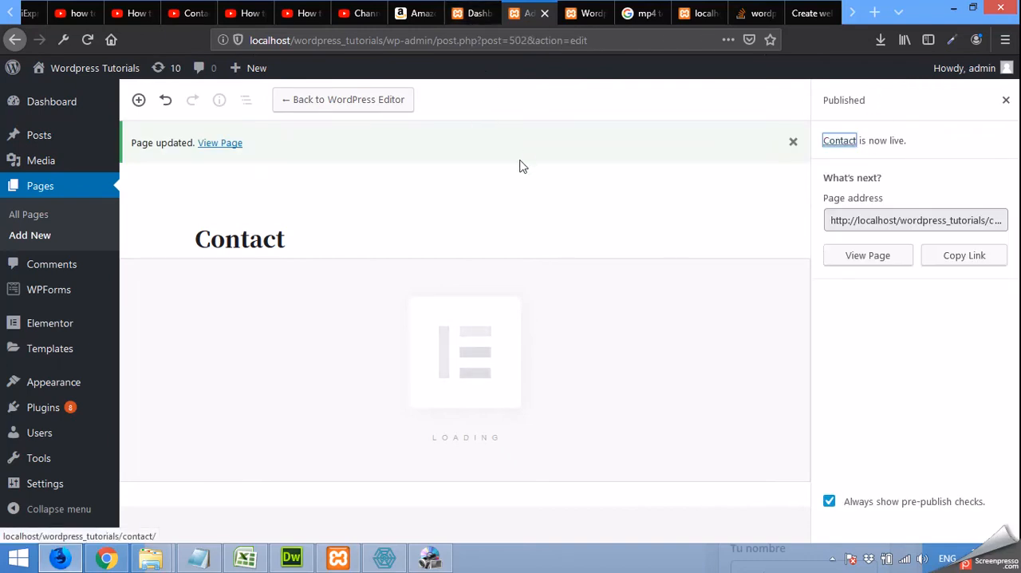
left_click(470, 14)
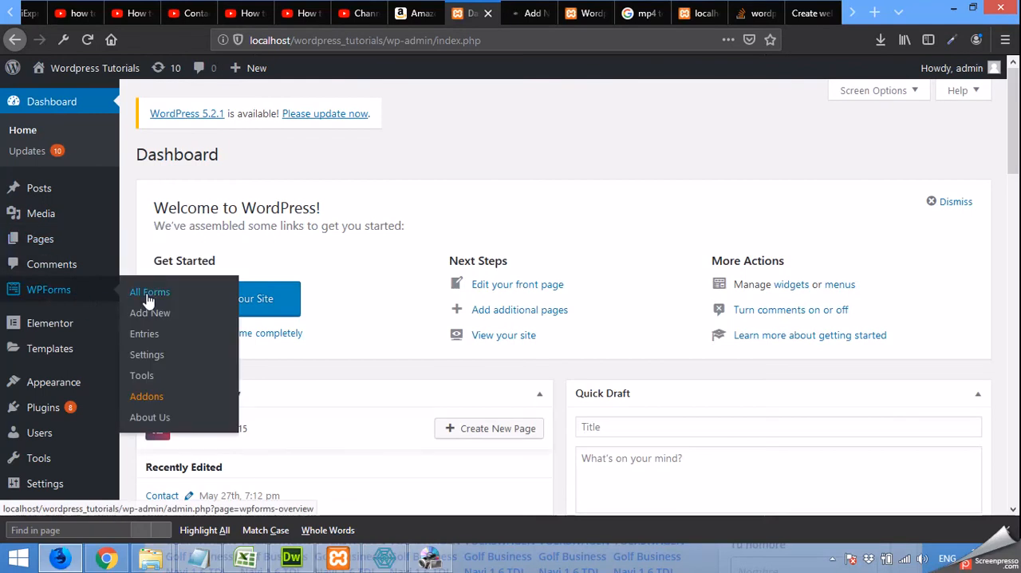
Step: Open WPForms All Forms and select the Contact Form's shortcode
left_click(150, 291)
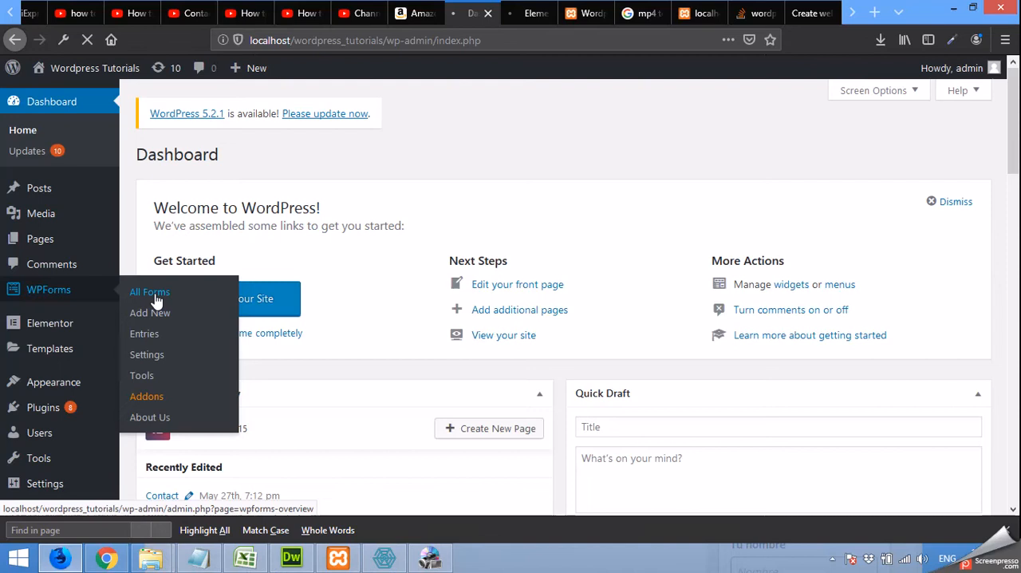
left_click(149, 292)
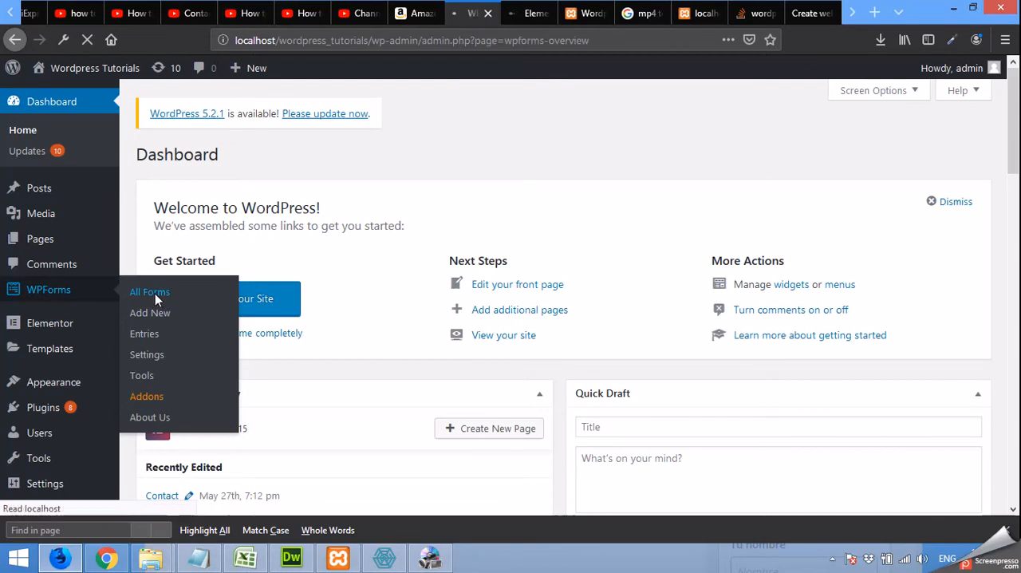
left_click(149, 291)
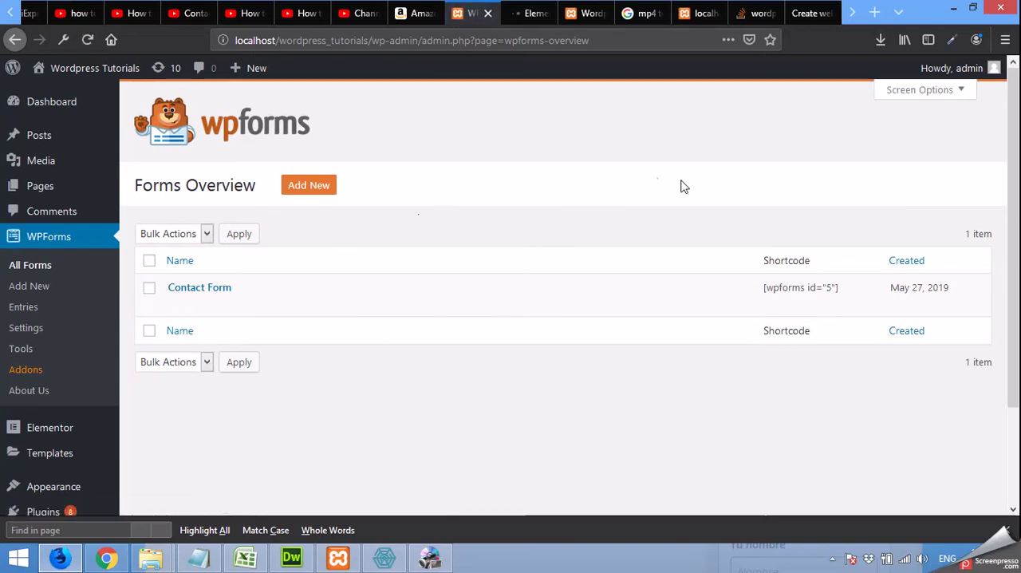
mouse_move(646, 178)
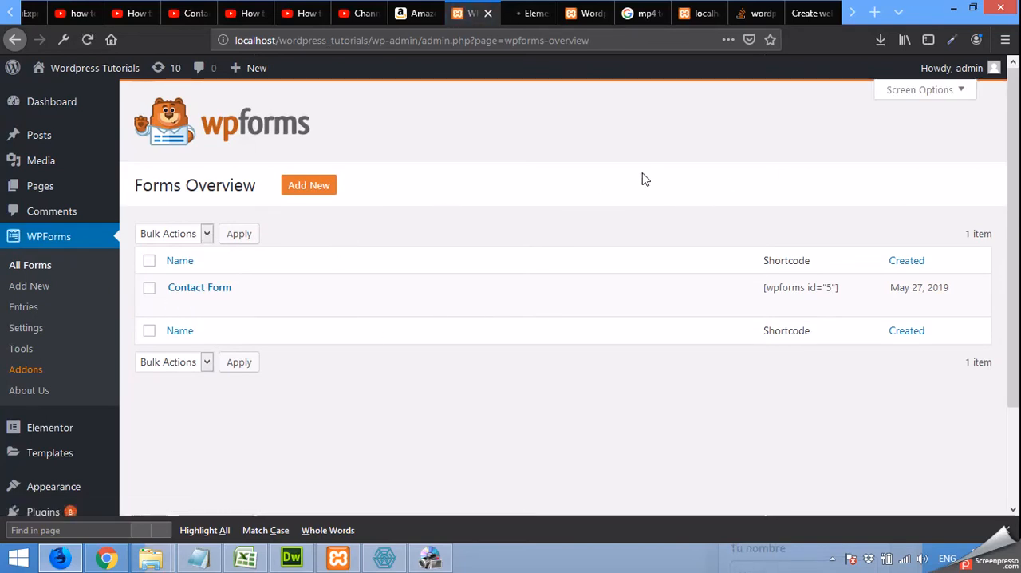
mouse_move(430, 212)
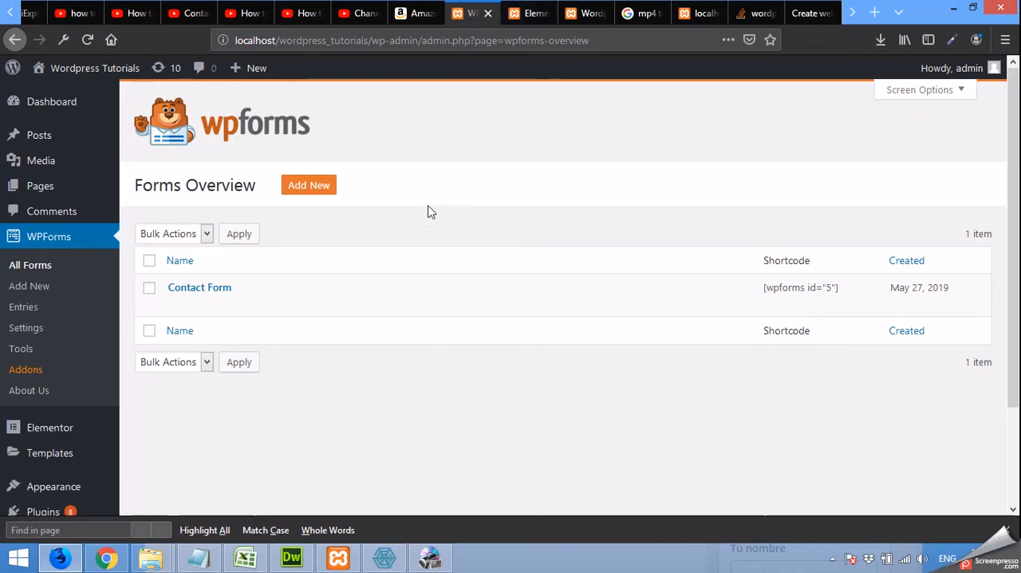
mouse_move(514, 86)
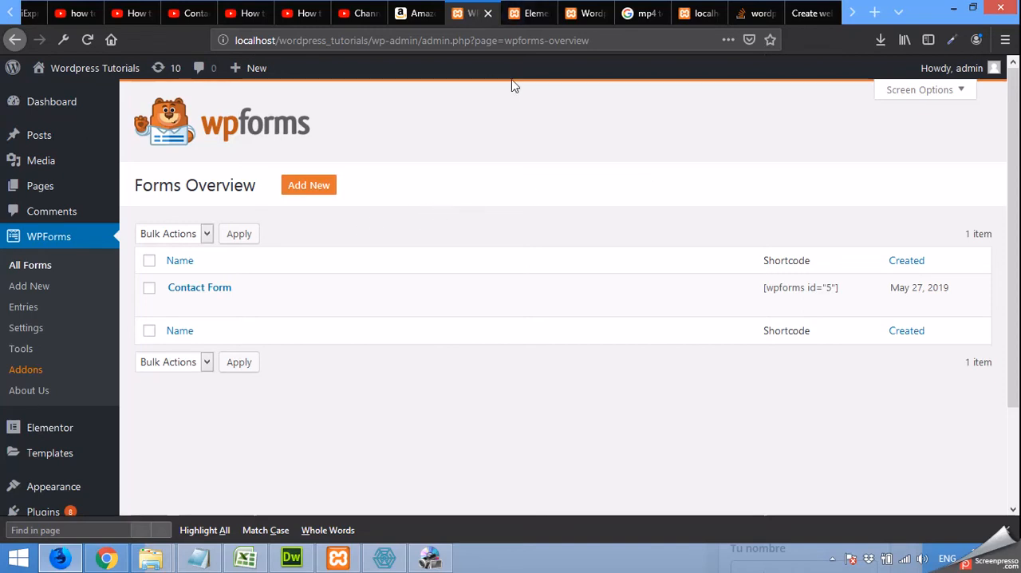
mouse_move(452, 161)
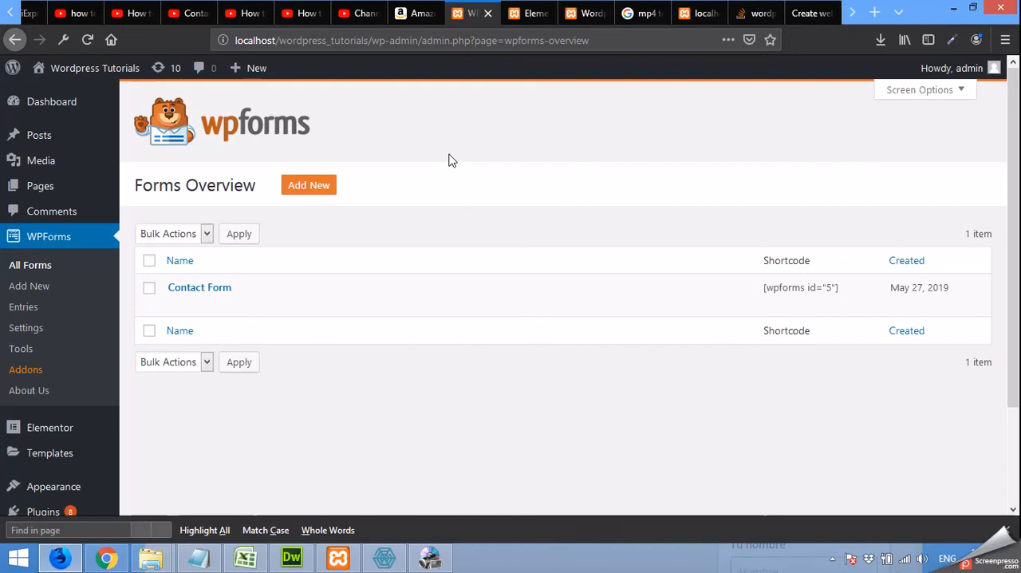
left_click(180, 260)
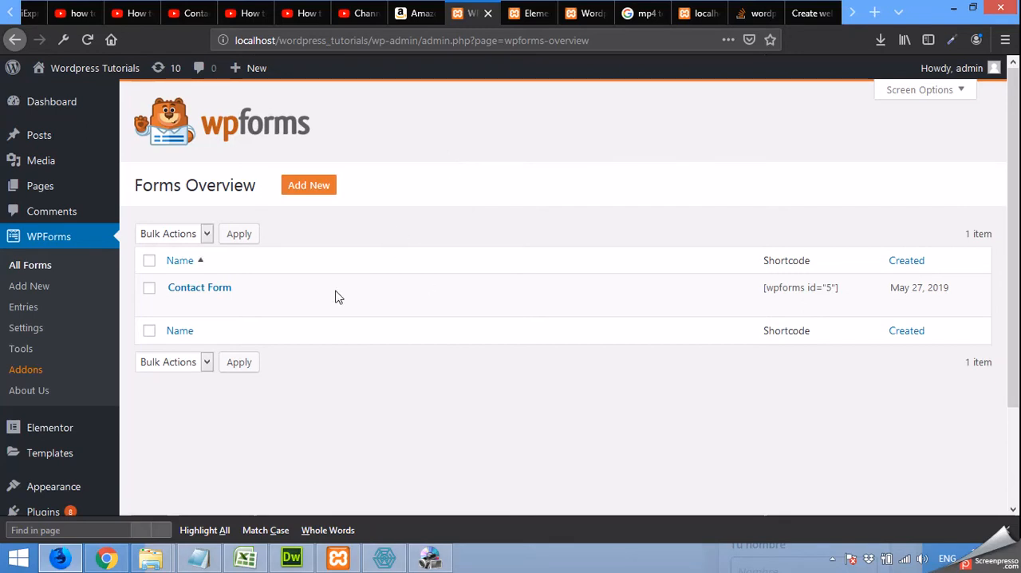
mouse_move(198, 287)
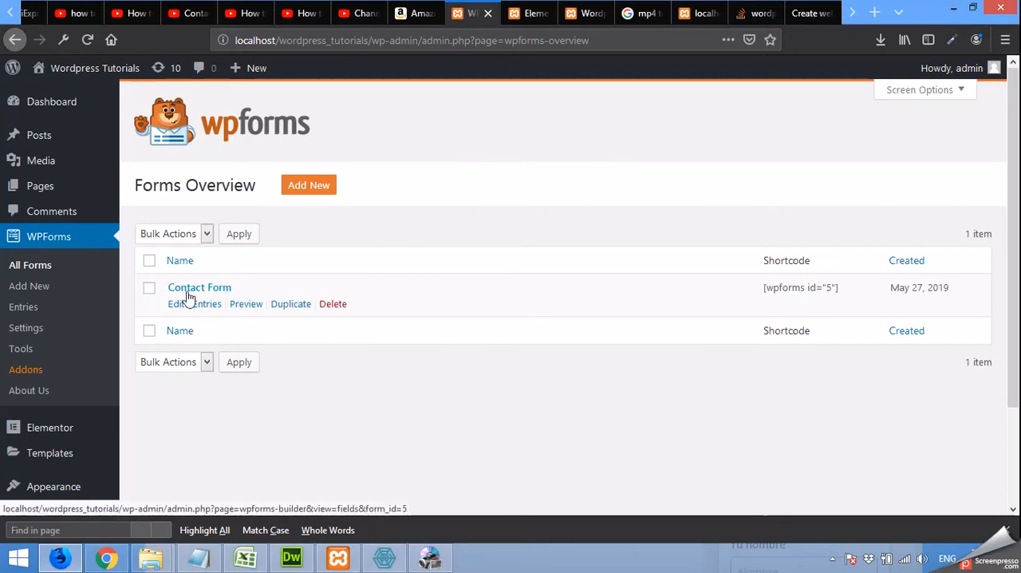
mouse_move(803, 310)
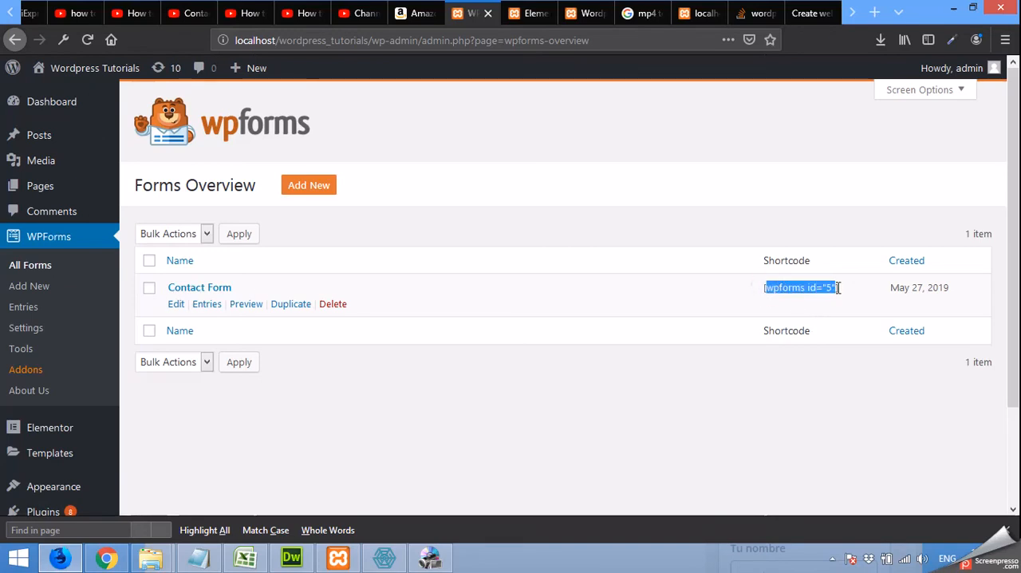
mouse_move(519, 130)
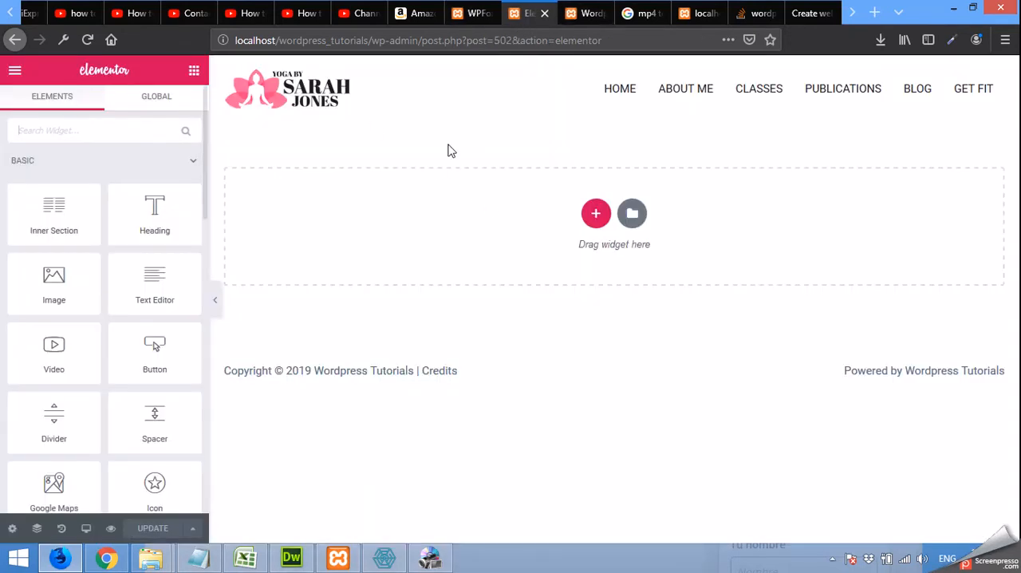
mouse_move(952, 397)
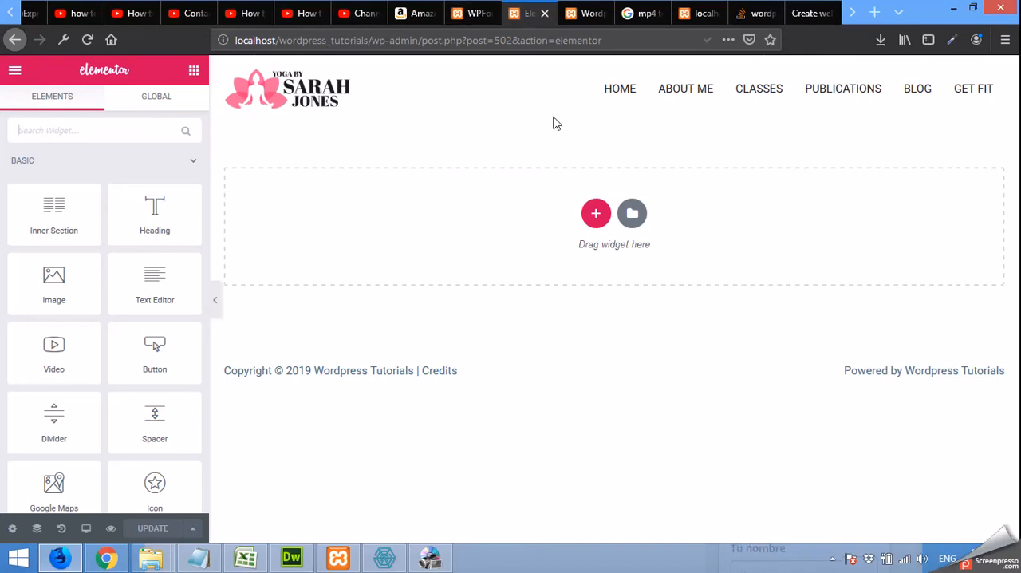
mouse_move(699, 190)
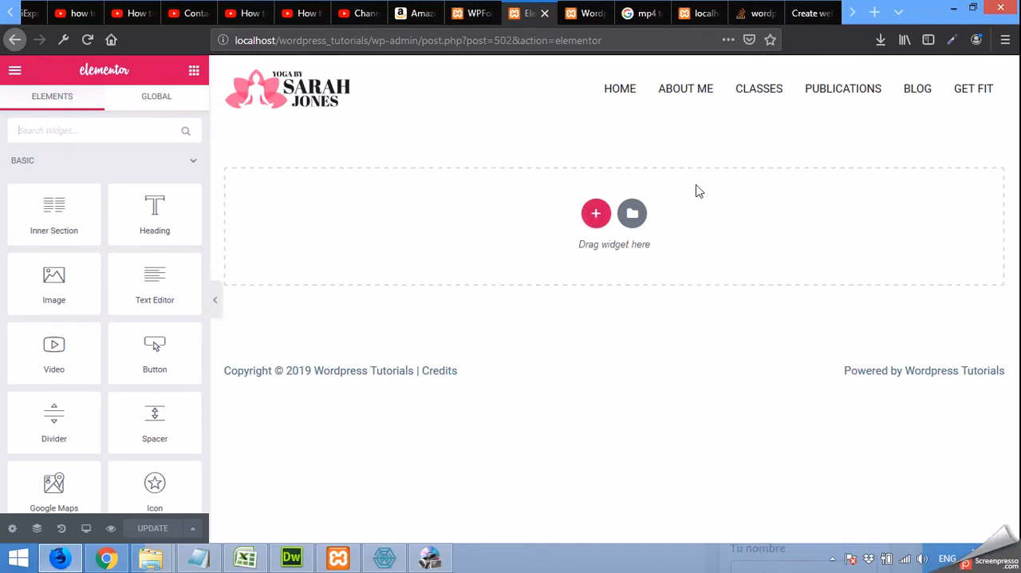
mouse_move(548, 215)
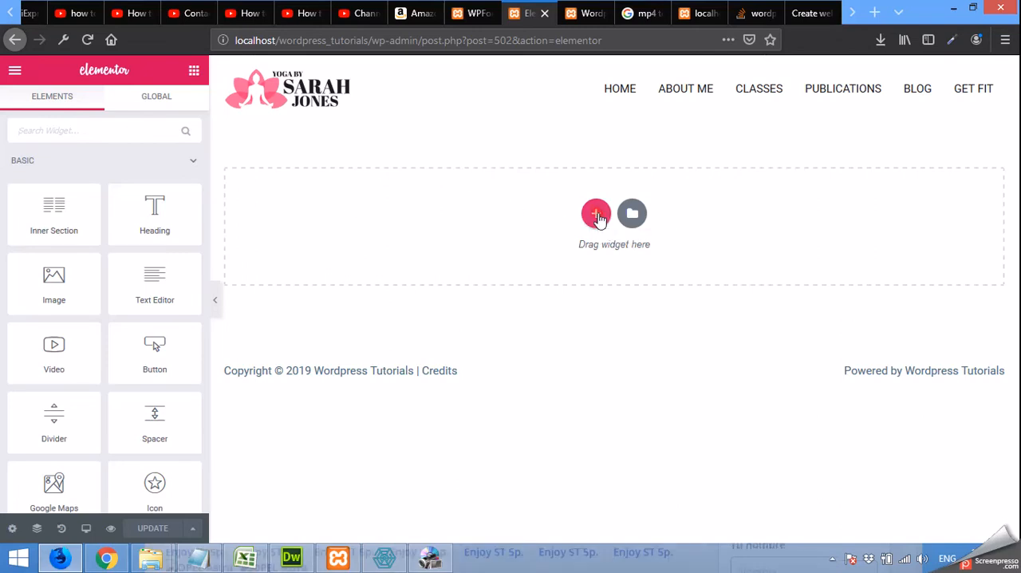
Step: Add a 1/3–2/3 two-column section to the top of the empty Contact page
left_click(596, 214)
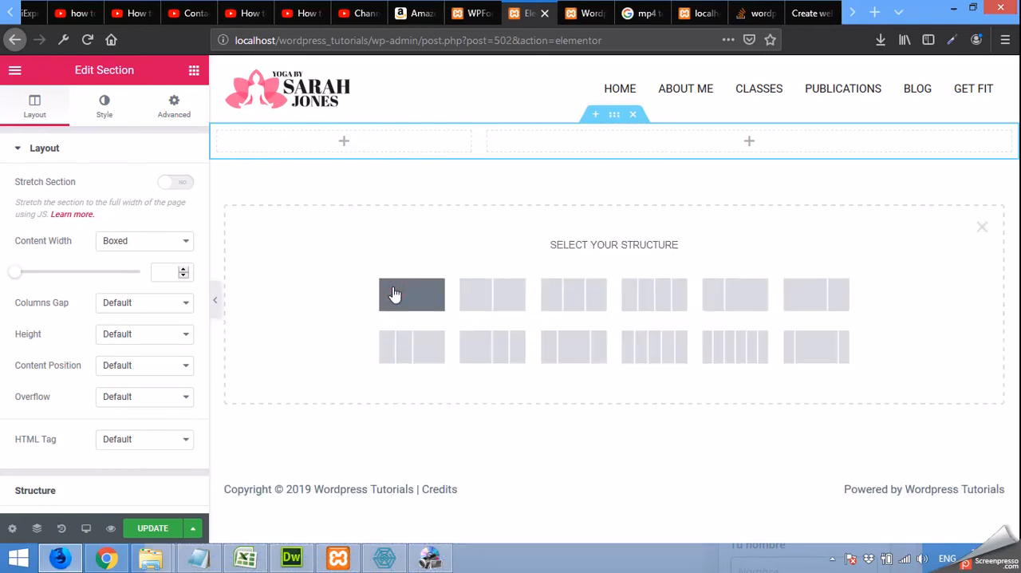
Step: Add a single-column section below the columns and drop a Google Maps widget into it
left_click(412, 294)
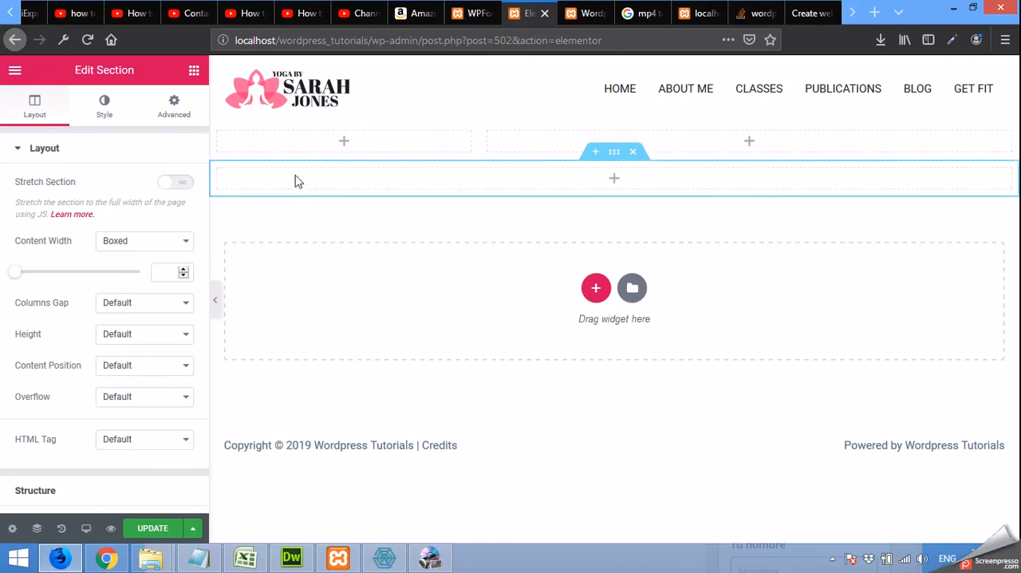
mouse_move(626, 194)
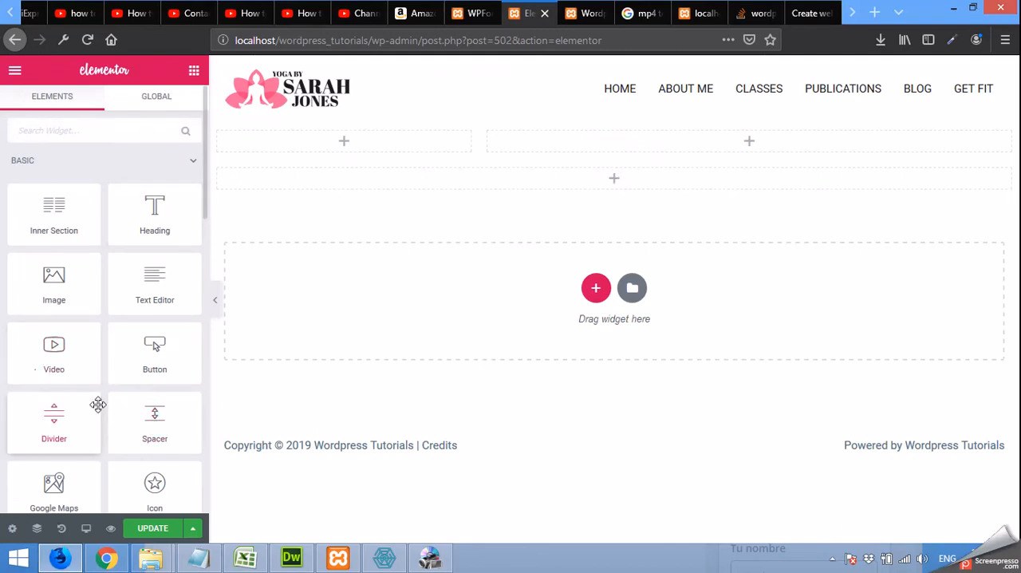
scroll("down", 3)
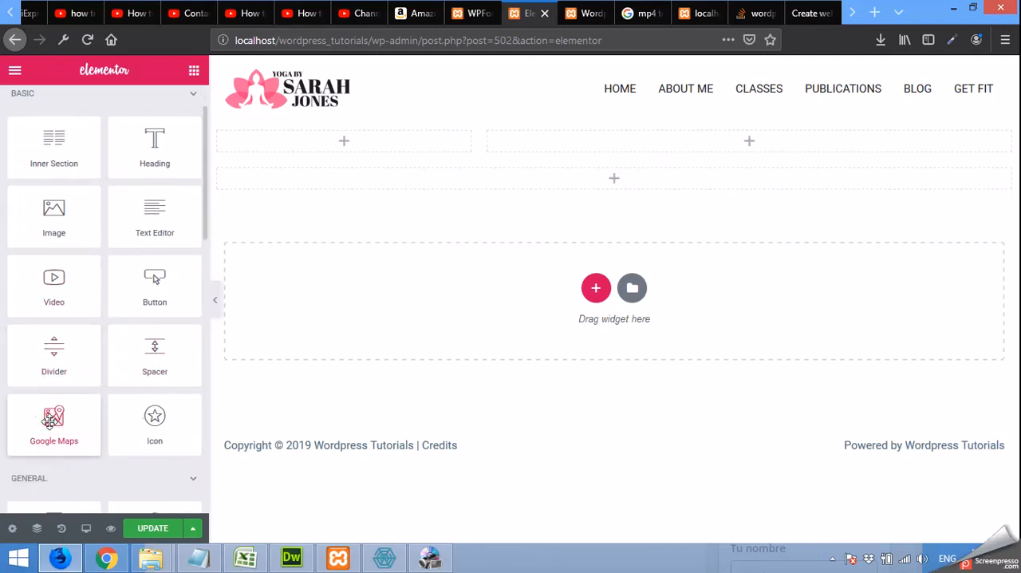
left_click_drag(53, 419, 477, 179)
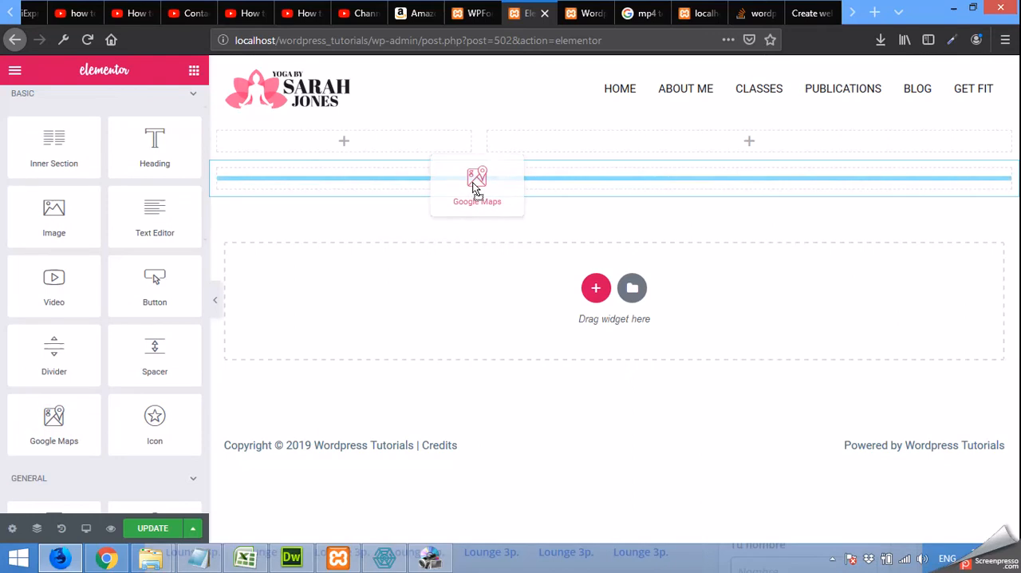
left_click_drag(477, 184, 614, 184)
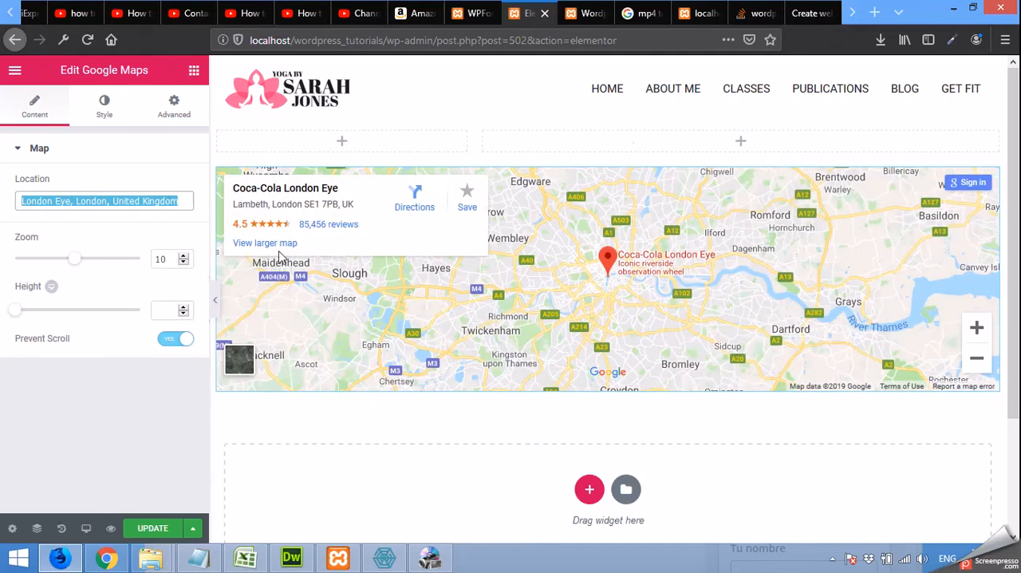
Step: Set the London Eye map's zoom to 12 and its height to 432
left_click(75, 259)
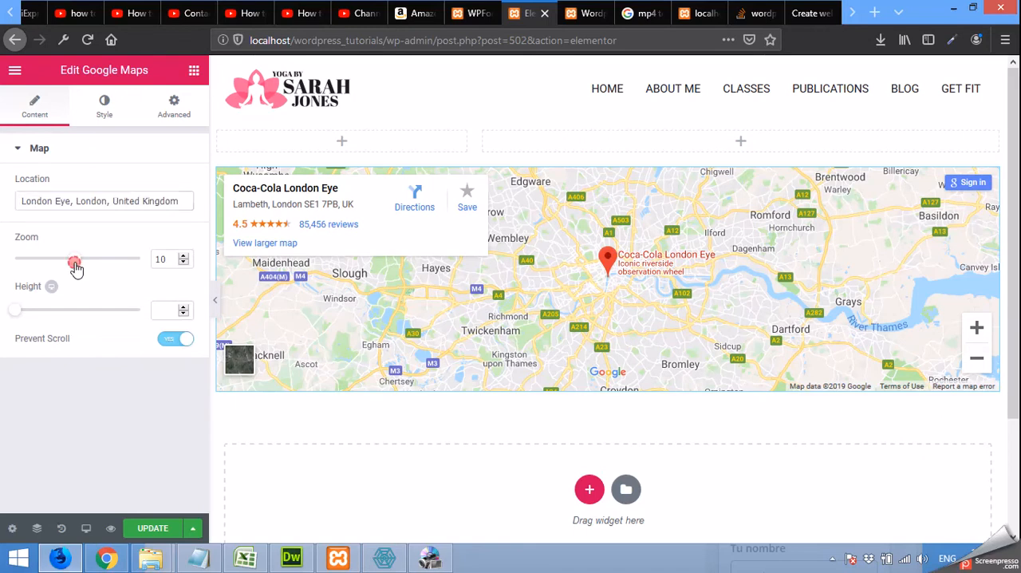
left_click_drag(75, 258, 88, 259)
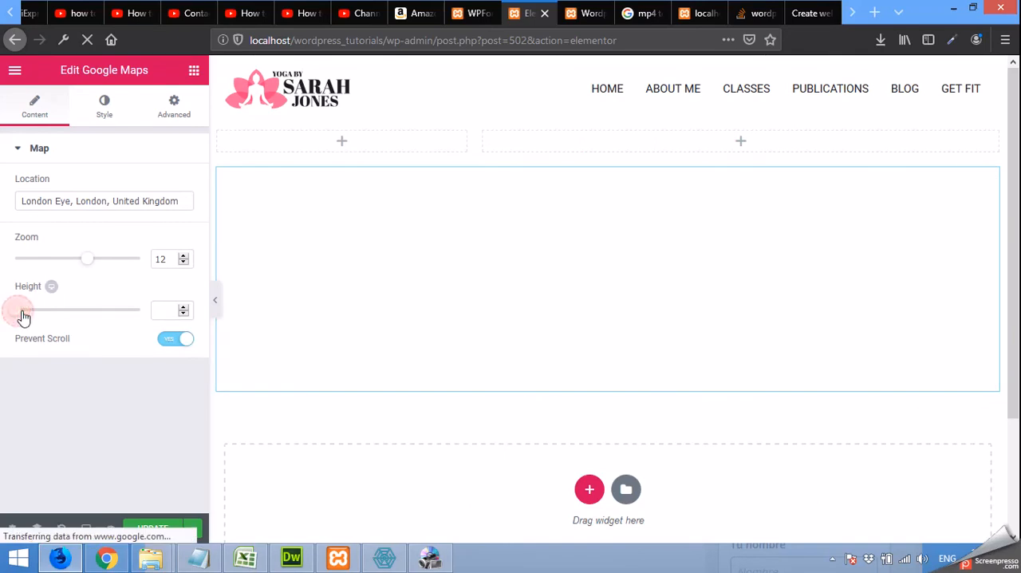
left_click_drag(17, 309, 56, 310)
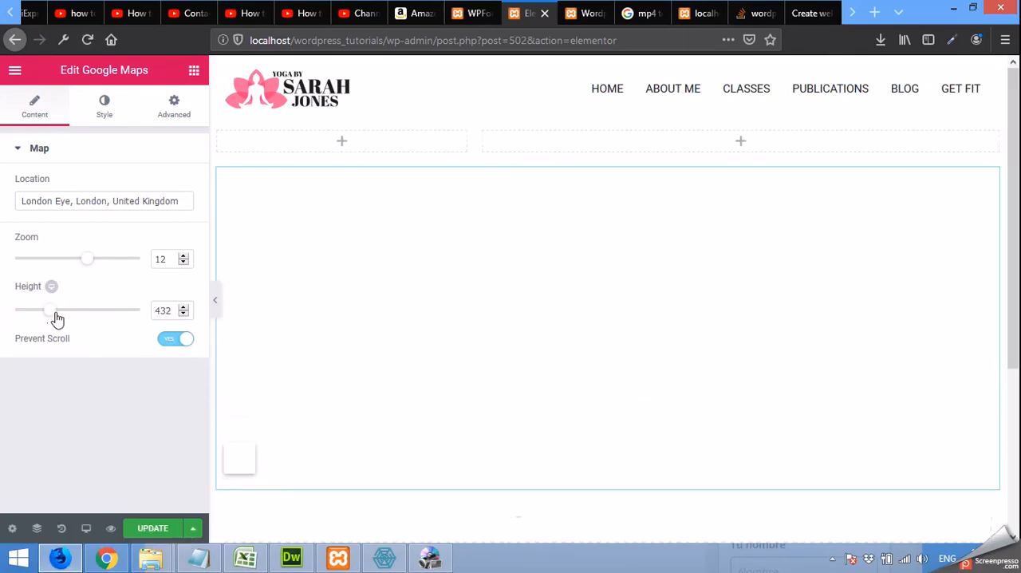
left_click_drag(86, 309, 40, 310)
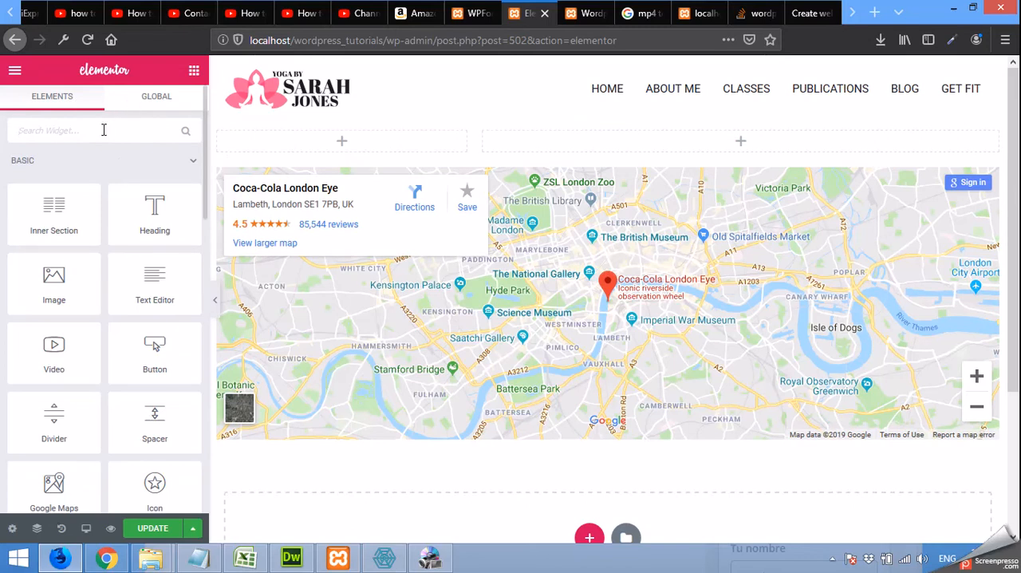
Step: Search widgets for 'wp' and drop the WPForms widget into the narrow left column
type("wp fd")
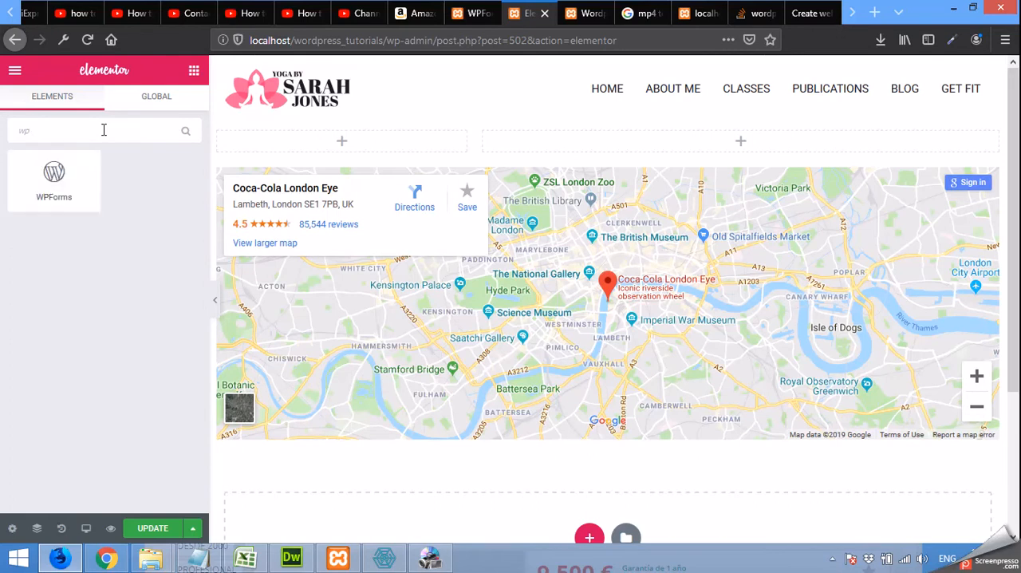
mouse_move(54, 179)
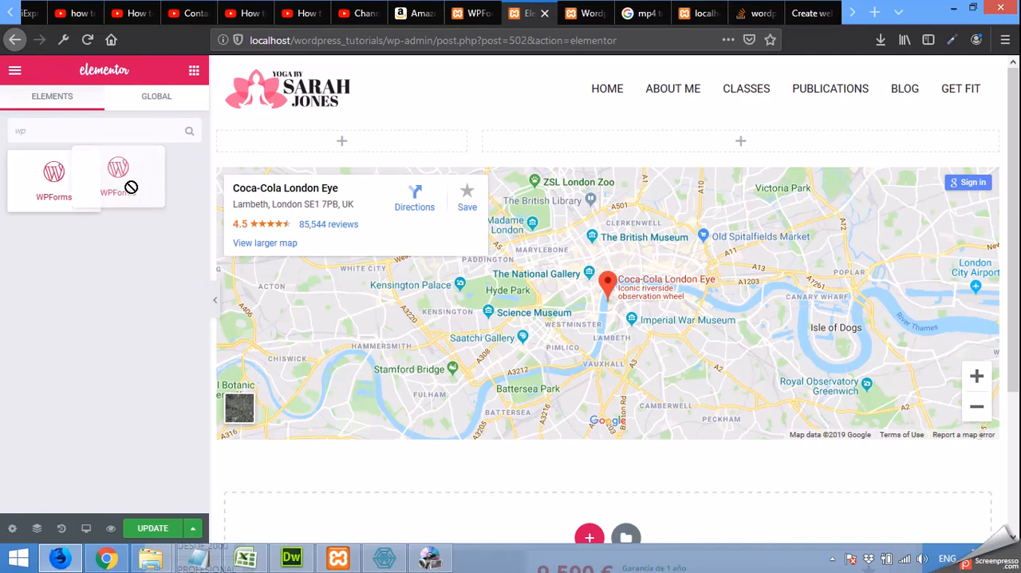
left_click_drag(117, 175, 341, 140)
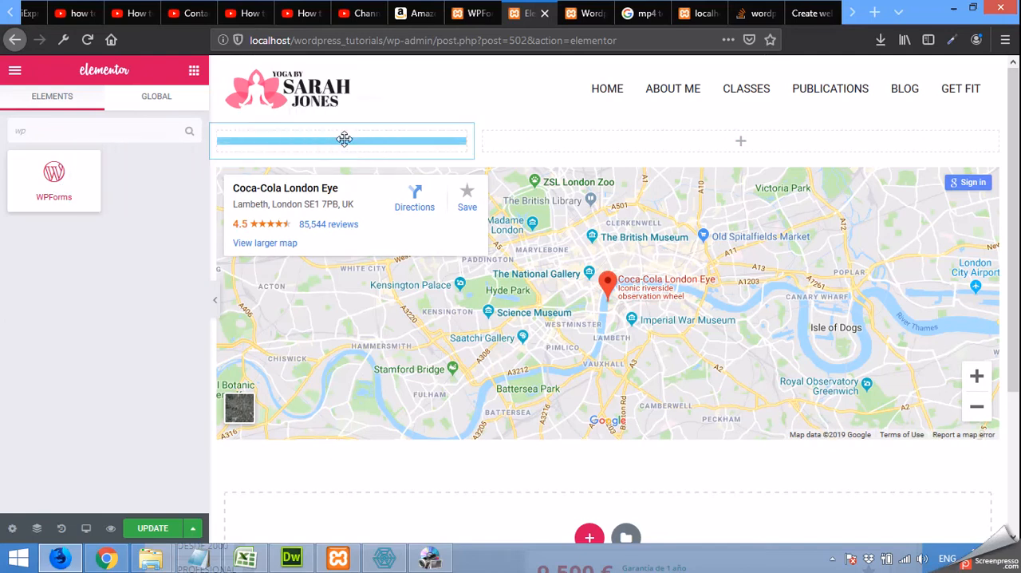
left_click(342, 141)
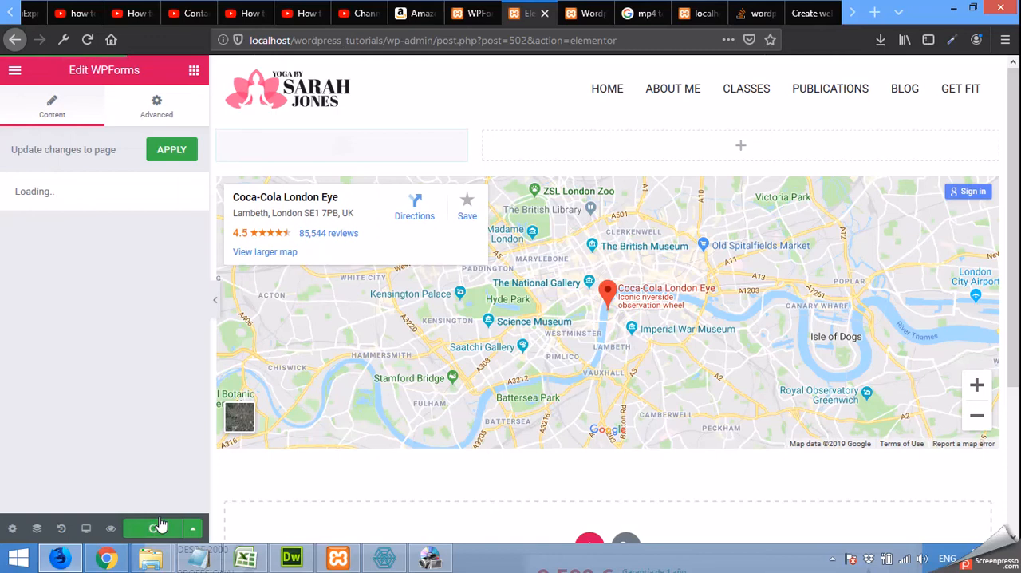
mouse_move(202, 487)
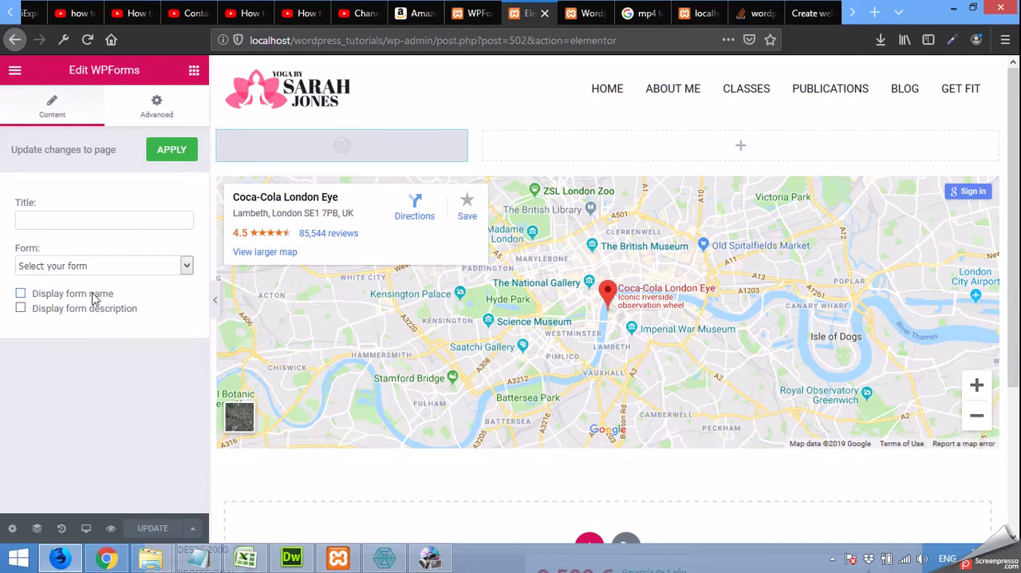
Step: Choose Contact Form in the WPForms widget's Form dropdown and apply it
left_click(104, 265)
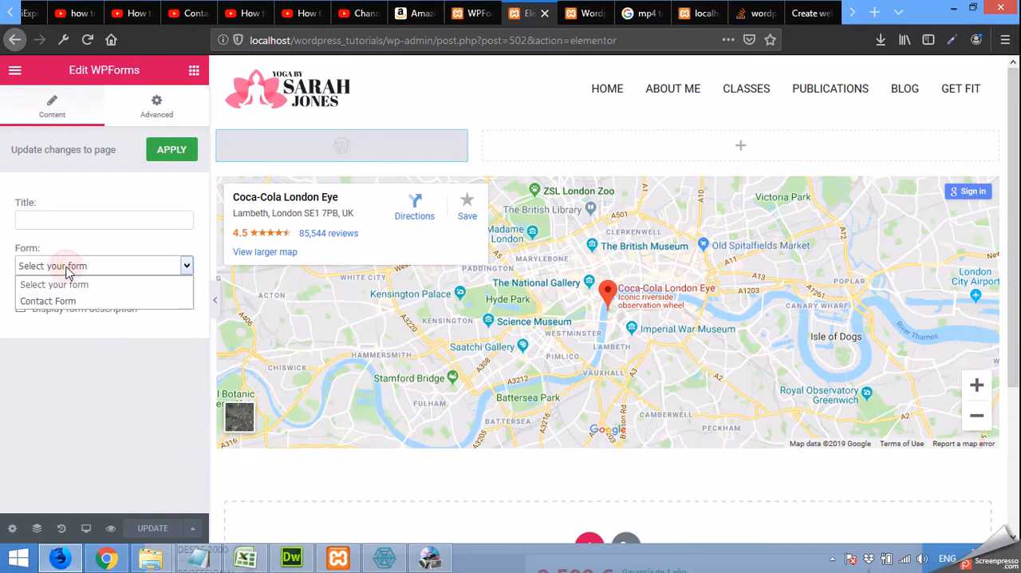
mouse_move(47, 301)
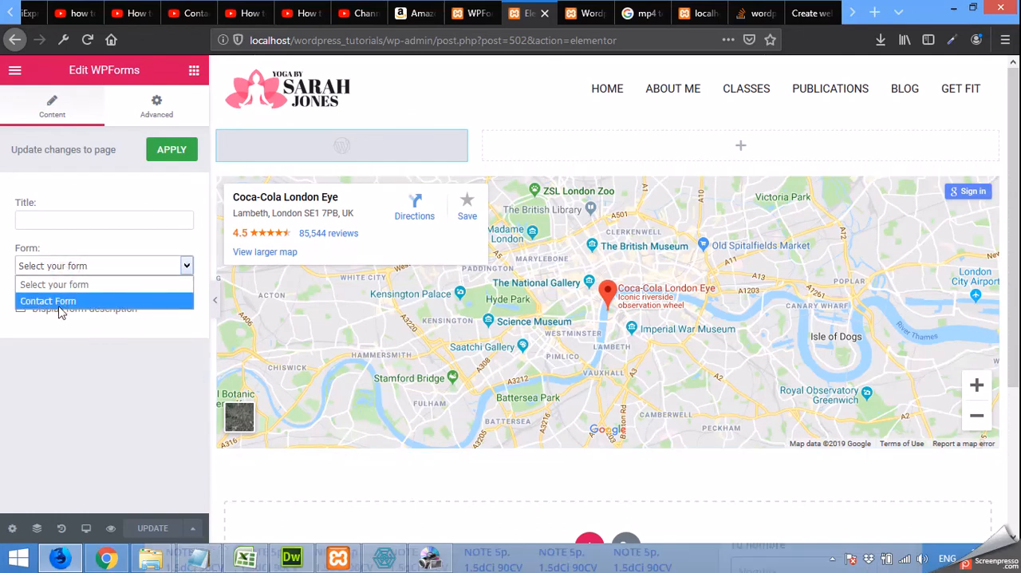
left_click(472, 12)
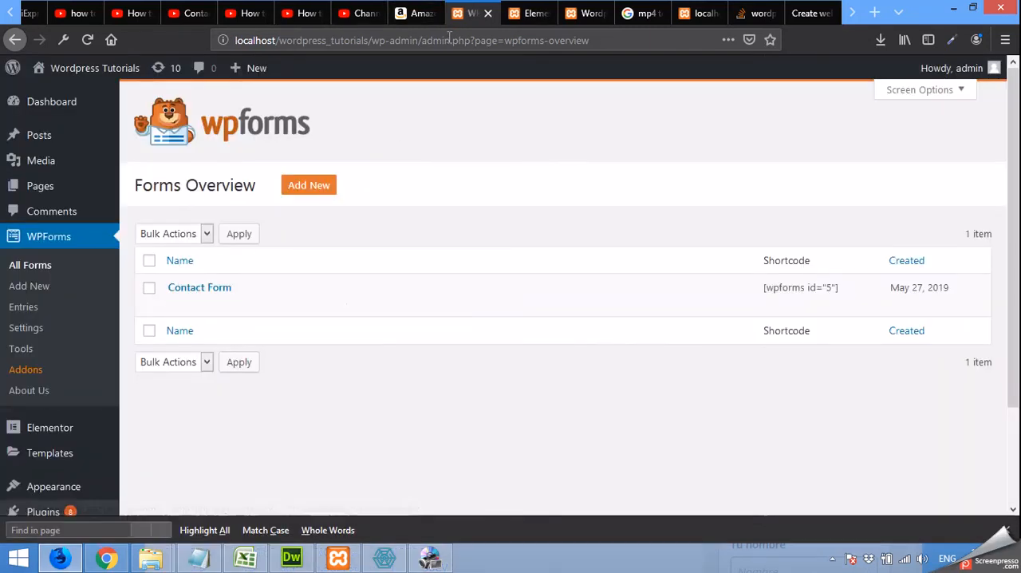
left_click(528, 12)
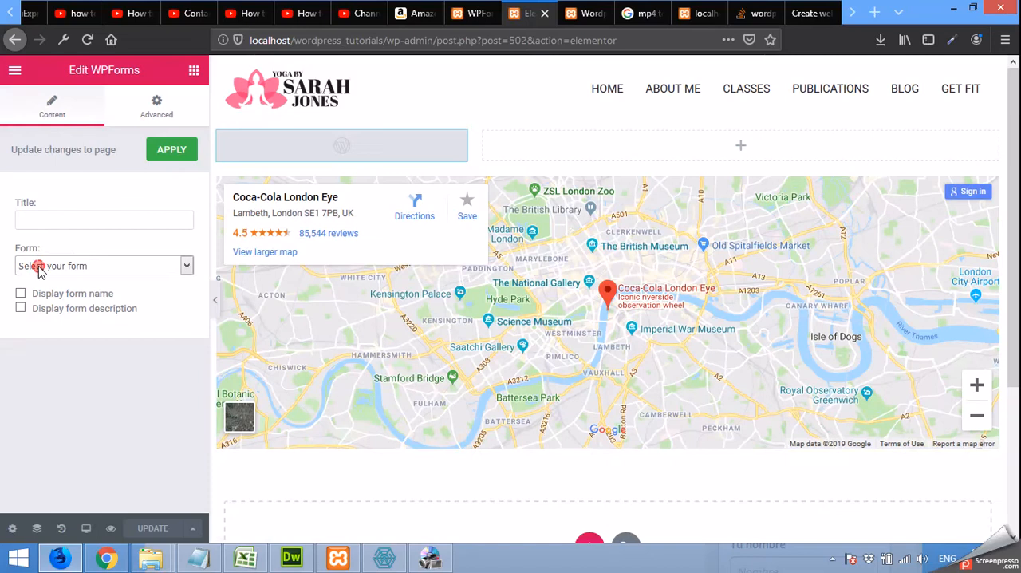
left_click(102, 266)
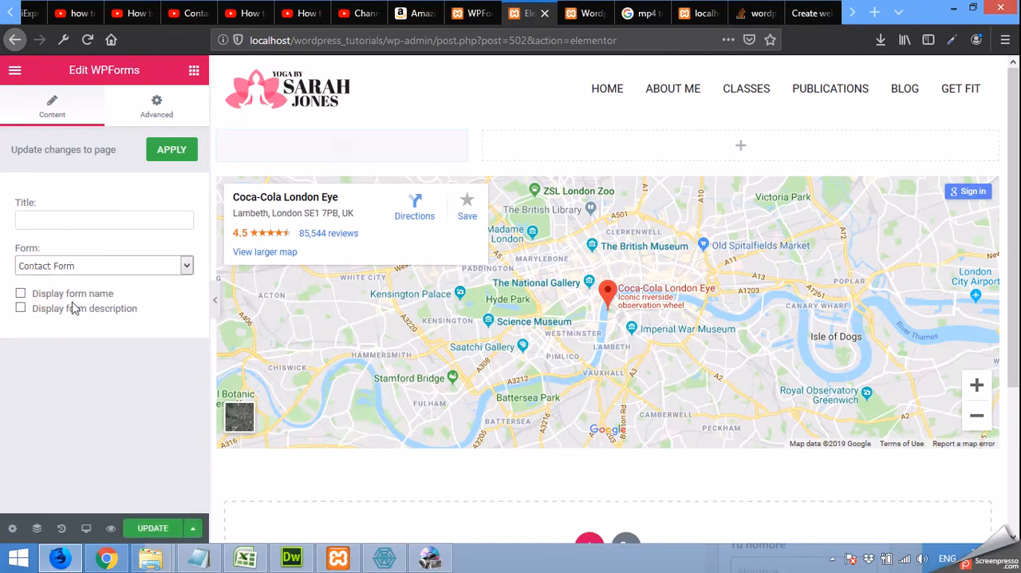
left_click(172, 149)
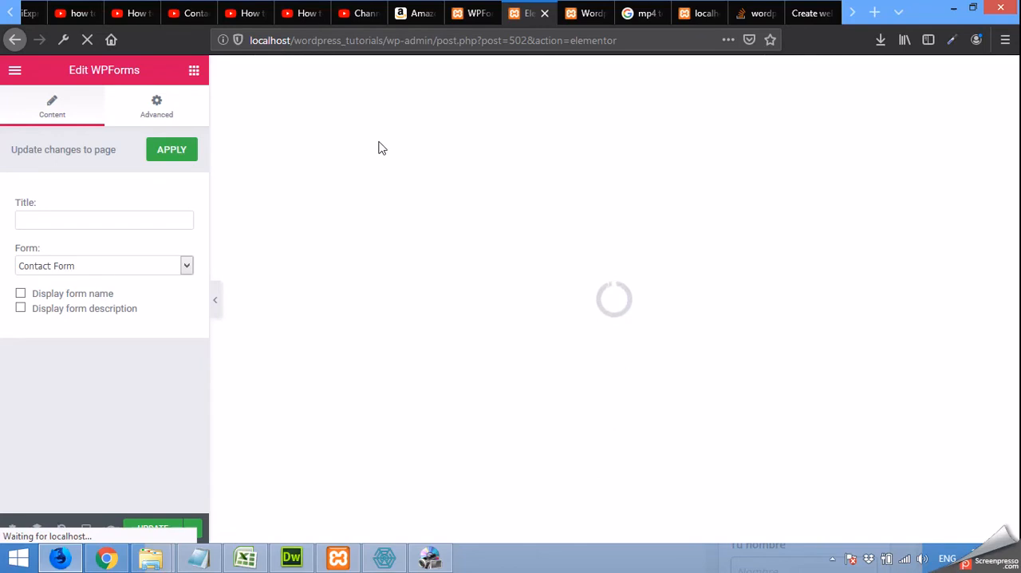
mouse_move(390, 236)
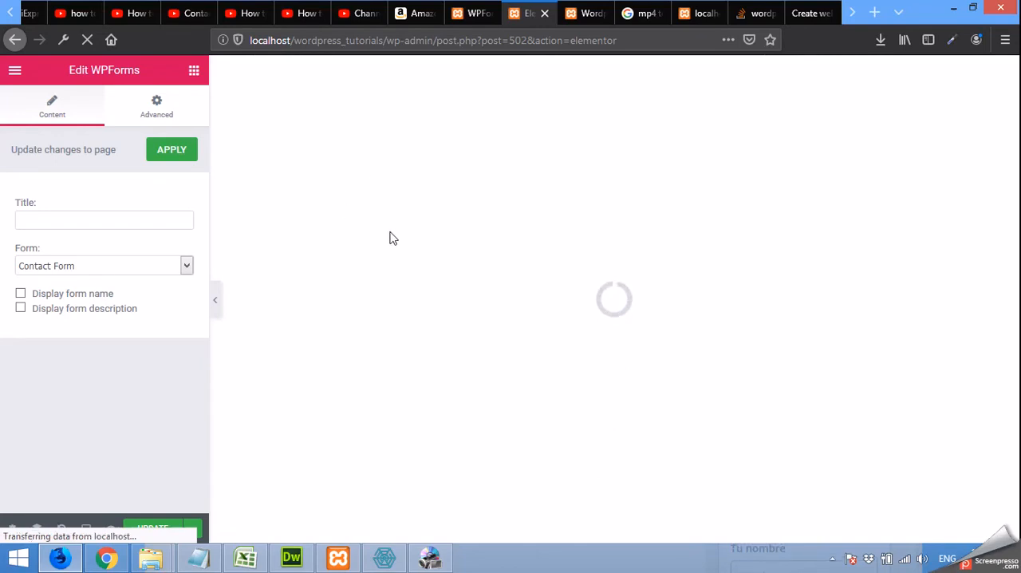
mouse_move(291, 138)
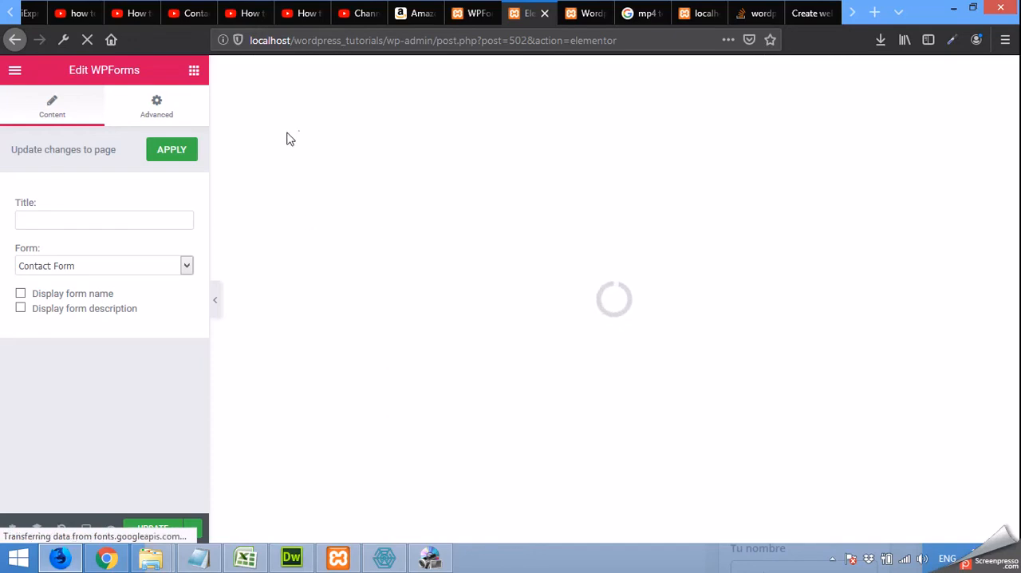
mouse_move(313, 210)
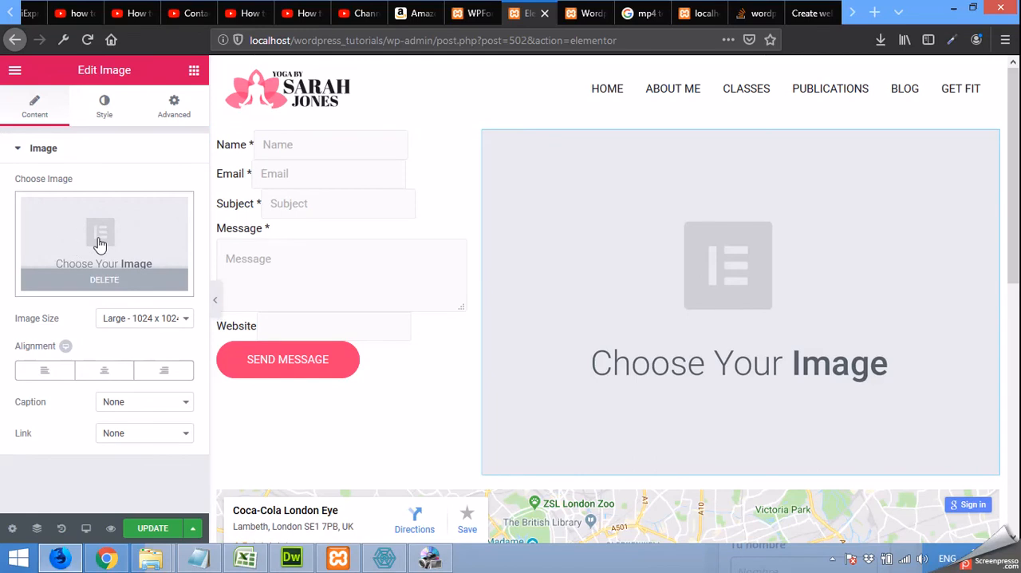
Step: Insert slide3-free-img.jpg from the Media Library into the right column's image widget
left_click(104, 243)
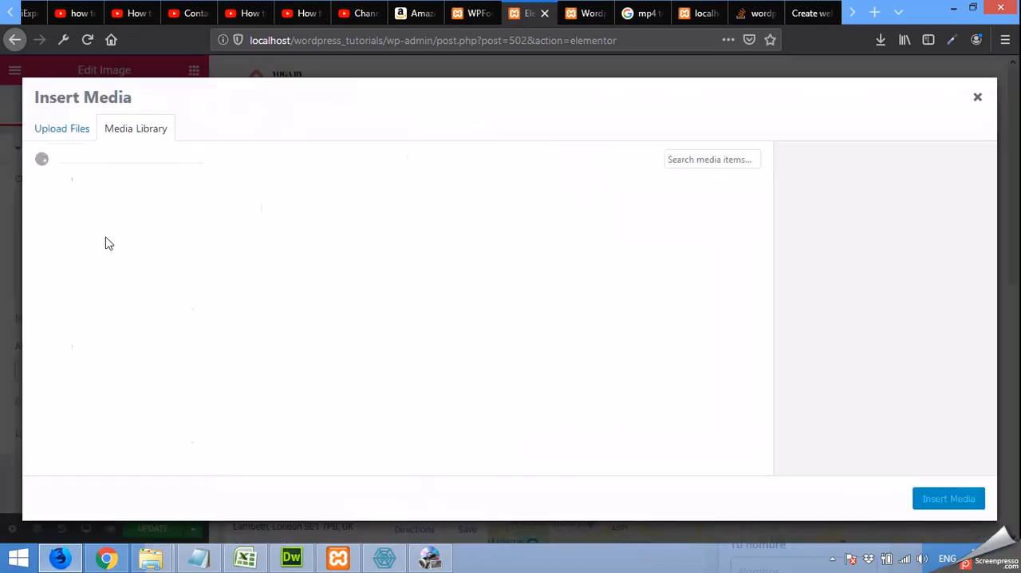
left_click(63, 129)
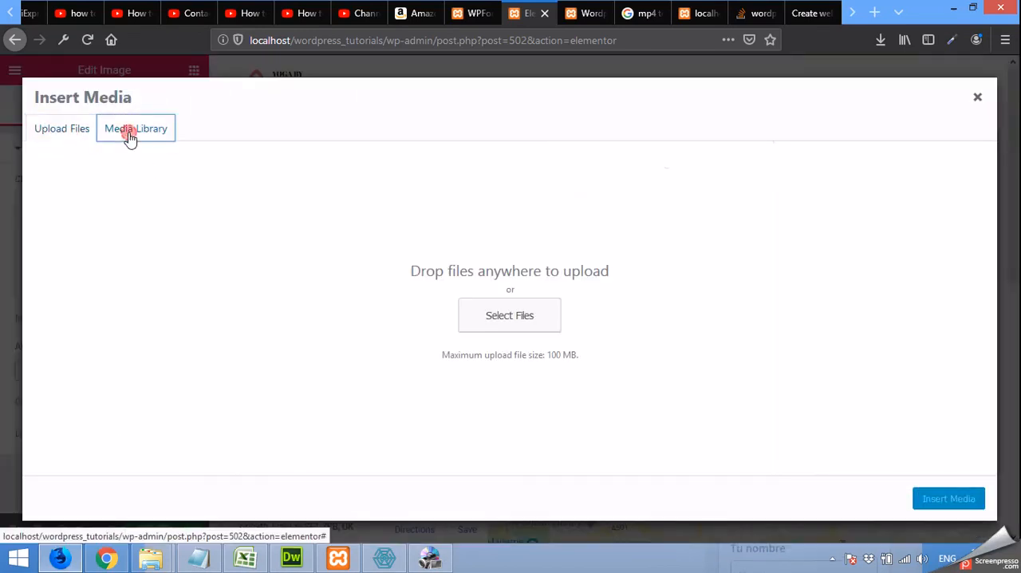
left_click(135, 129)
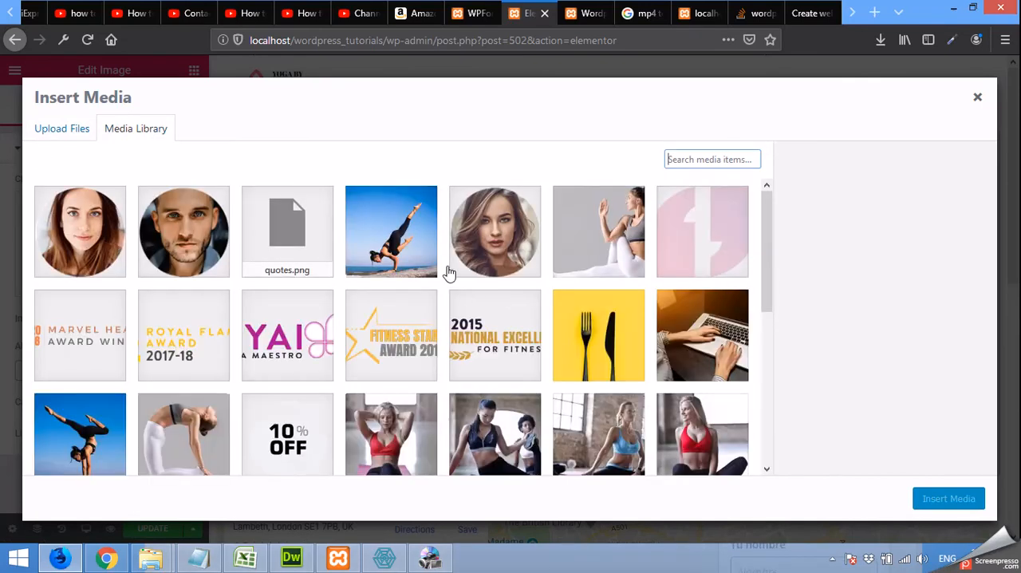
scroll("down", 3)
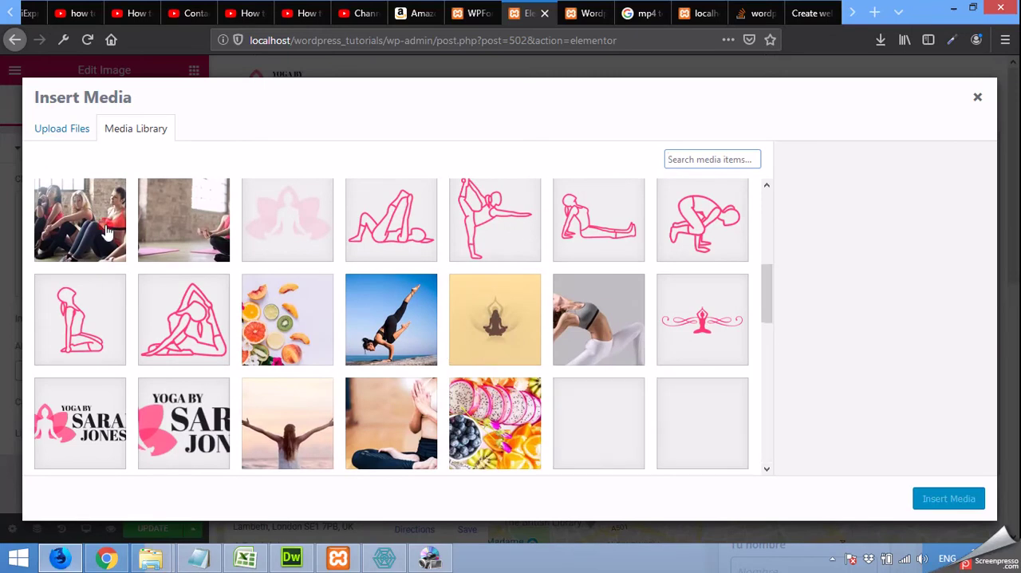
left_click(79, 219)
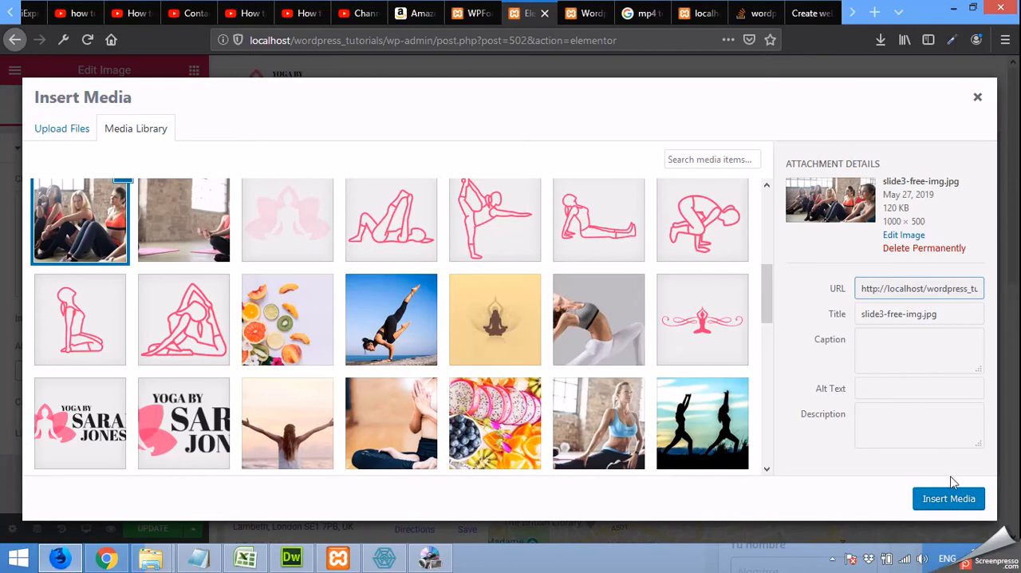
left_click(977, 96)
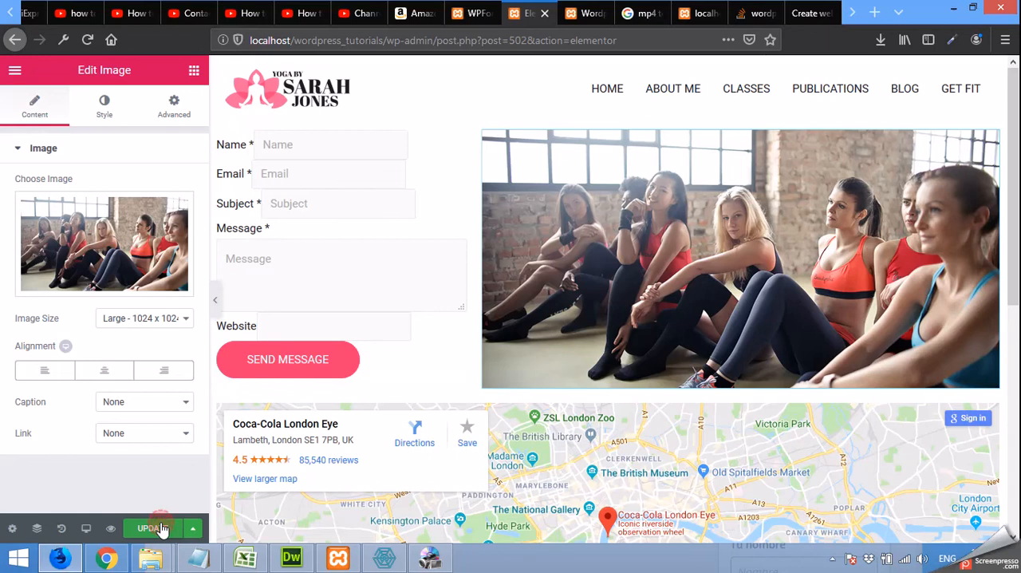
Step: Save the Elementor Contact page layout with its form, group photo and map
left_click(159, 528)
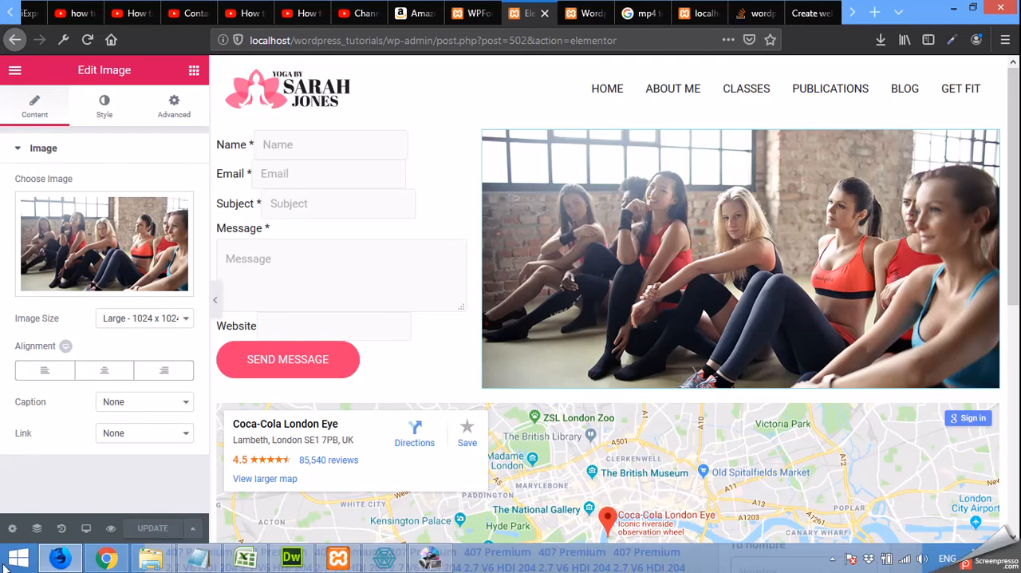
mouse_move(110, 528)
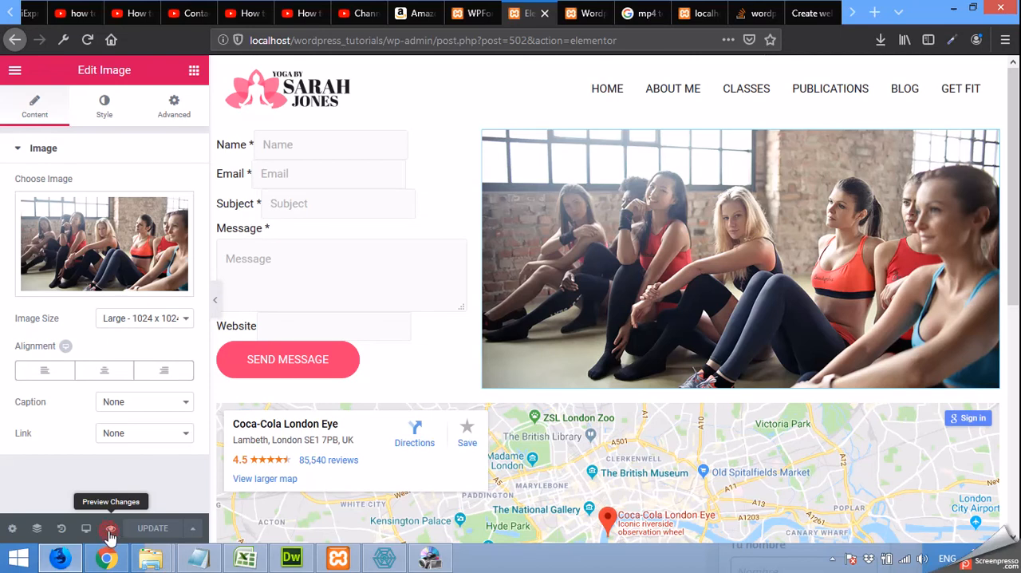
Step: Preview the Contact page live, scroll through form, photo and map, then return to WPForms
left_click(109, 527)
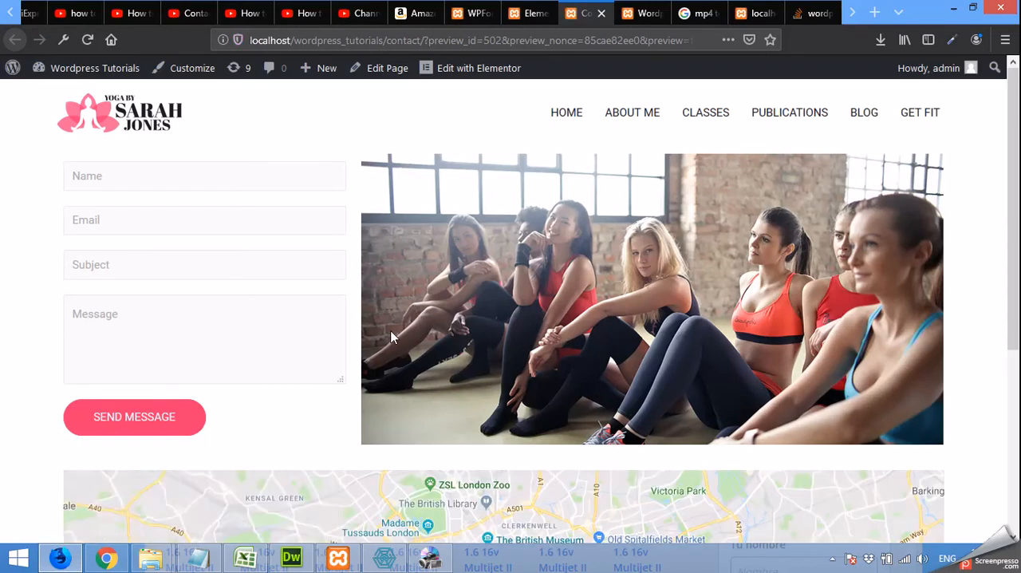
scroll("down", 3)
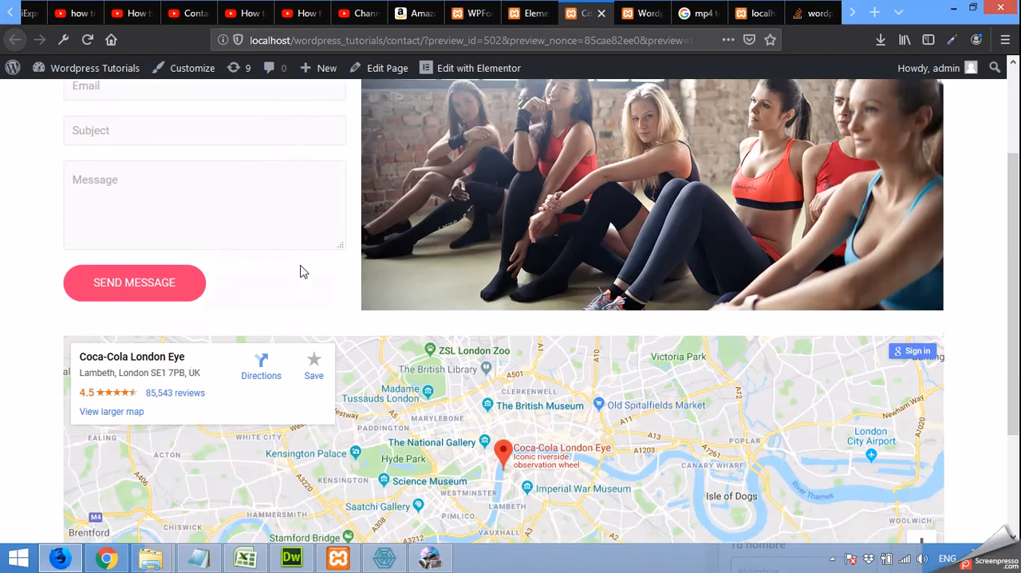
scroll("up", 3)
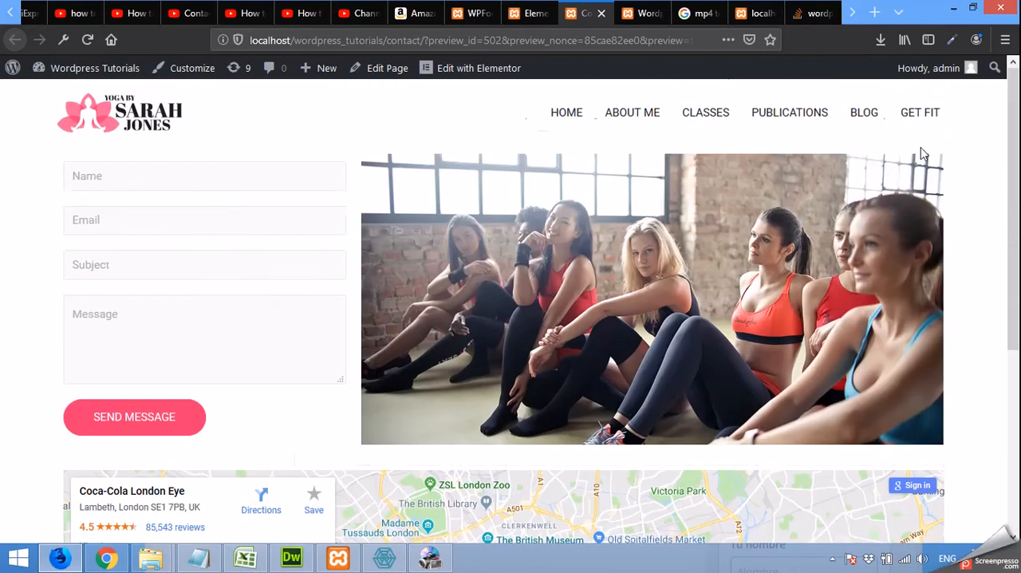
mouse_move(774, 119)
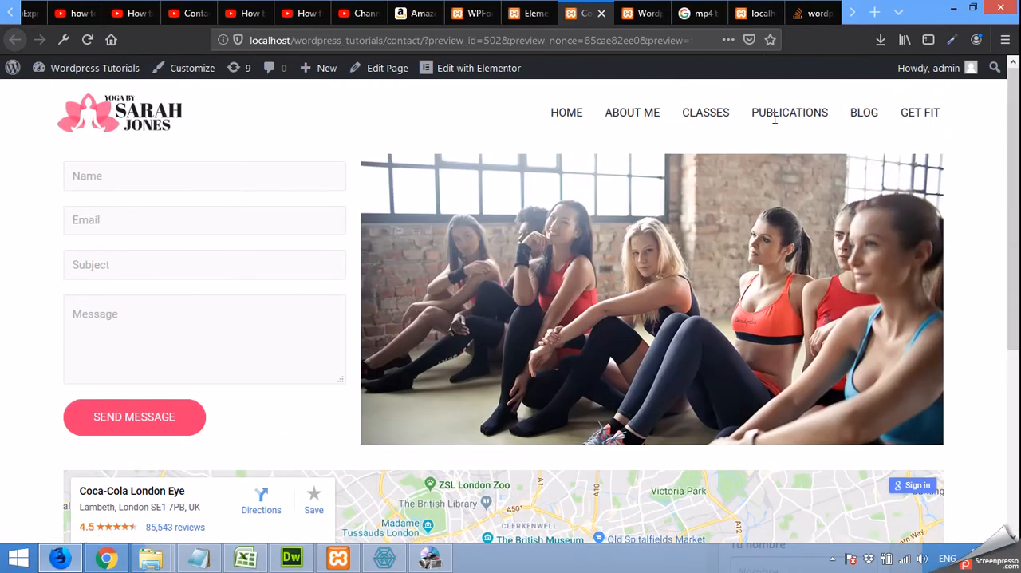
mouse_move(951, 124)
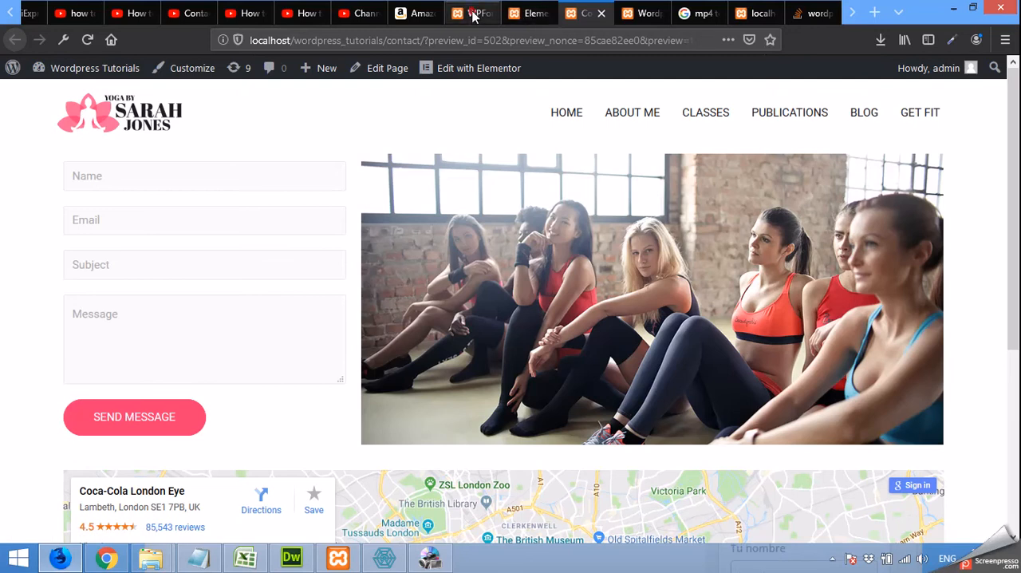
left_click(472, 13)
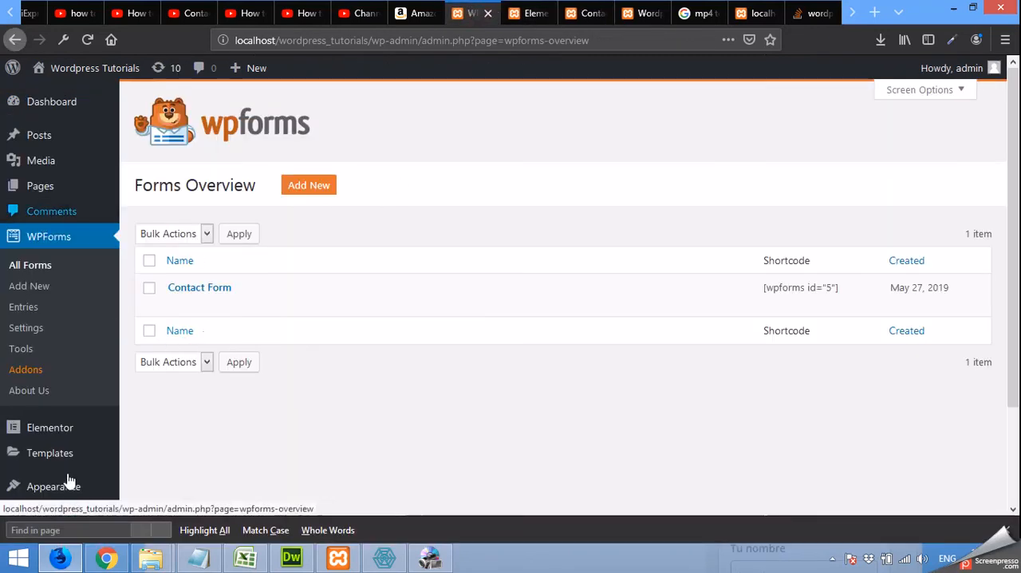
Step: Add the Contact page to the Main Menu under Appearance > Menus
scroll("down", 3)
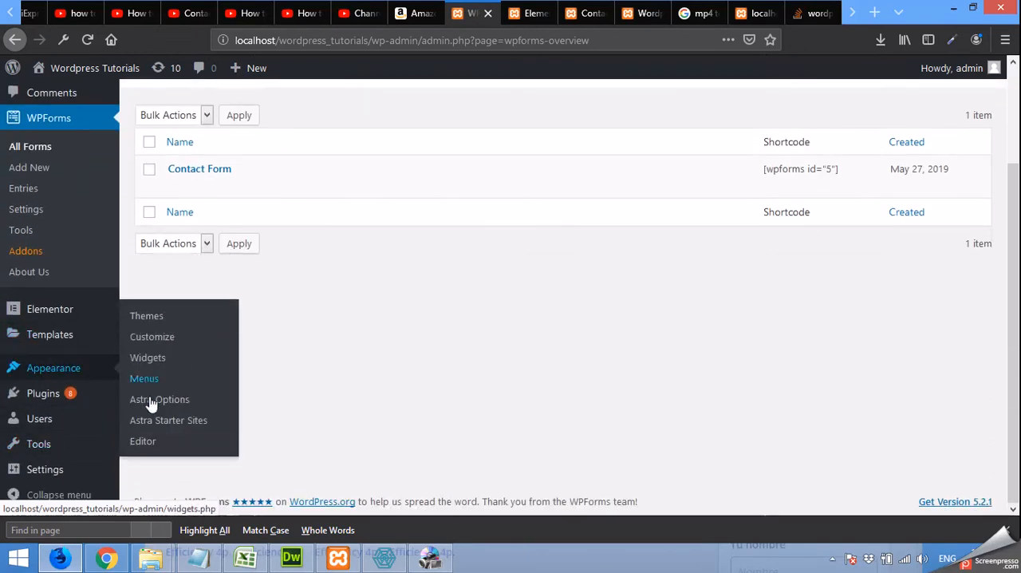
left_click(144, 378)
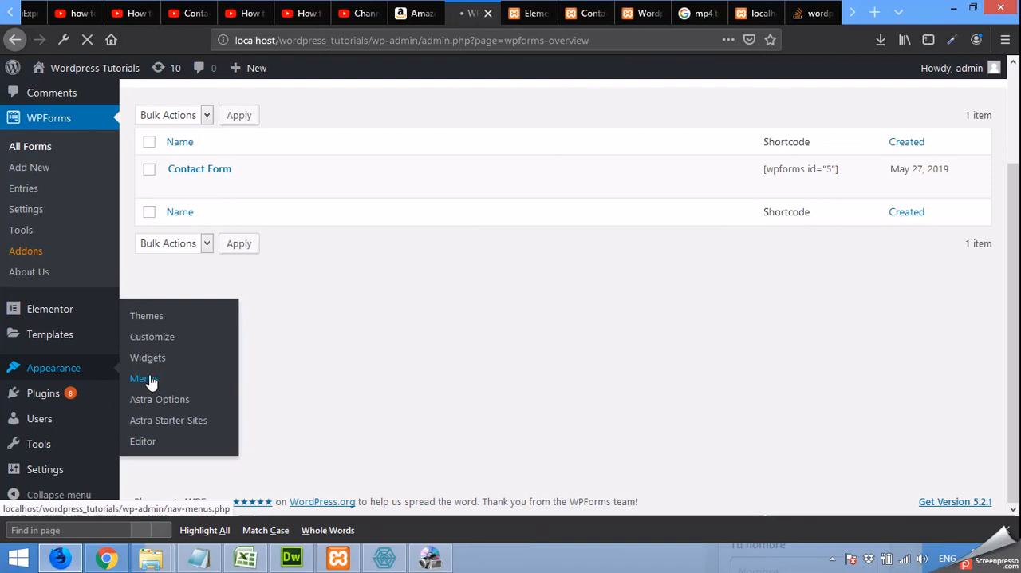
left_click(143, 378)
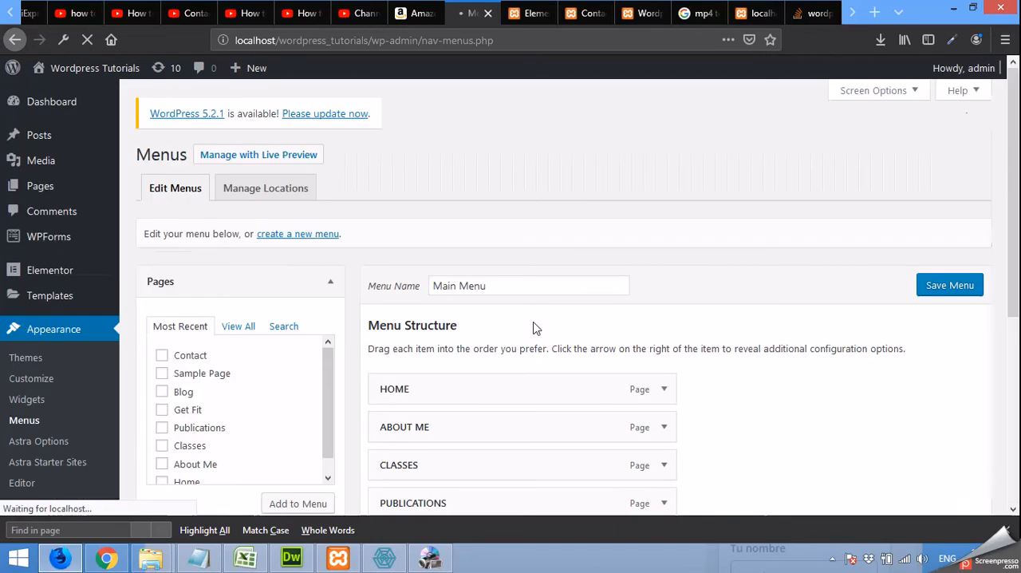
scroll("down", 3)
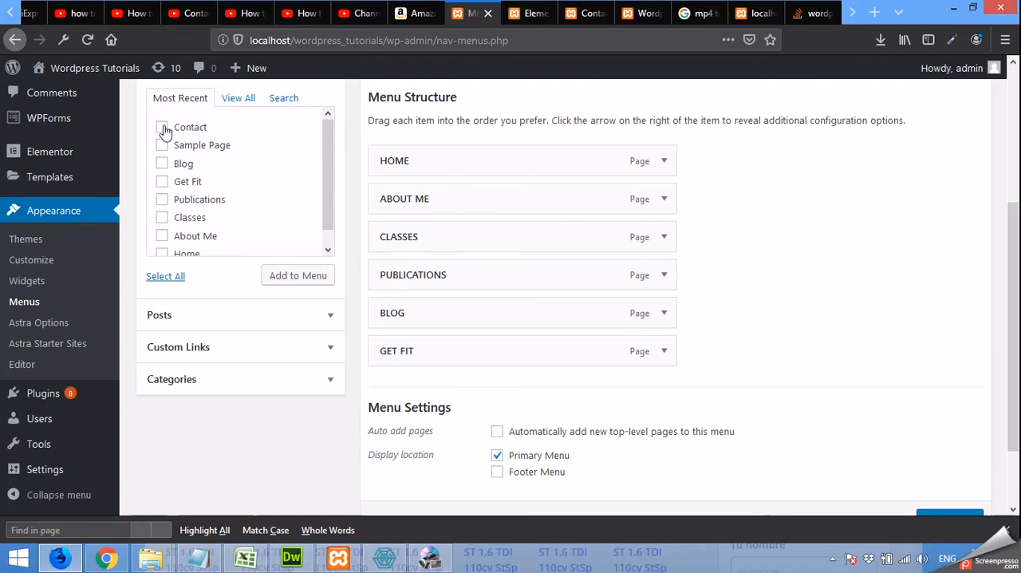
left_click(237, 97)
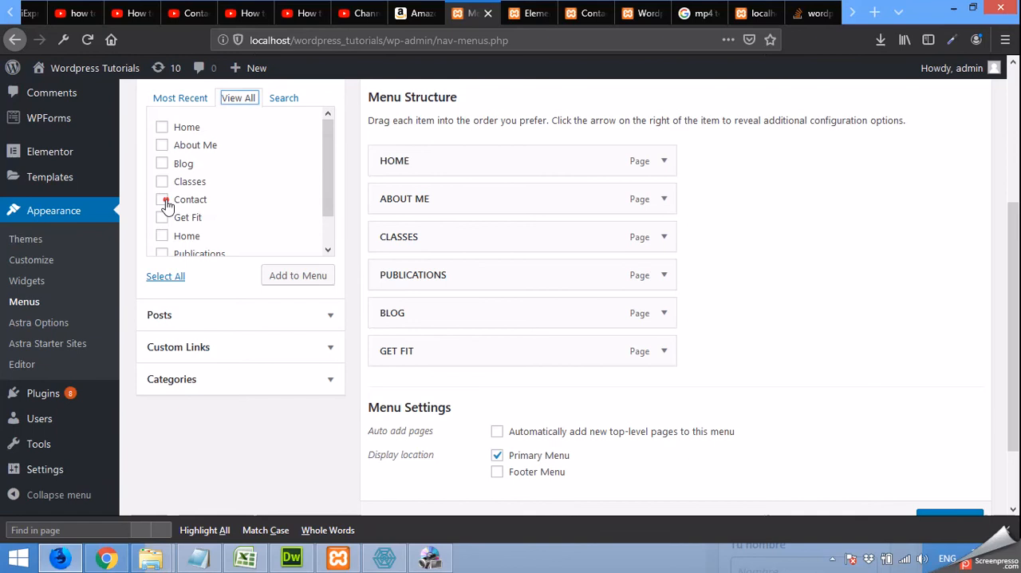
left_click(161, 200)
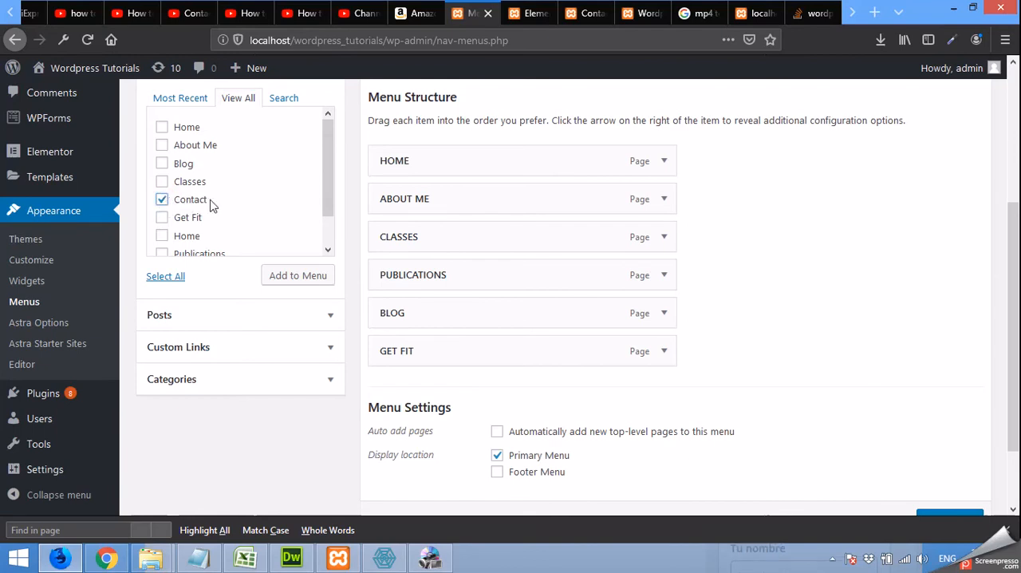
left_click(297, 274)
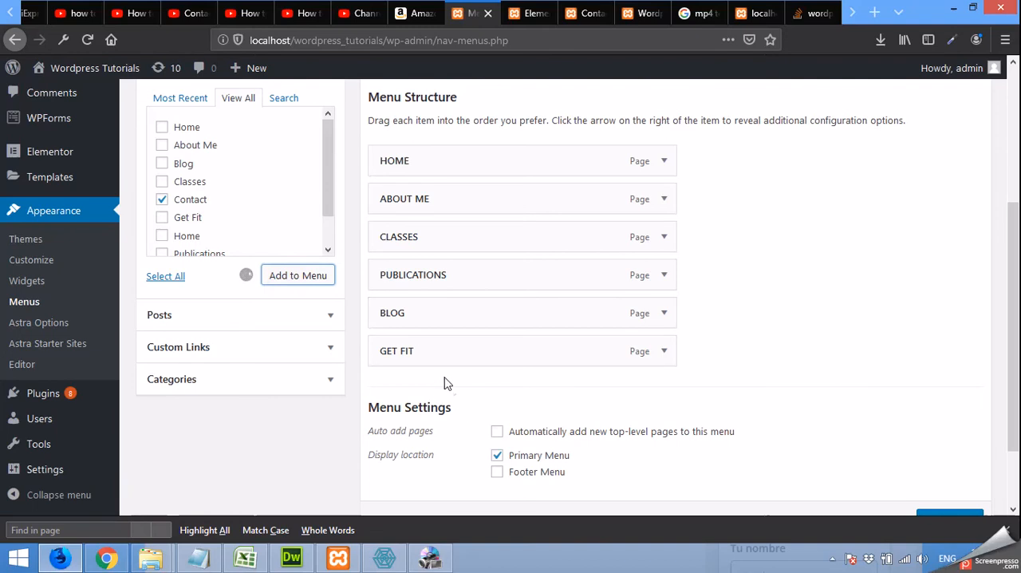
left_click(297, 274)
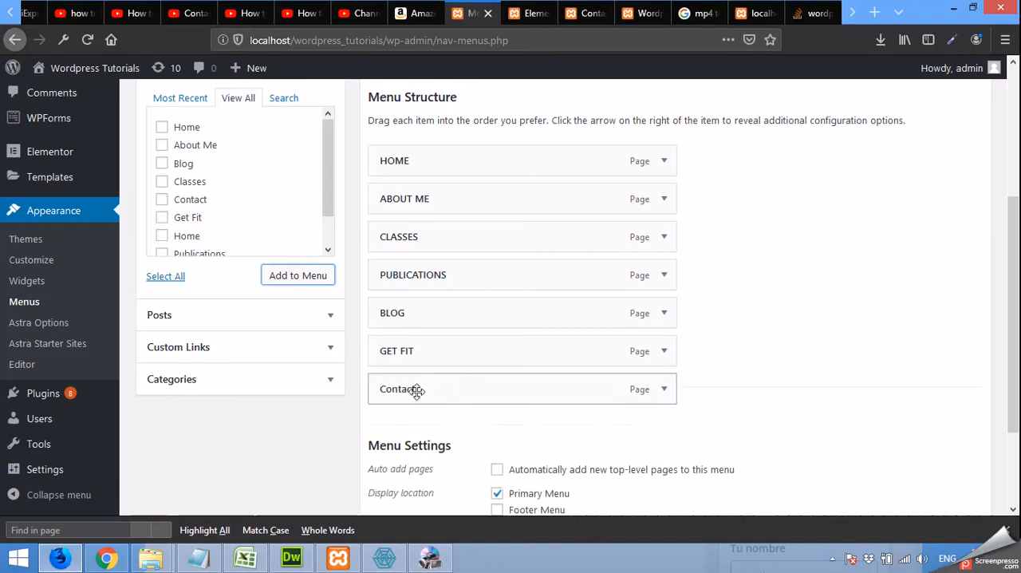
Step: Save the Main Menu and return to the Contact page preview
left_click(948, 285)
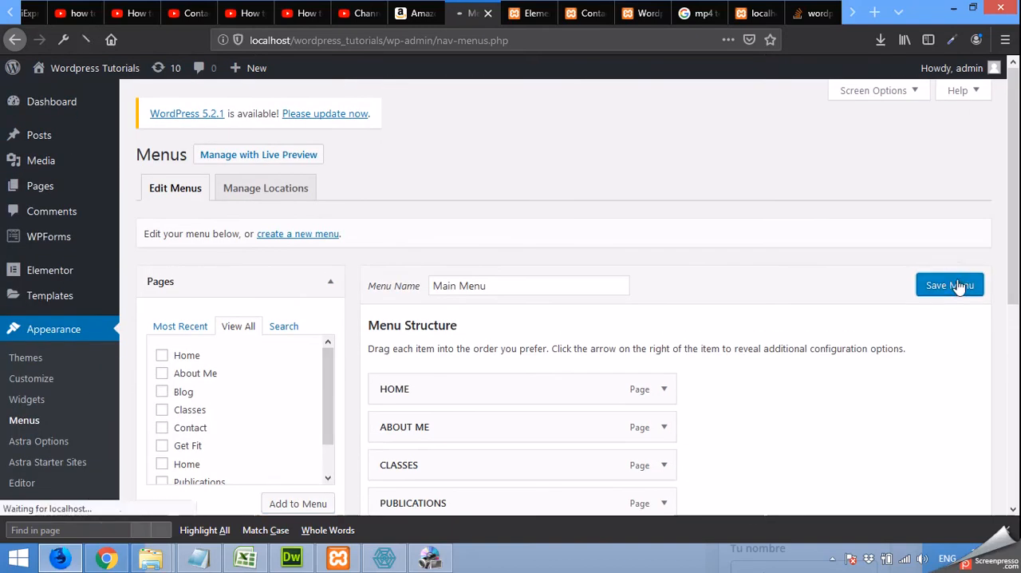
left_click(950, 285)
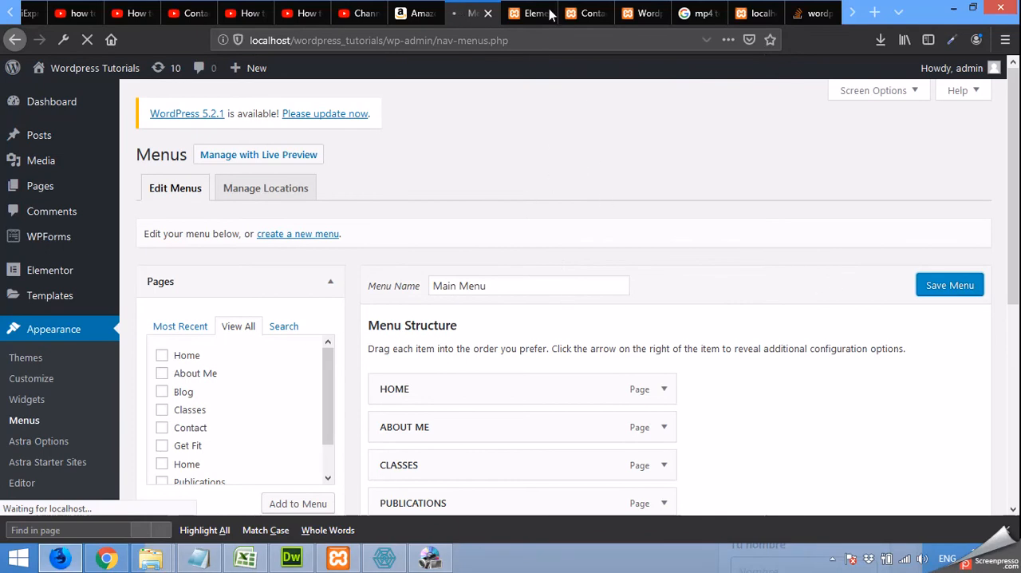
left_click(585, 13)
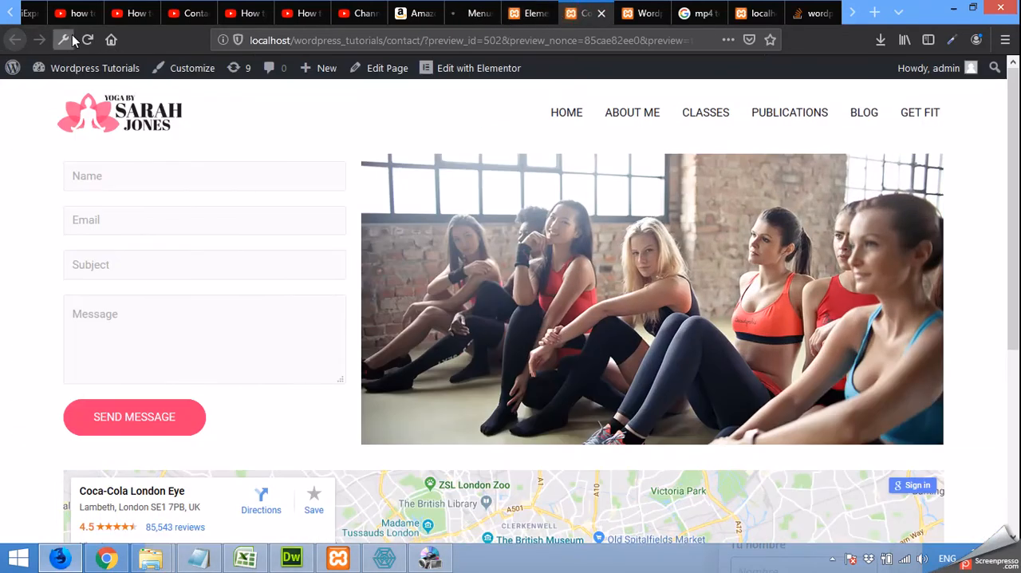
Step: Reload the Contact preview to confirm the new header link, then return to the menu editor
left_click(87, 40)
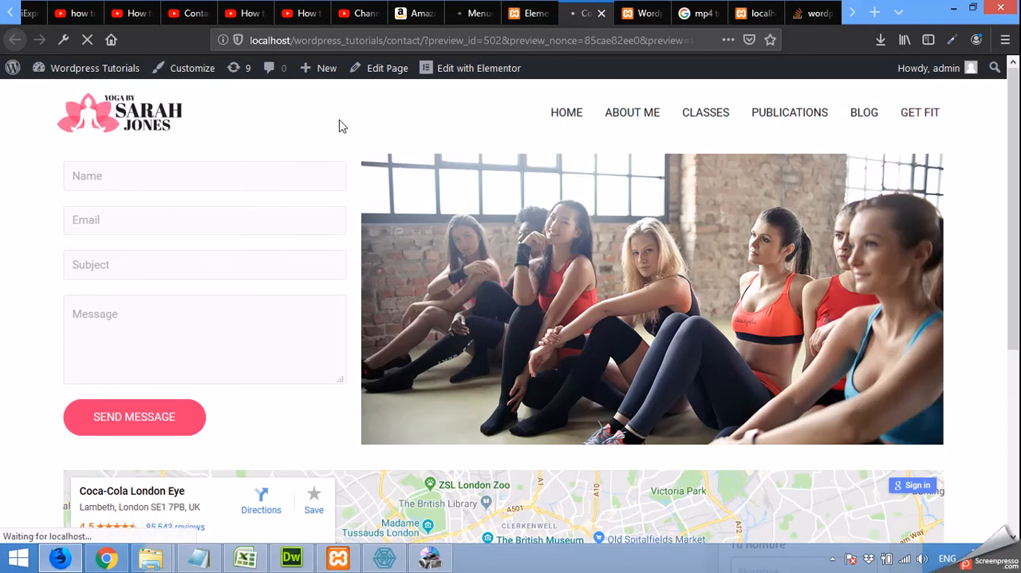
mouse_move(335, 136)
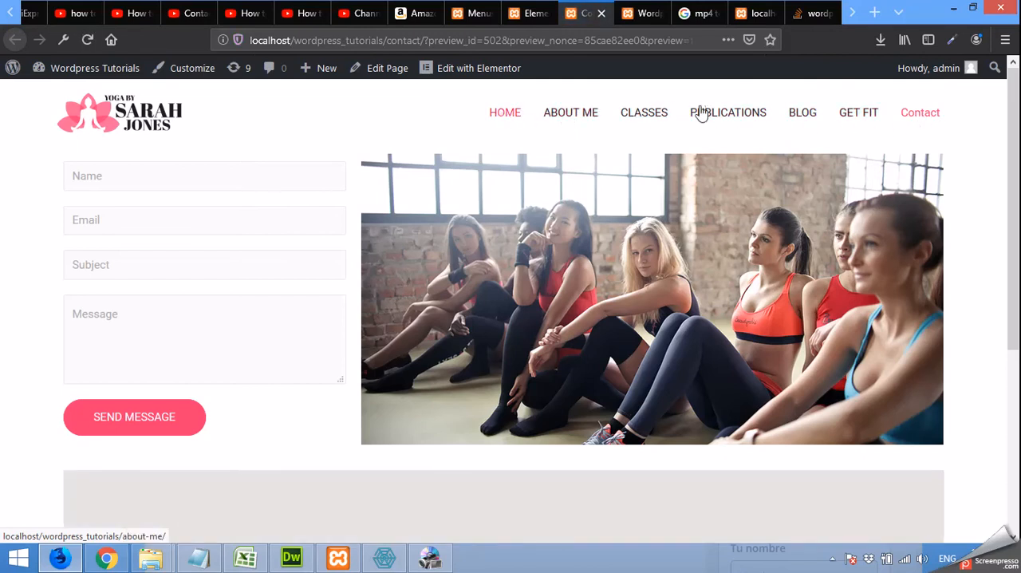
mouse_move(858, 113)
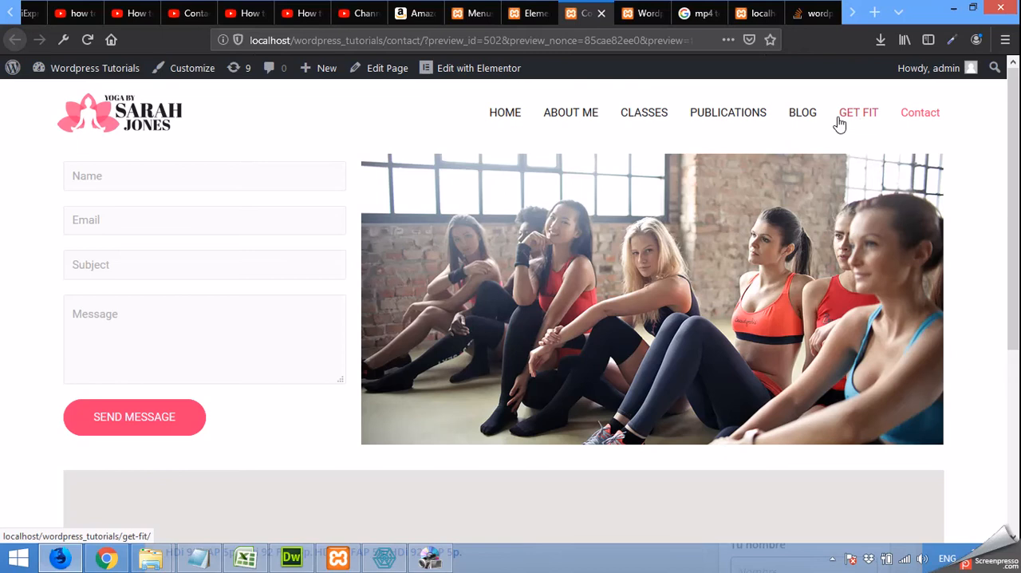
mouse_move(534, 12)
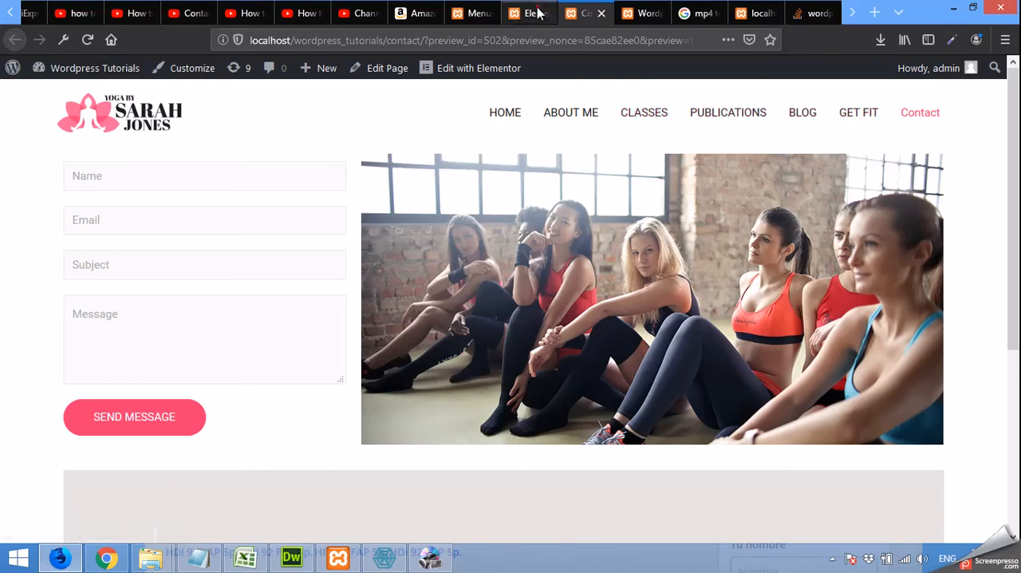
left_click(471, 13)
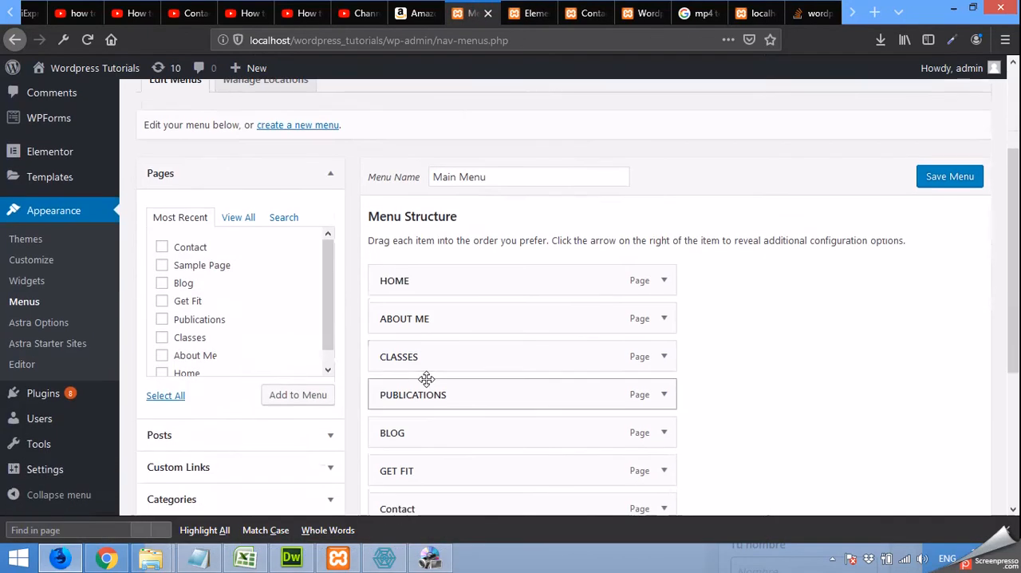
Step: Change the Contact item's Navigation Label to CONTACT and save the Main Menu
scroll("down", 3)
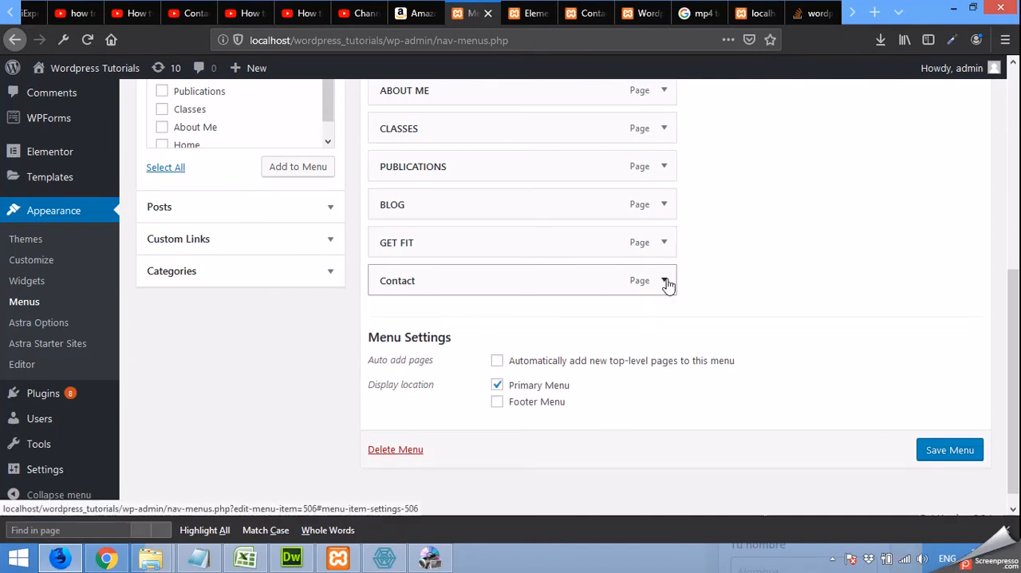
left_click(664, 280)
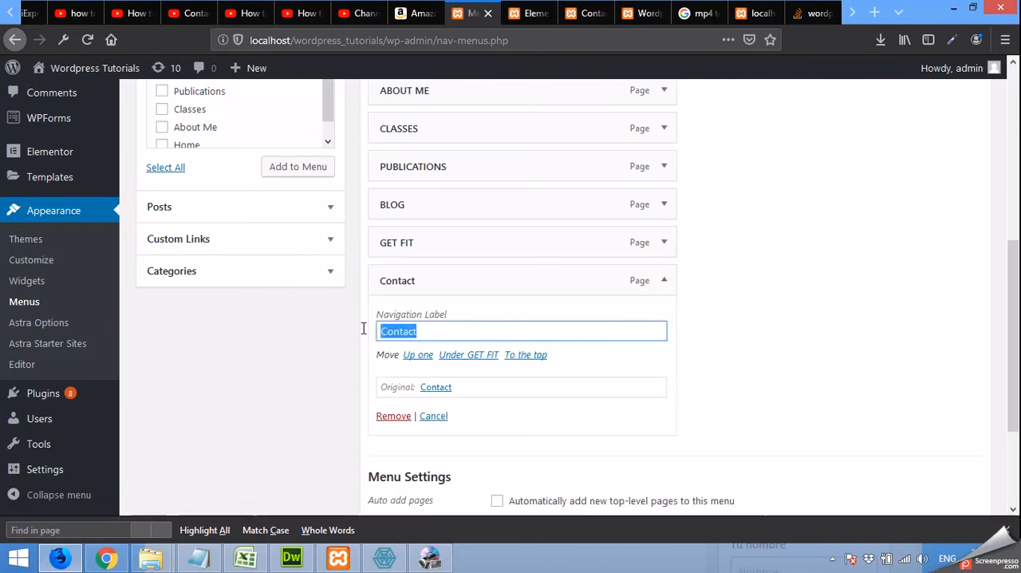
type("C")
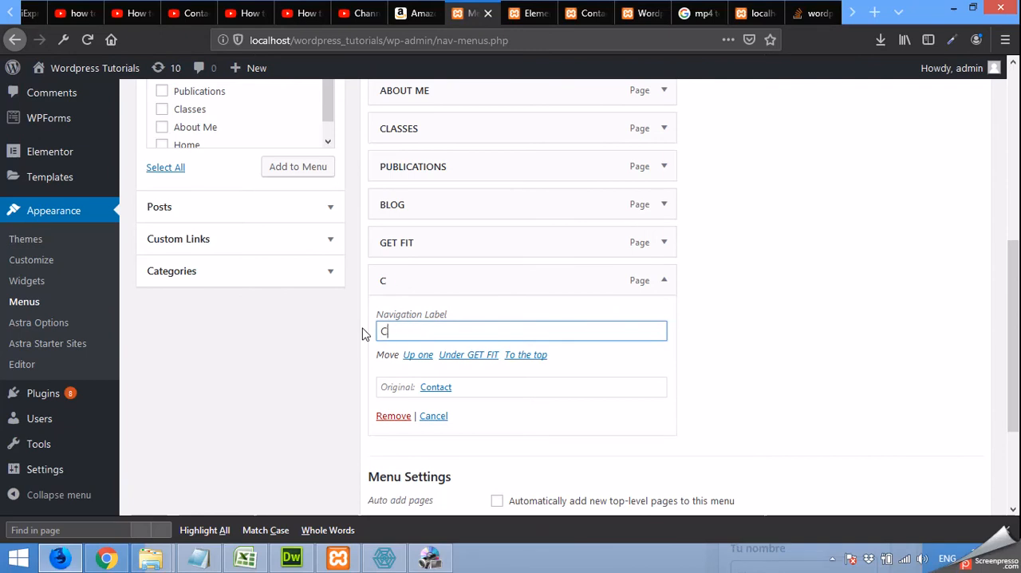
type("ONCTACT")
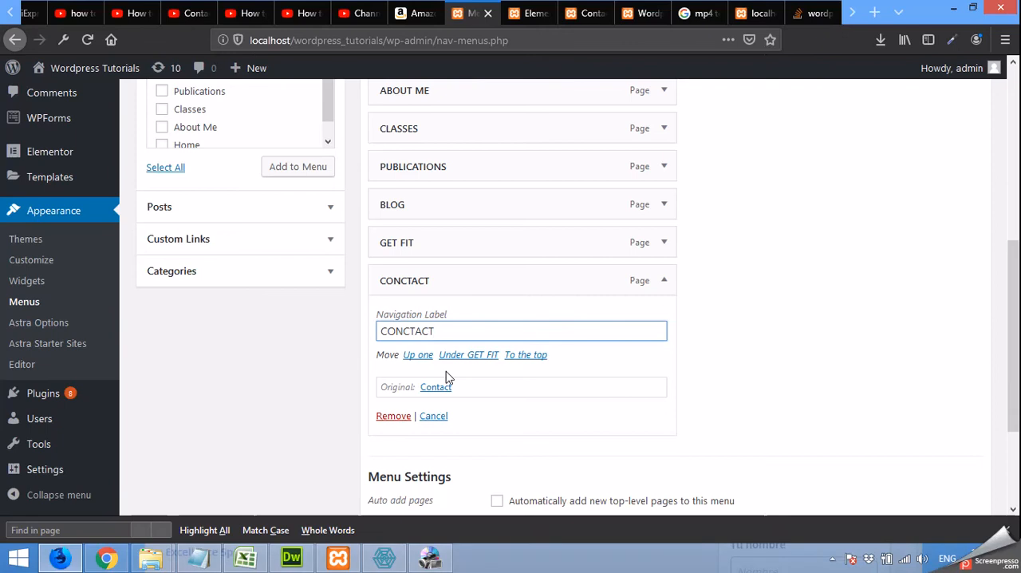
key("Backspace")
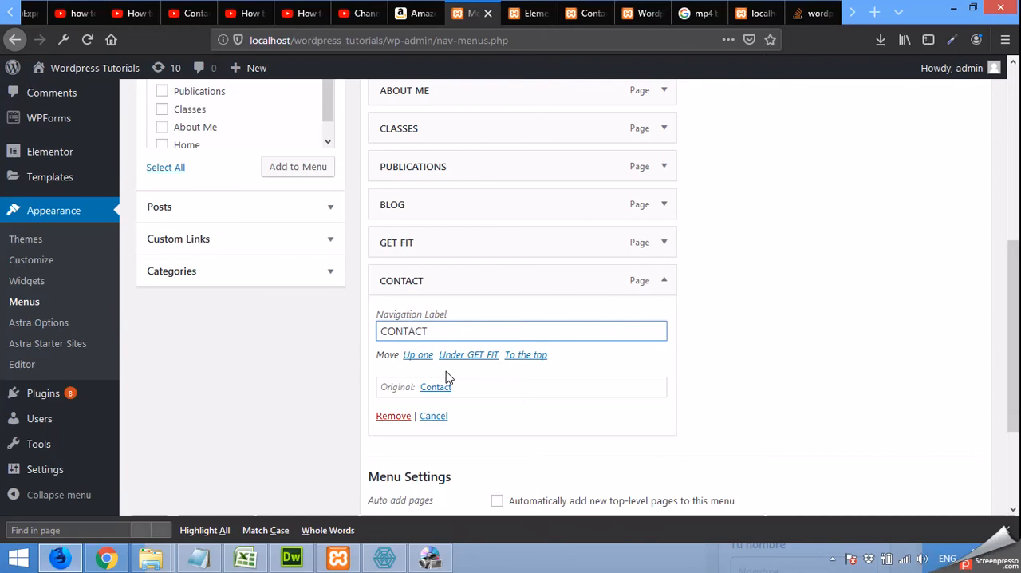
left_click(949, 329)
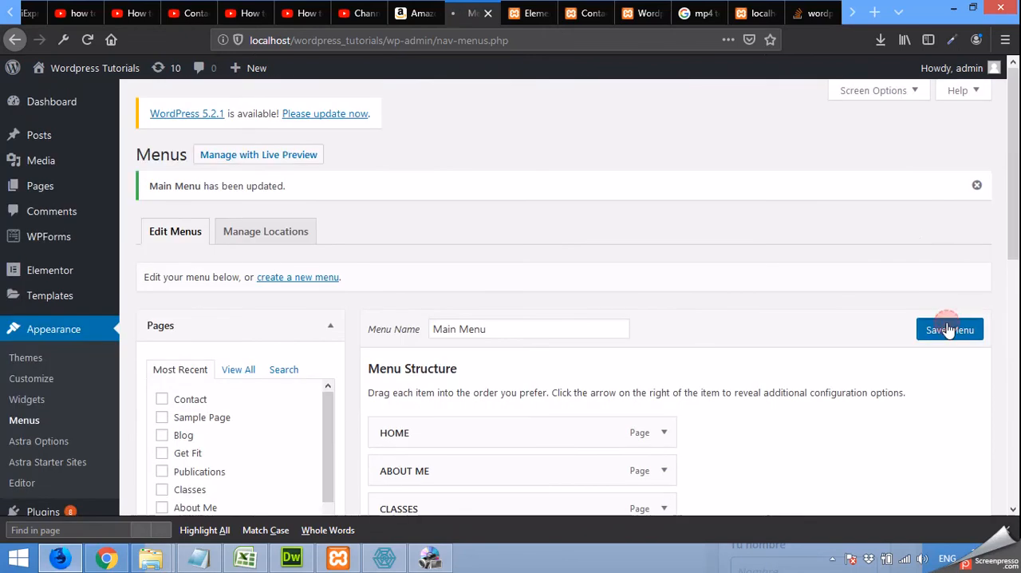
left_click(528, 13)
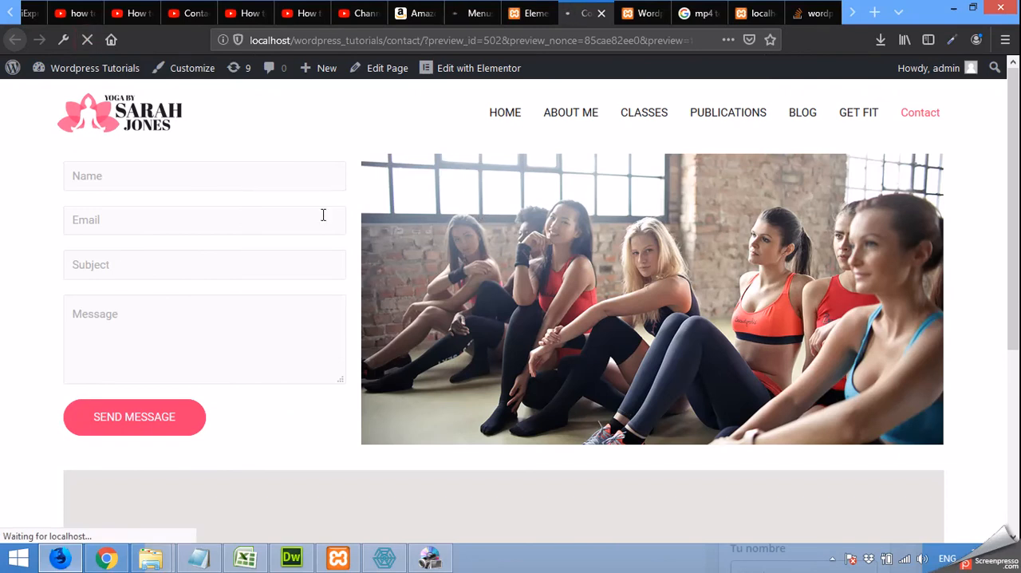
mouse_move(410, 167)
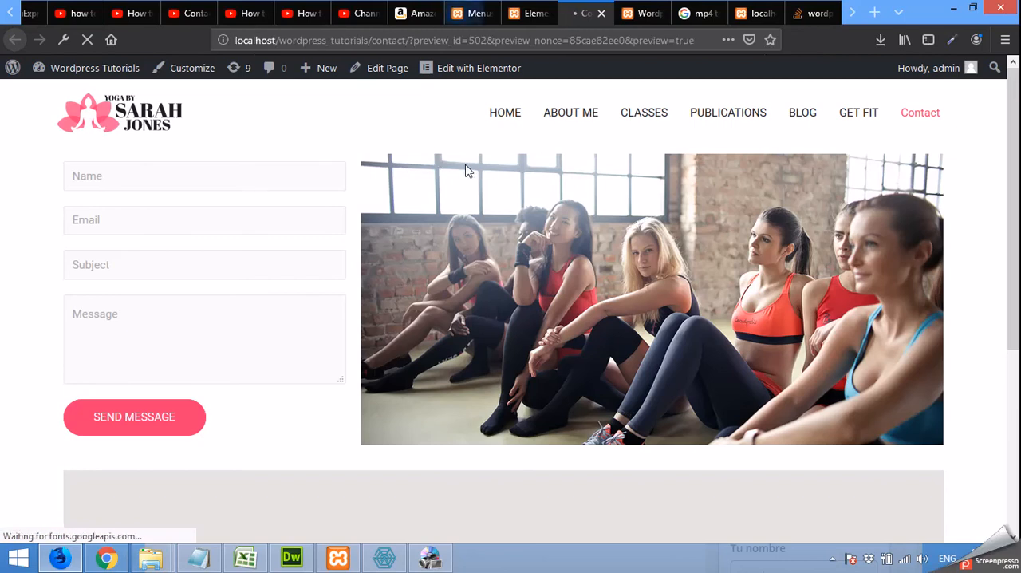
Step: Switch back to the Elementor editor tab for the Contact page
left_click(528, 13)
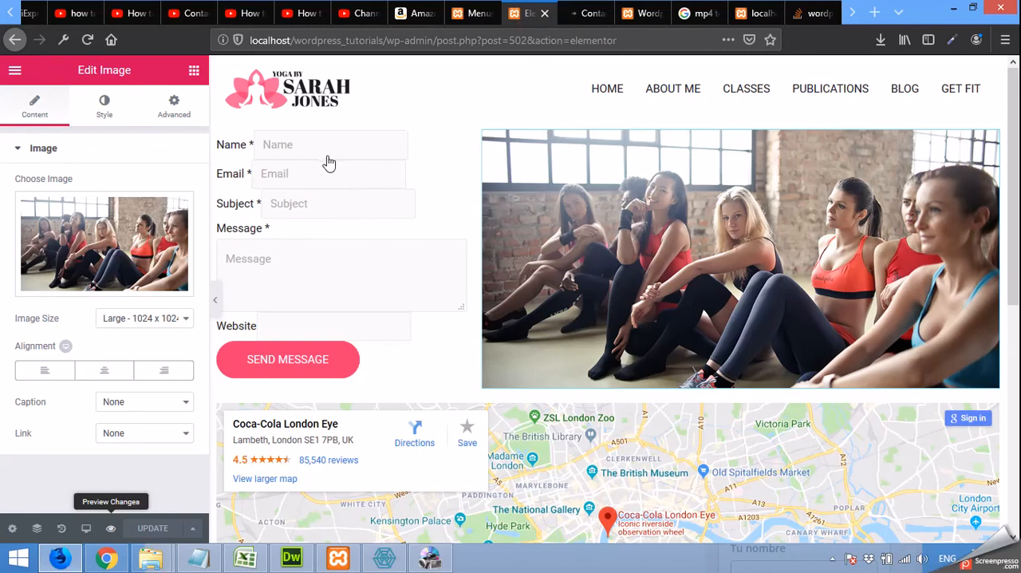
Step: Add a single-column section and move it above the form and photo
scroll("down", 3)
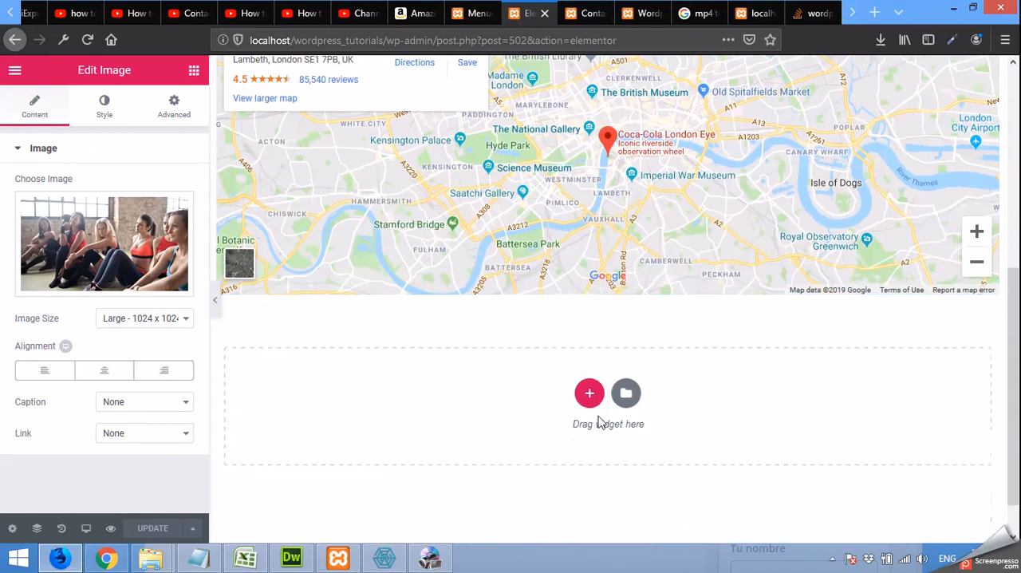
left_click(589, 393)
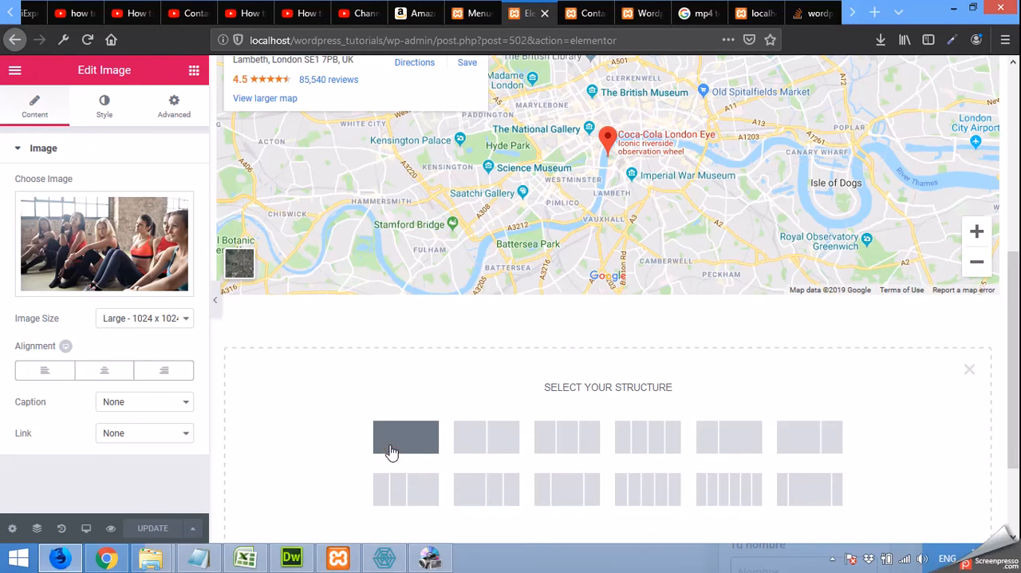
left_click(405, 437)
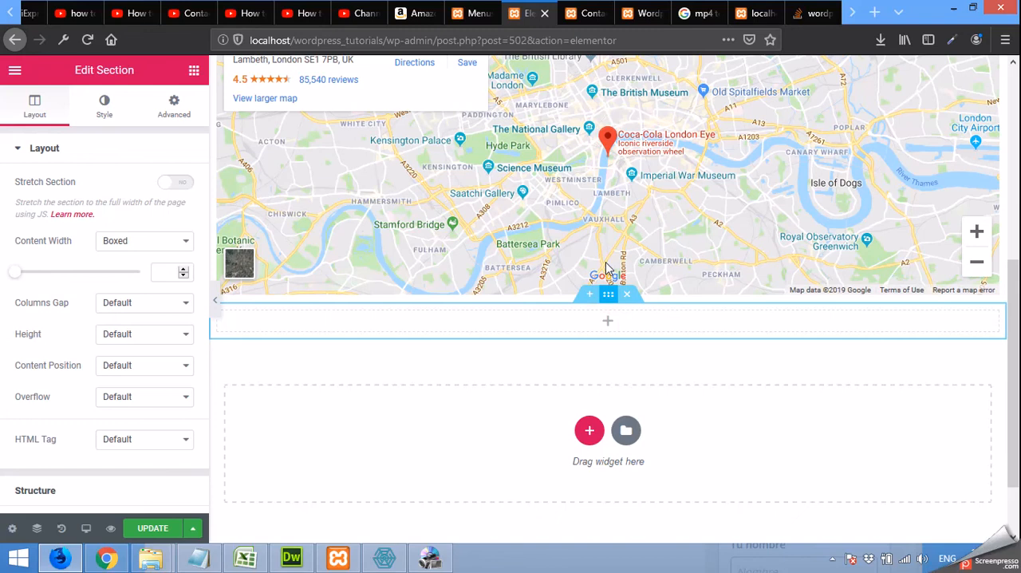
scroll("up", 3)
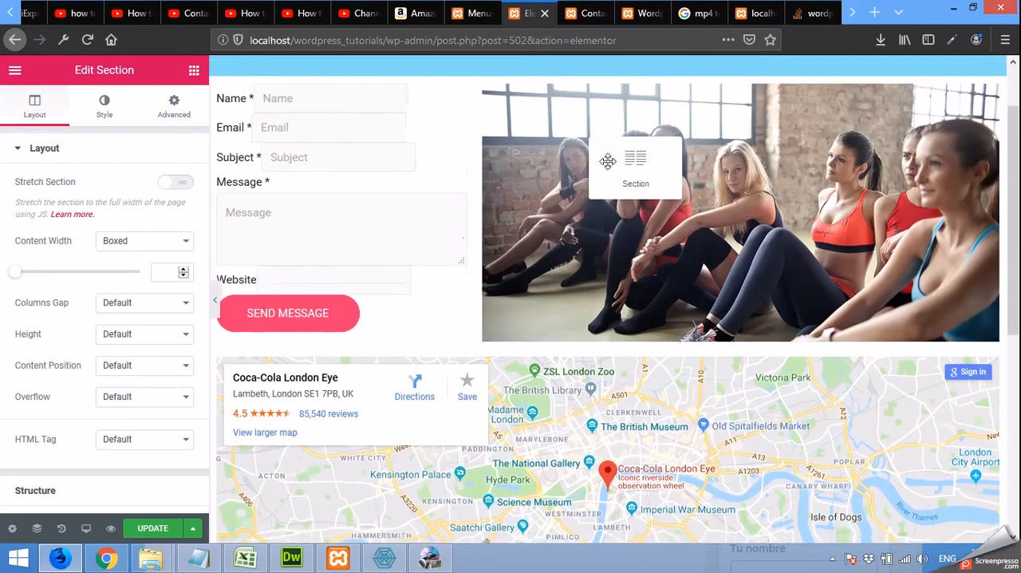
scroll("up", 3)
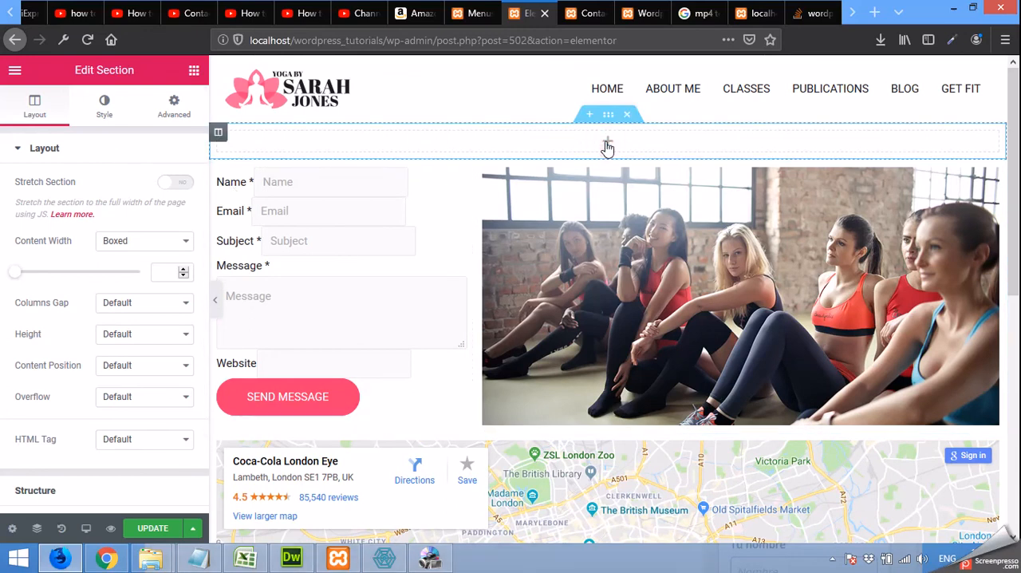
left_click(15, 70)
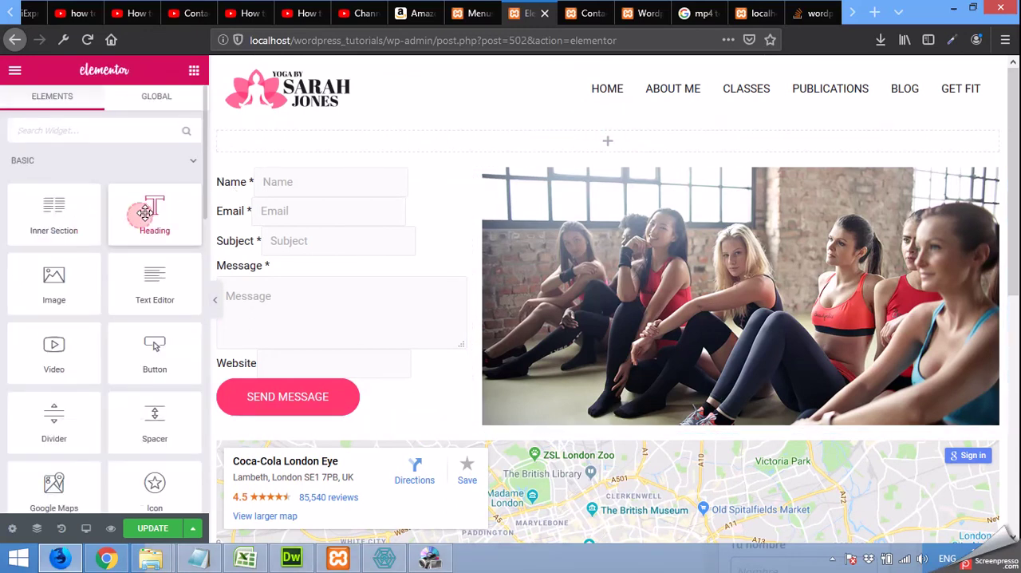
Step: Drop a Heading widget into the top section, center it, and enter 'Contact Us'
left_click_drag(154, 207, 626, 142)
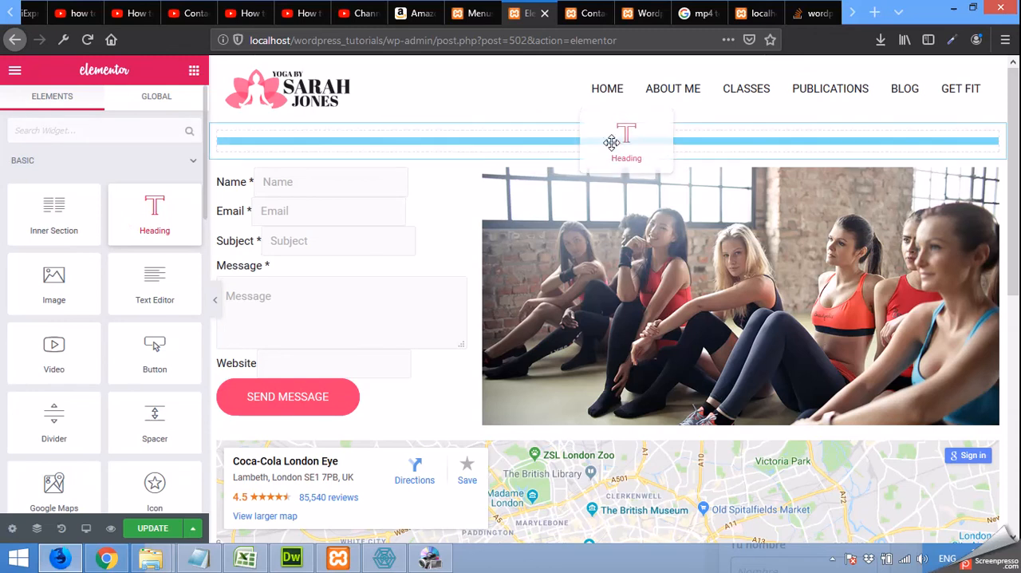
left_click(626, 141)
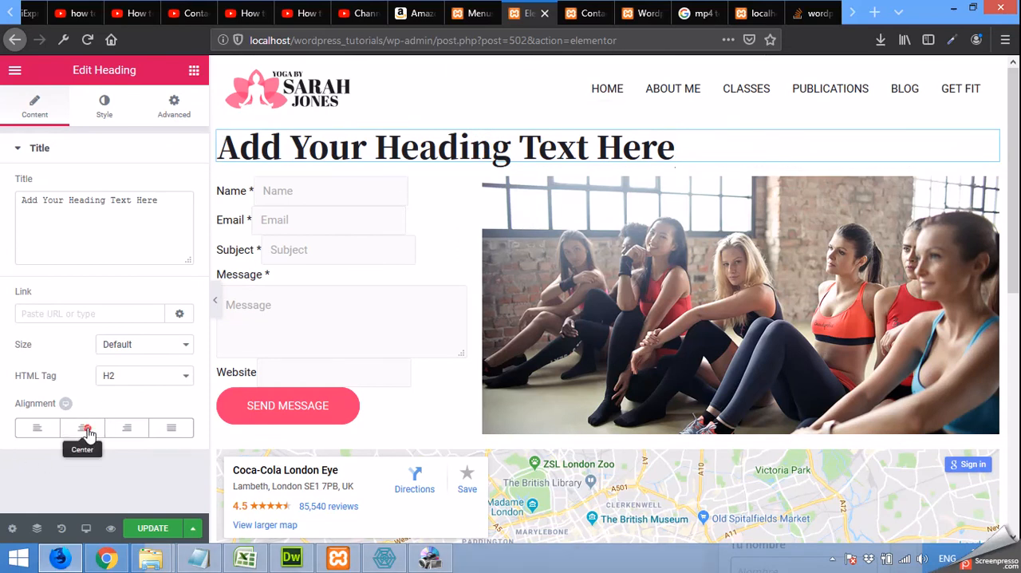
left_click(82, 428)
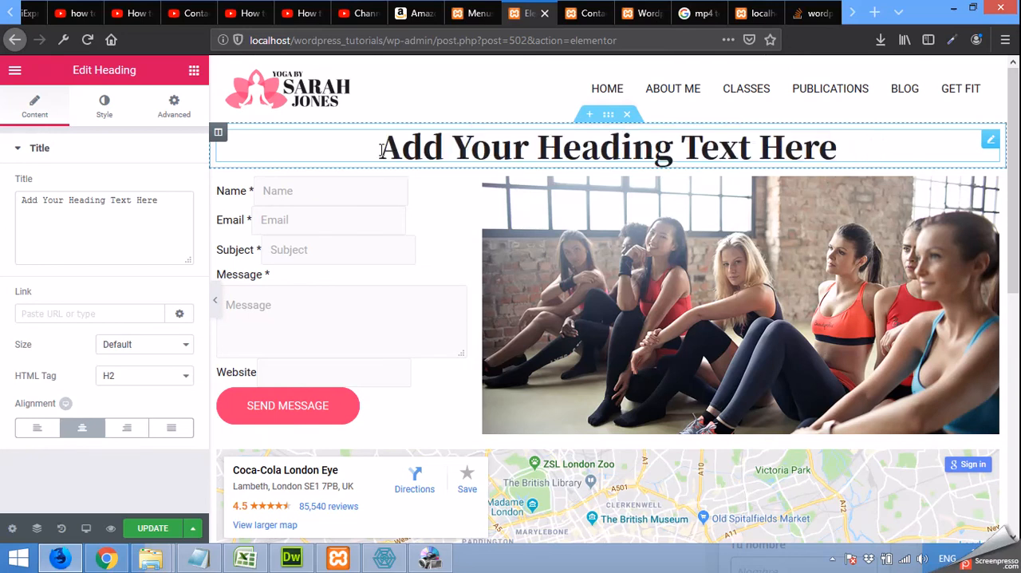
triple_click(606, 145)
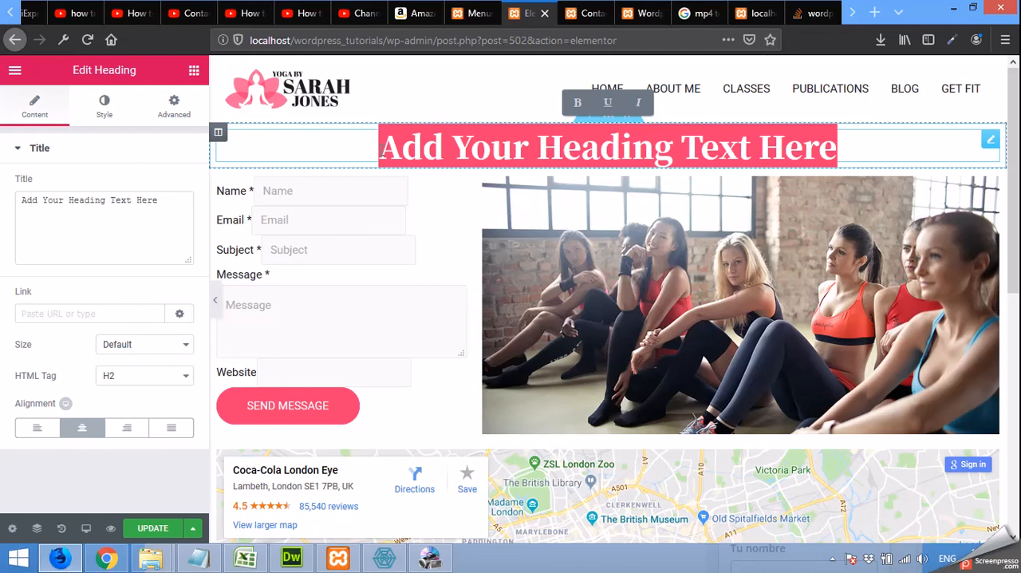
type("Contact Us")
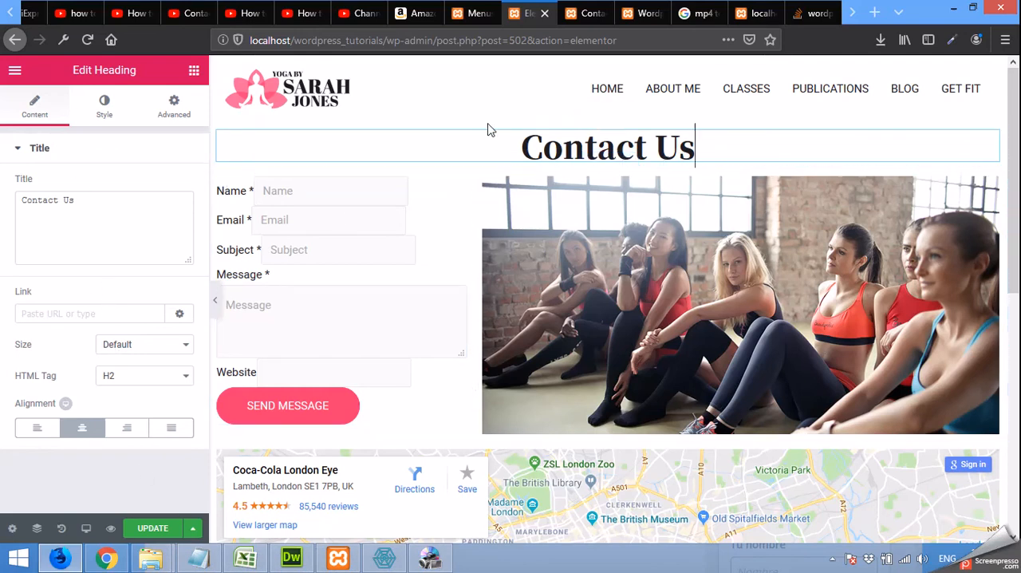
left_click(607, 146)
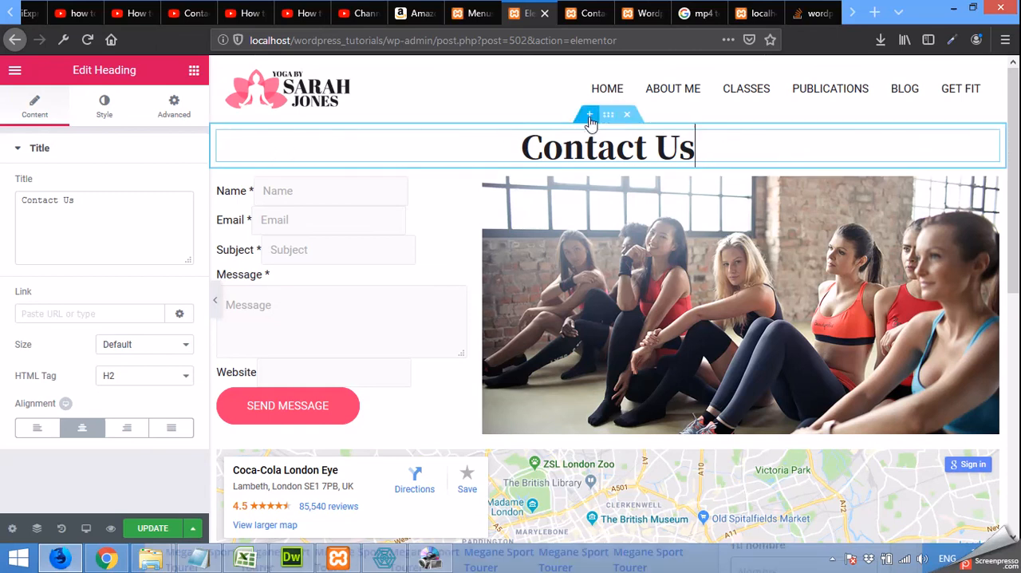
left_click(588, 115)
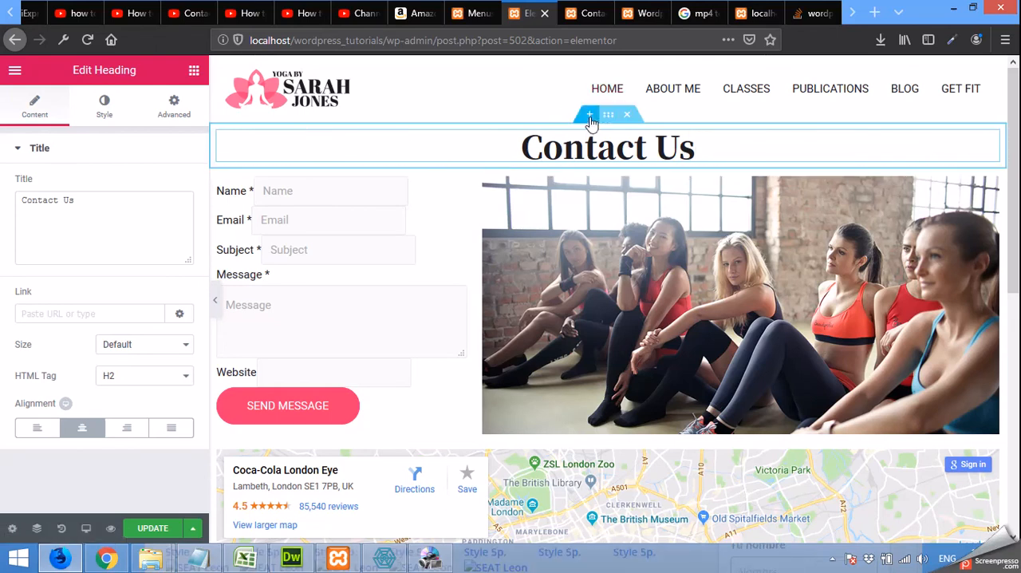
Step: Add a one-column section between the Contact Us heading and the form
left_click(589, 115)
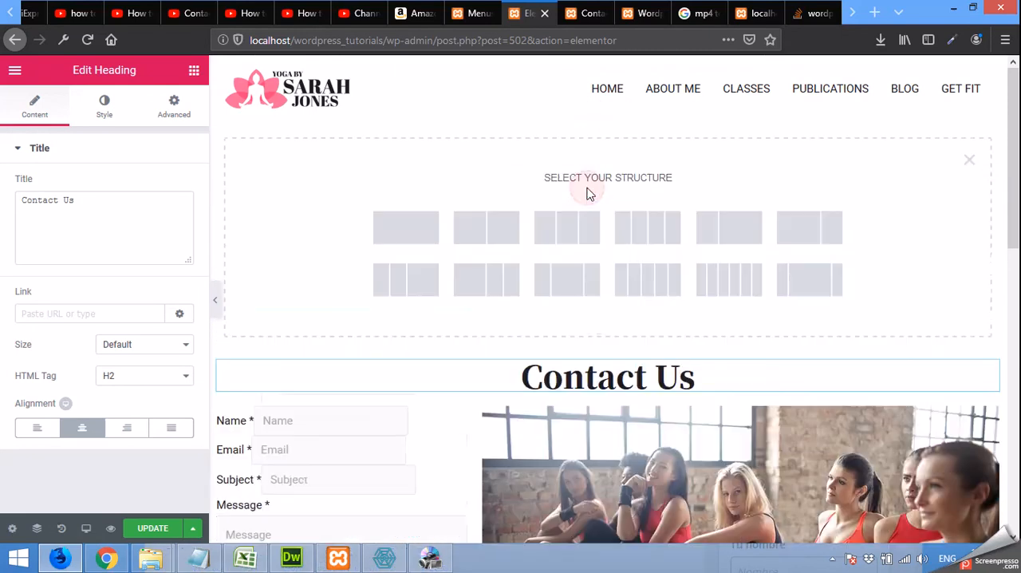
mouse_move(405, 226)
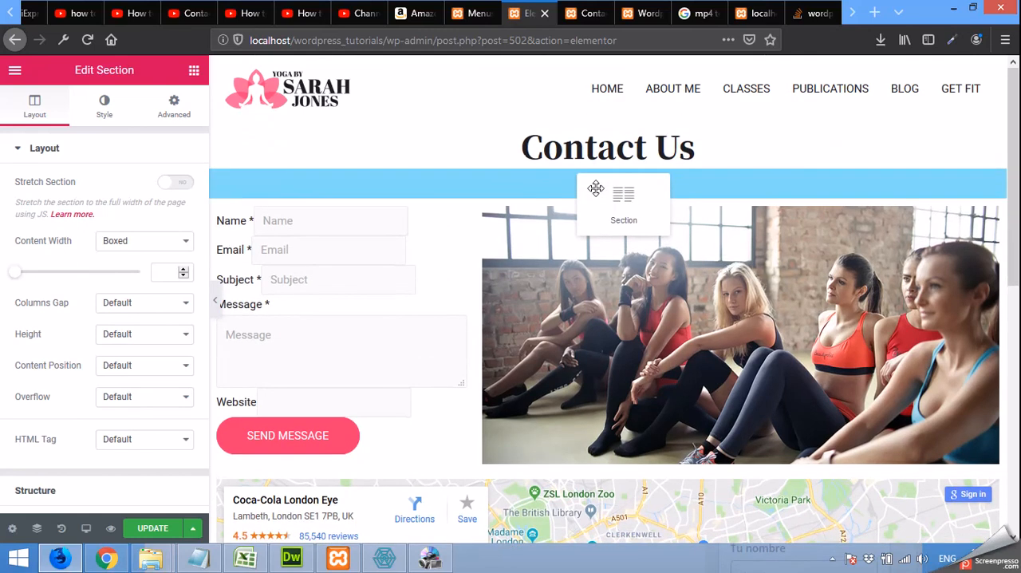
left_click(623, 192)
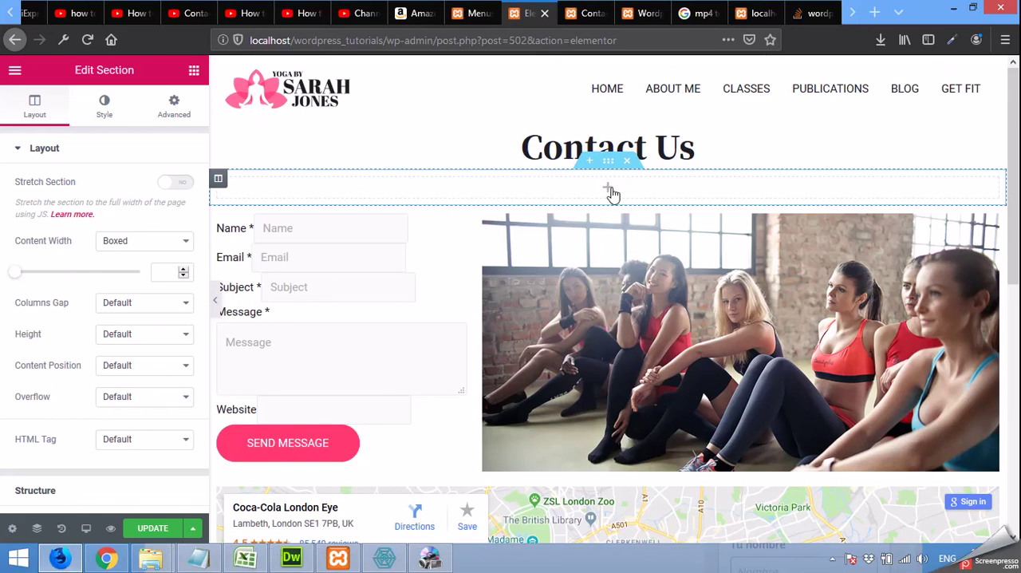
Step: Place a Text Editor widget in the new section, make it bulleted, and type 'Address:'
left_click(193, 70)
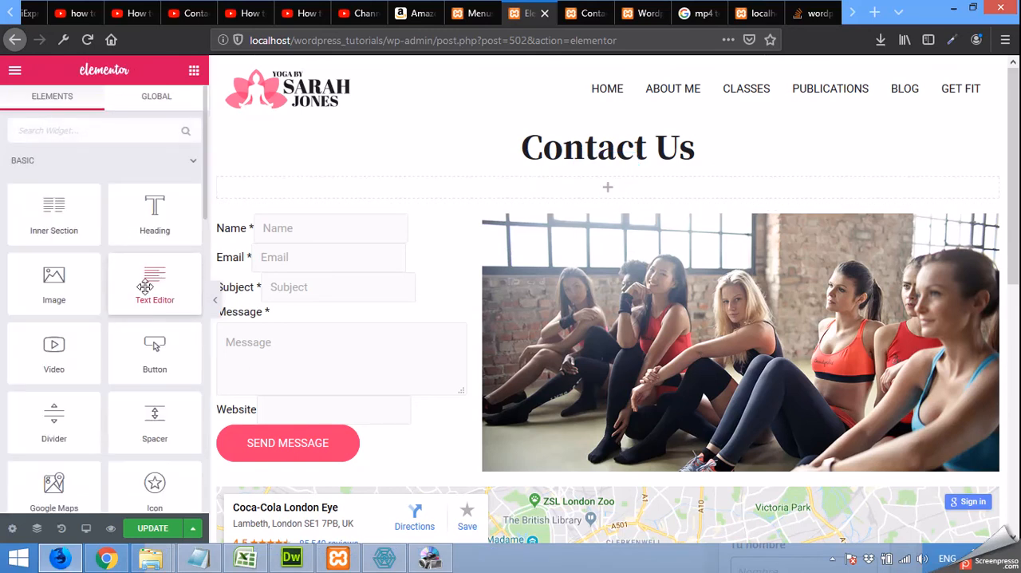
left_click_drag(154, 283, 366, 191)
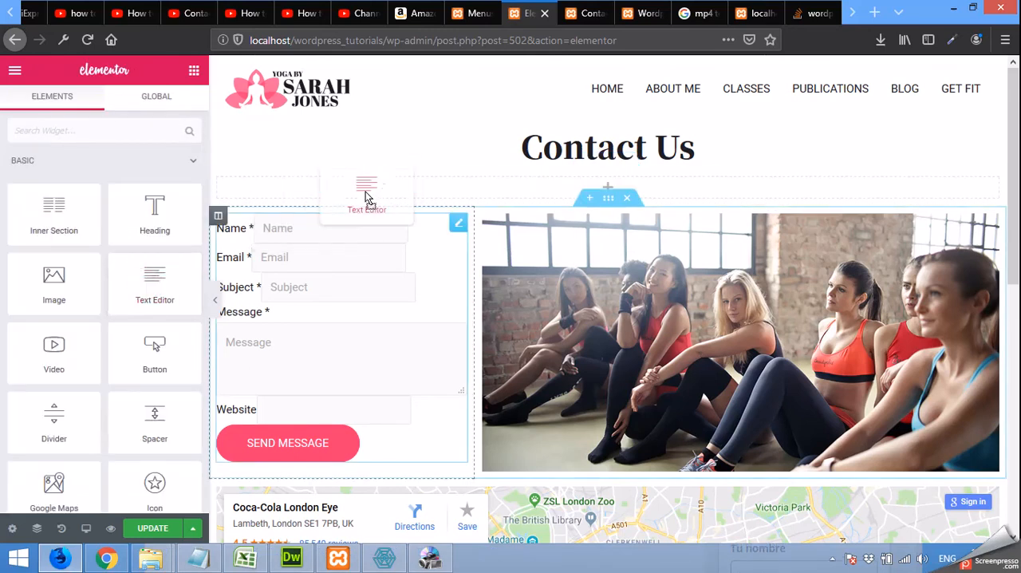
left_click(366, 192)
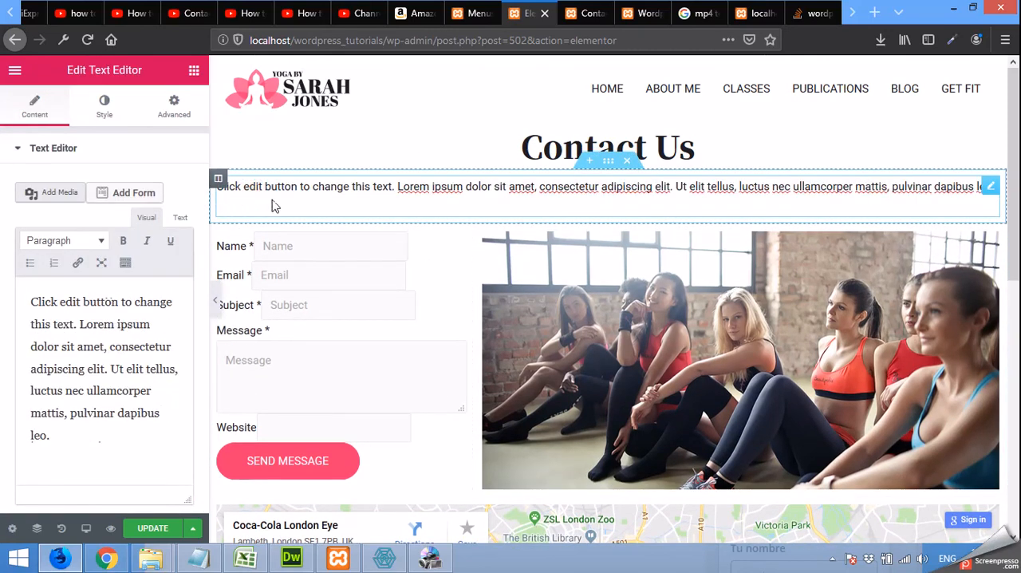
mouse_move(30, 263)
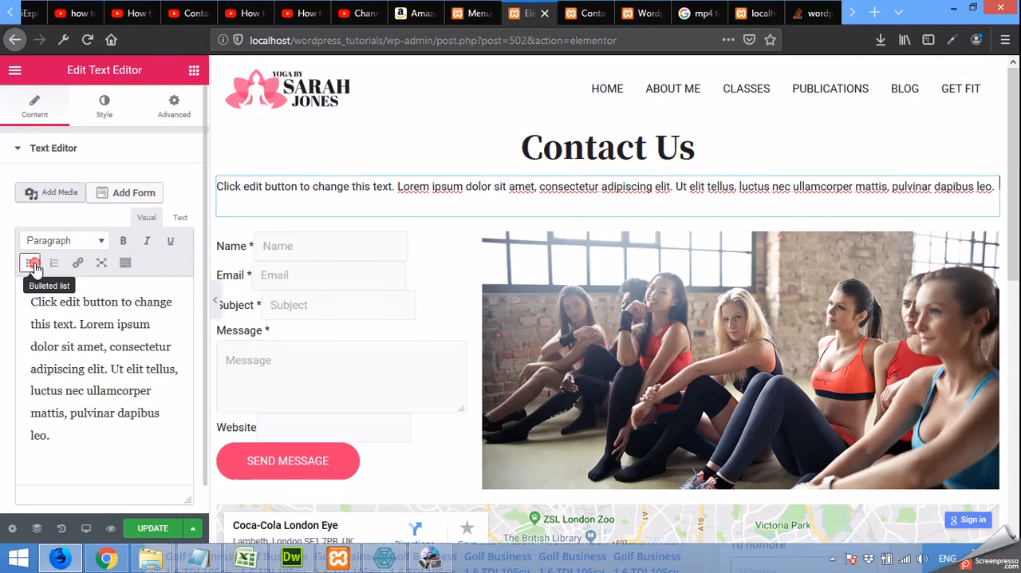
left_click(30, 263)
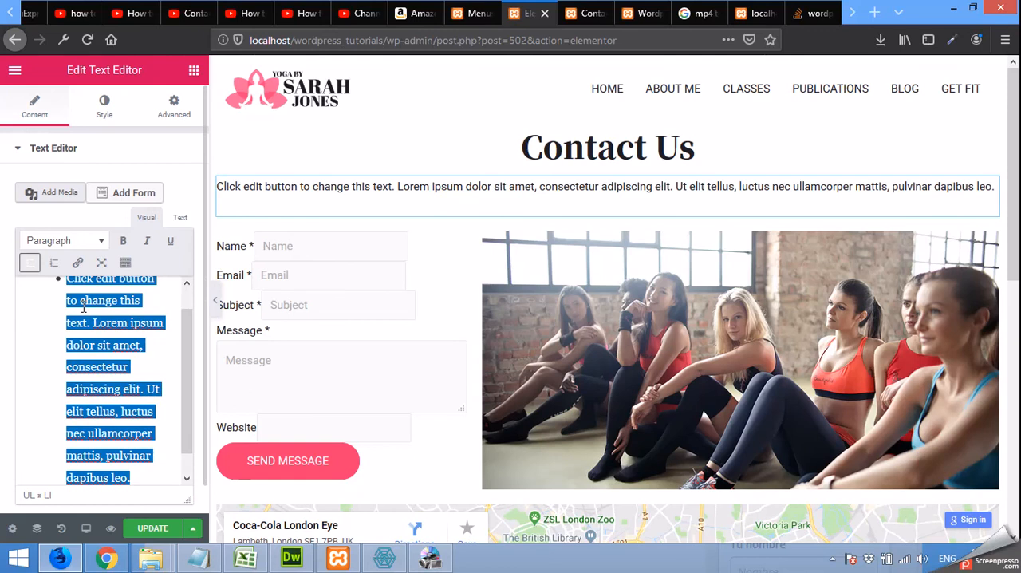
type("Address:")
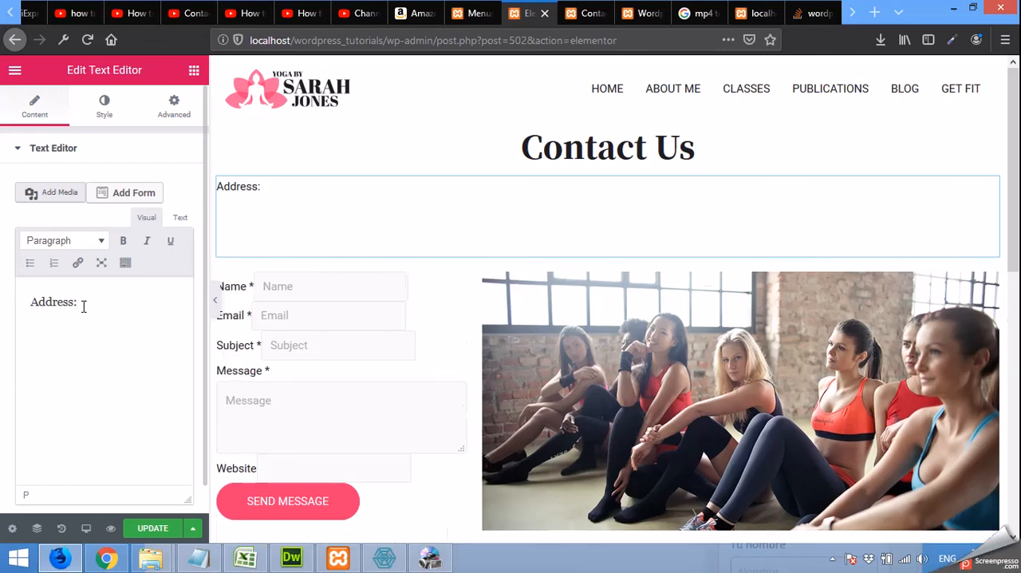
left_click(29, 262)
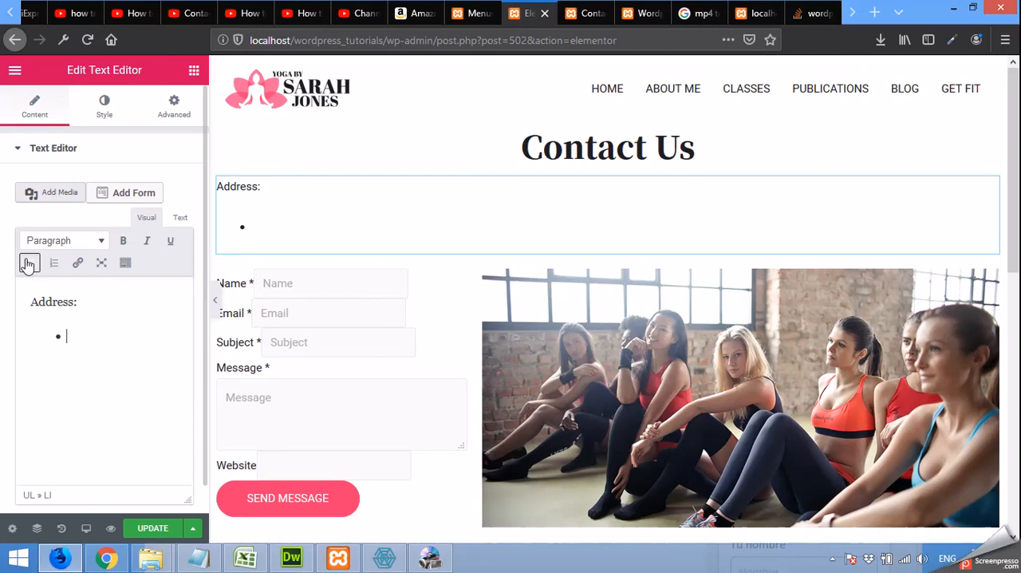
type("Sample street")
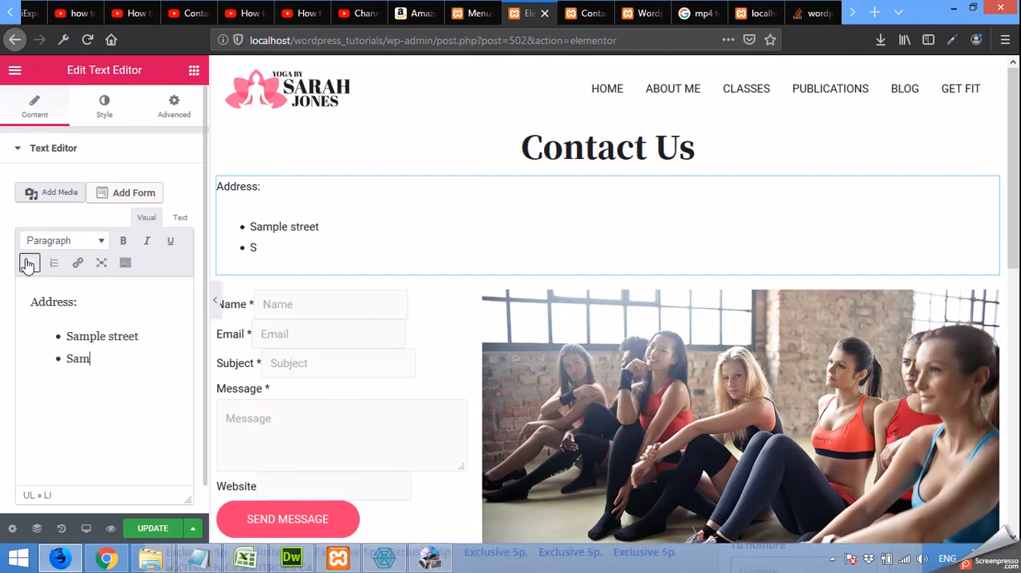
type("ple city")
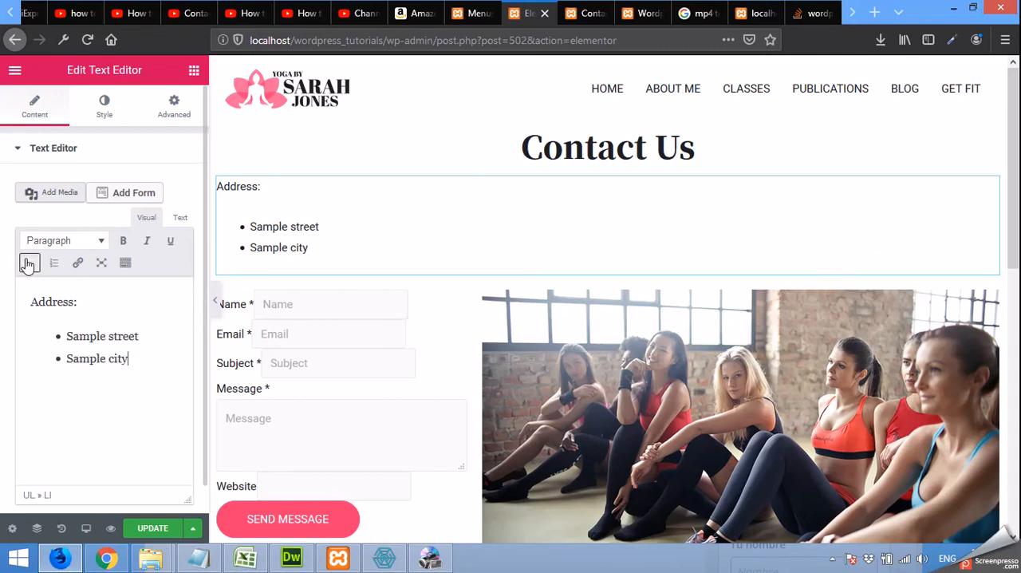
key("Return")
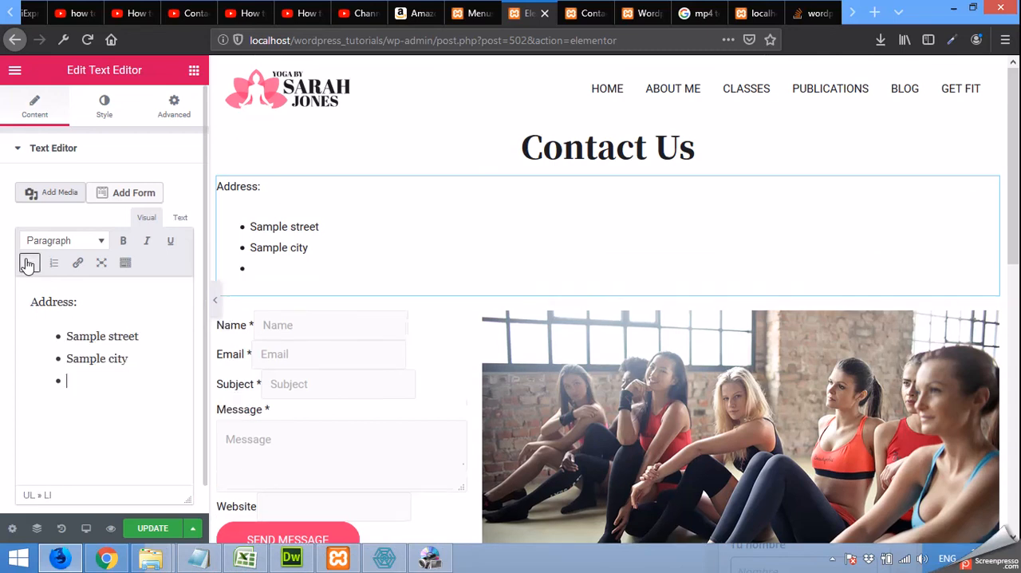
type("Country")
type("Phone:")
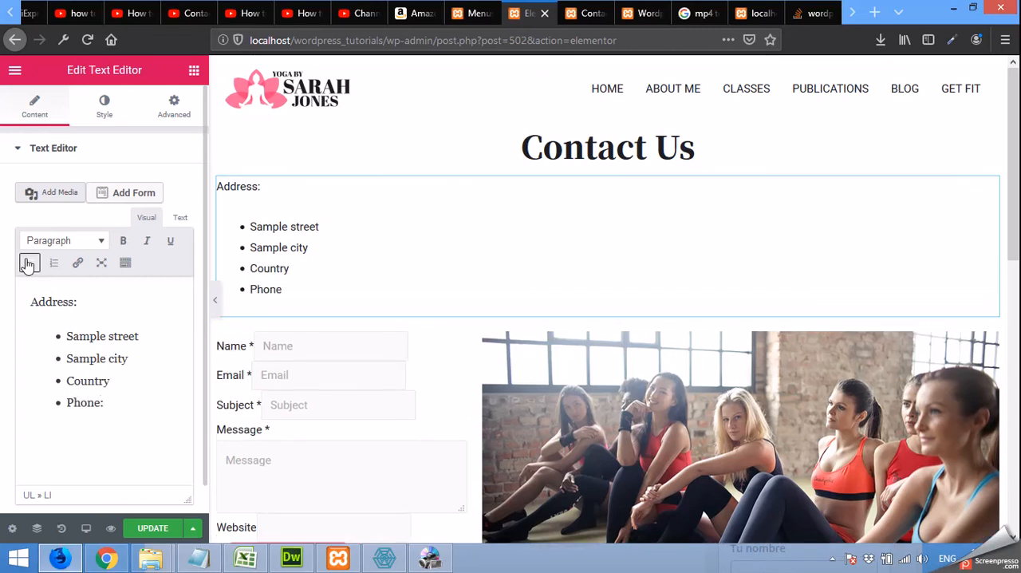
type("0345")
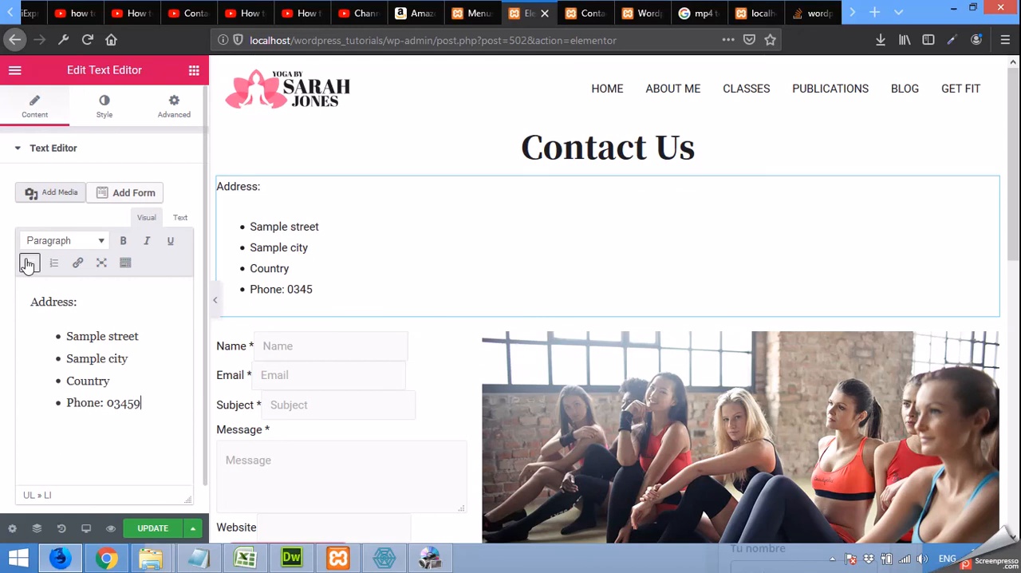
type("9302920")
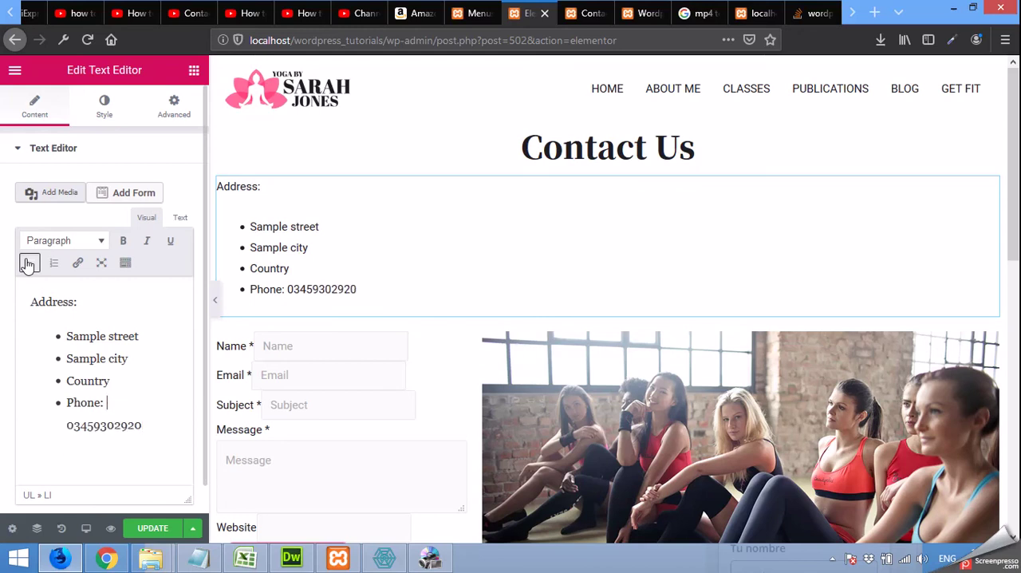
type("Pakistan")
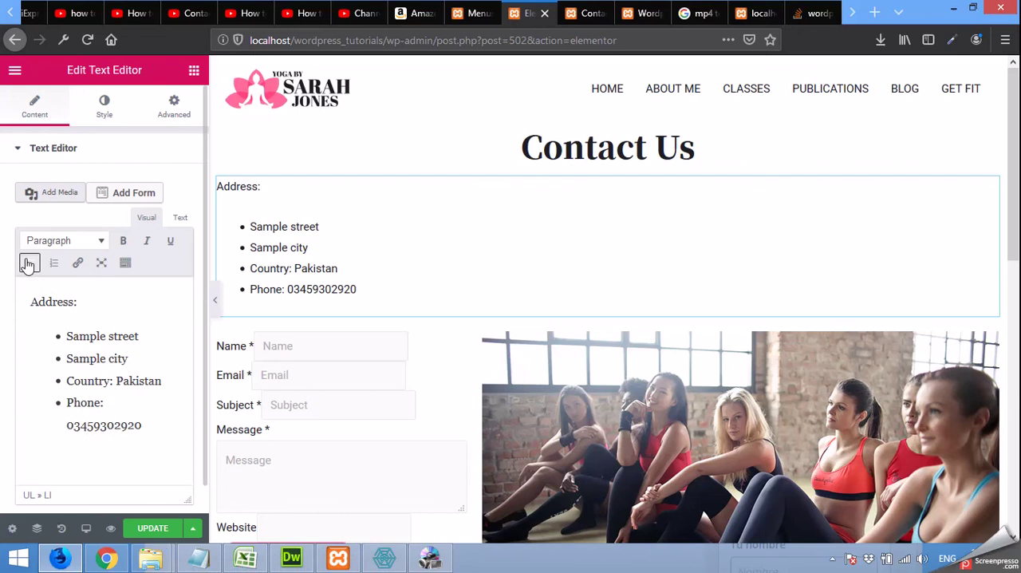
key("Backspace")
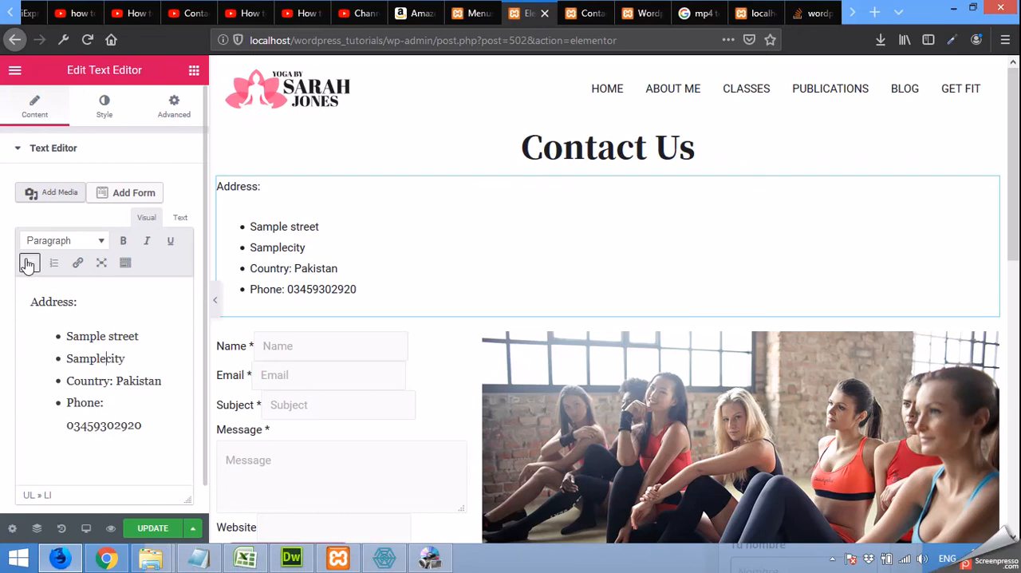
type("city: T")
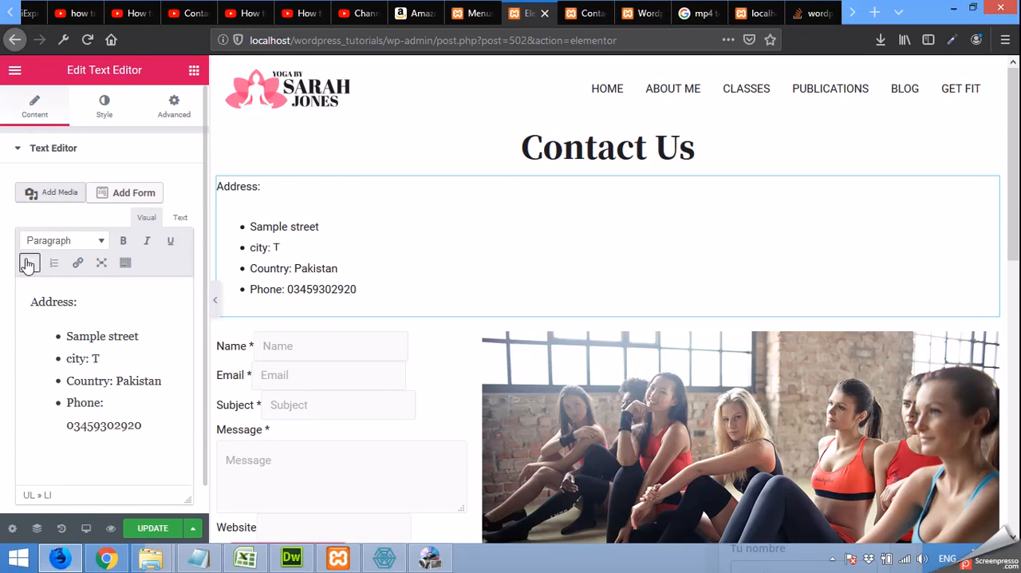
type("ehangira")
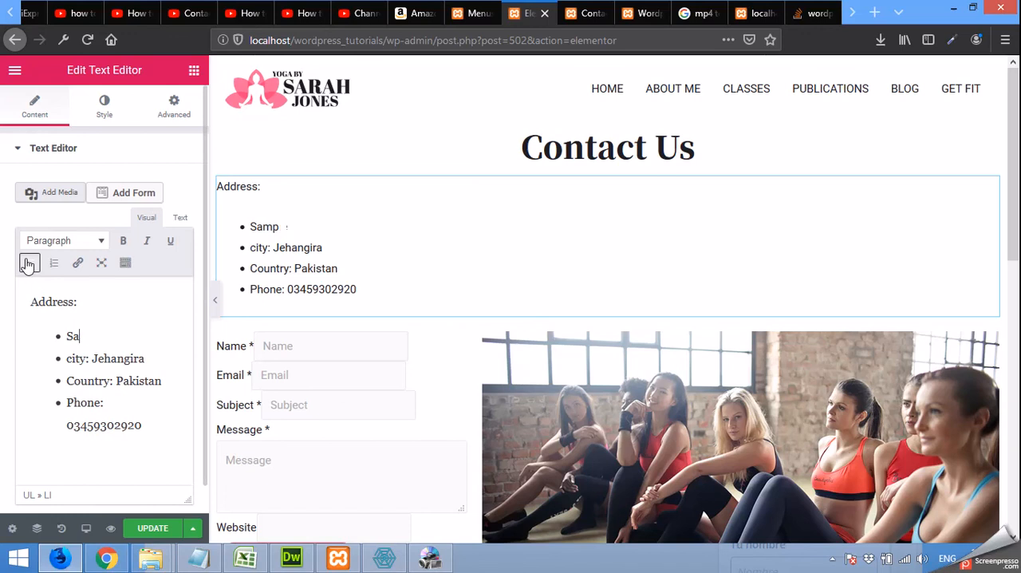
type("Street:")
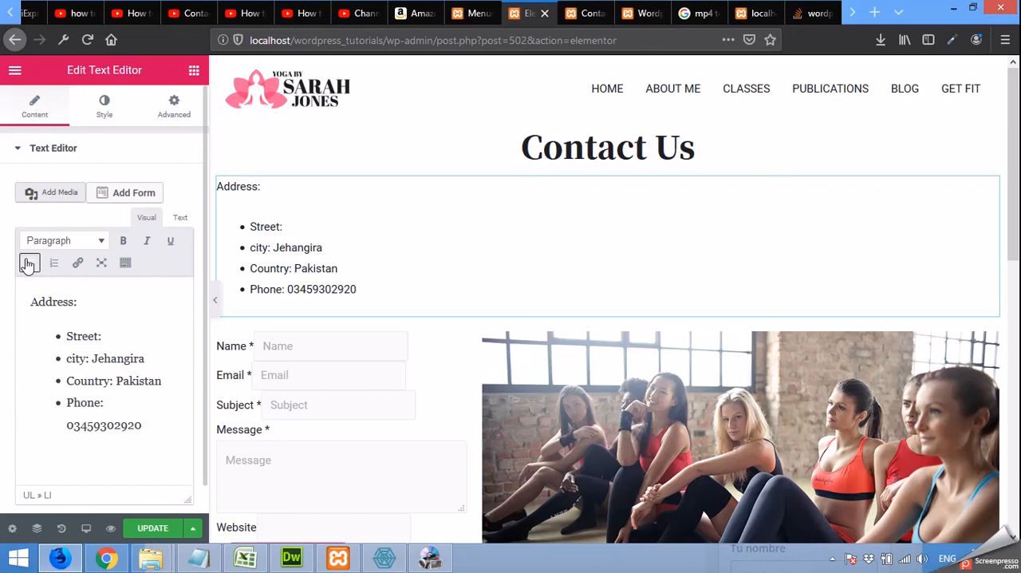
type("Mohallah")
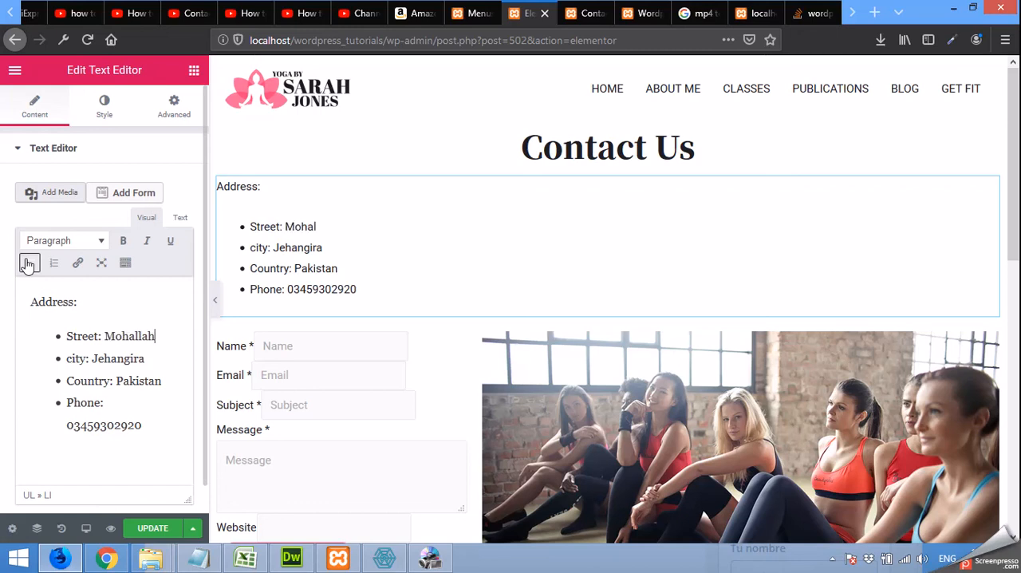
type("Mulyan")
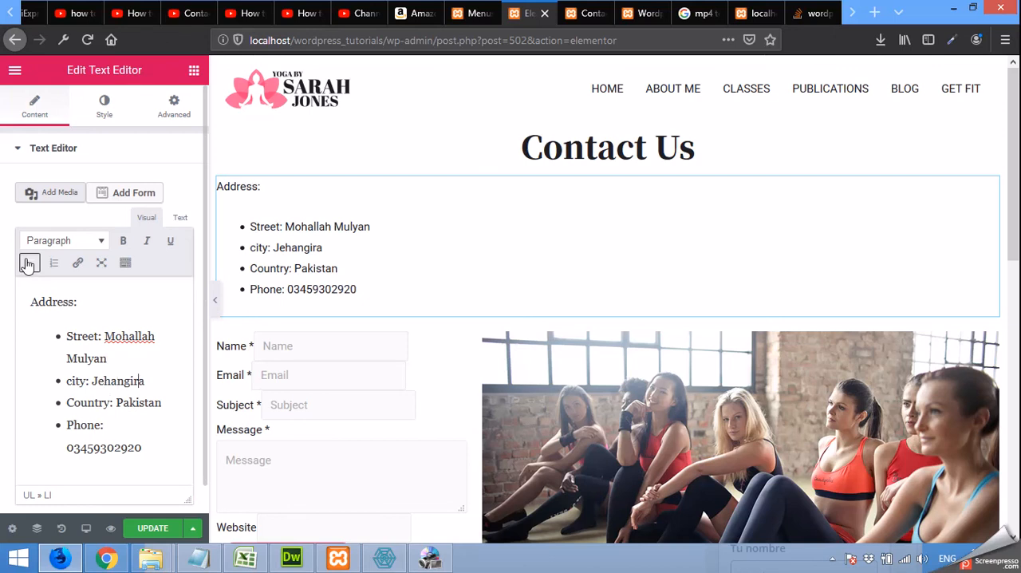
type("-2")
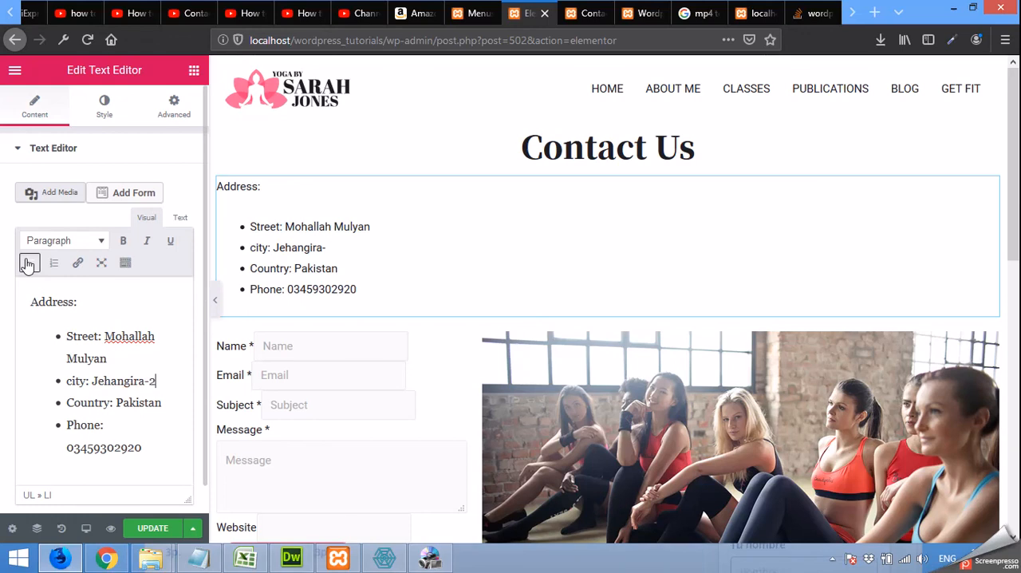
type("3620")
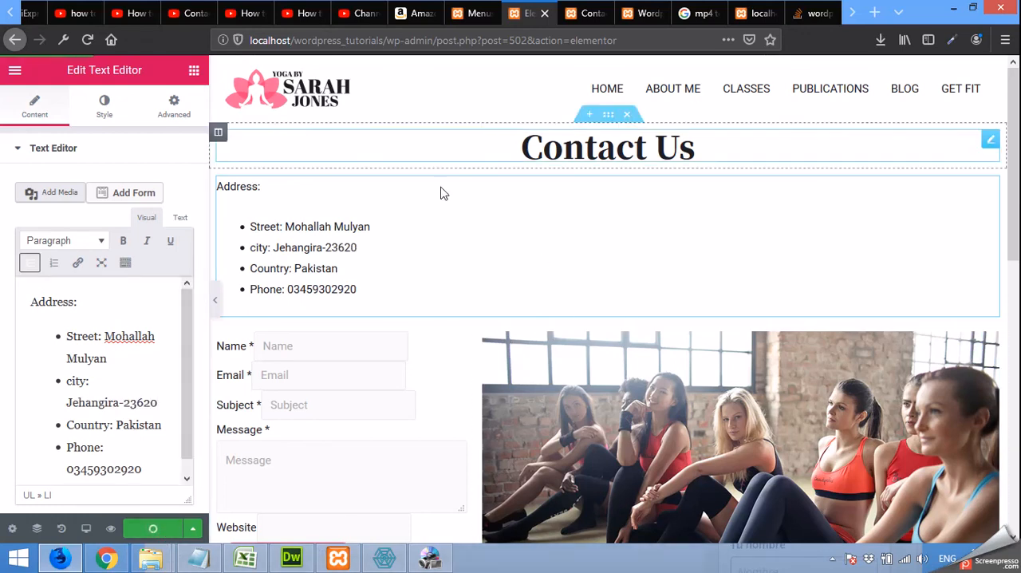
Step: Format the 'Address:' label as bold Heading 4, then go to the home page tab
left_click(96, 301)
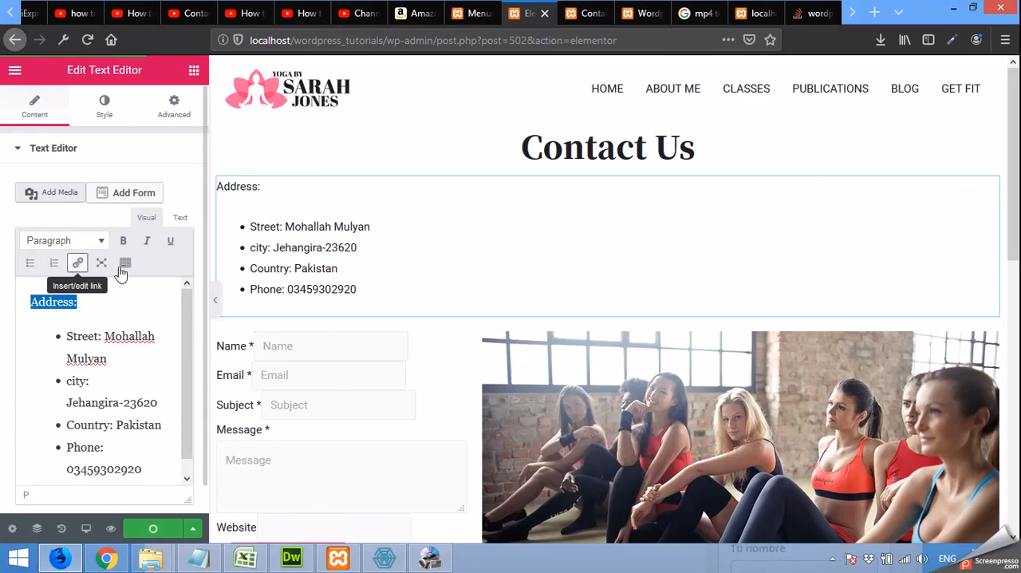
left_click(123, 240)
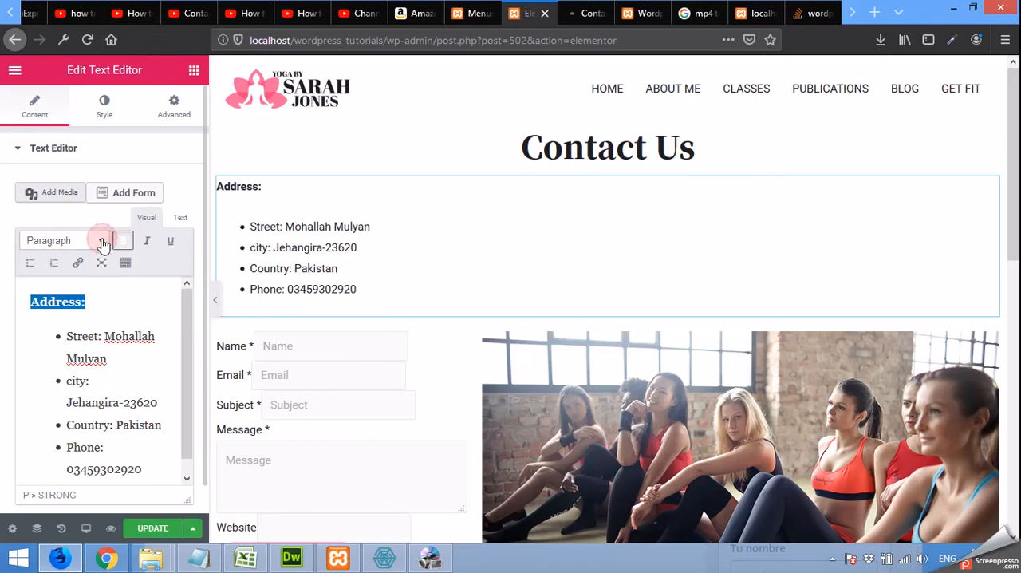
left_click(64, 240)
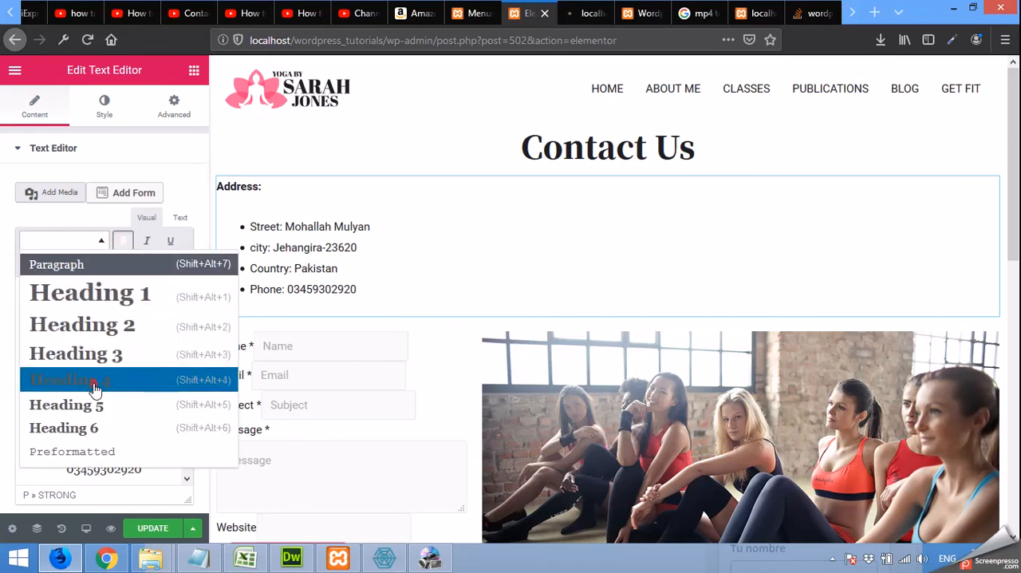
left_click(90, 379)
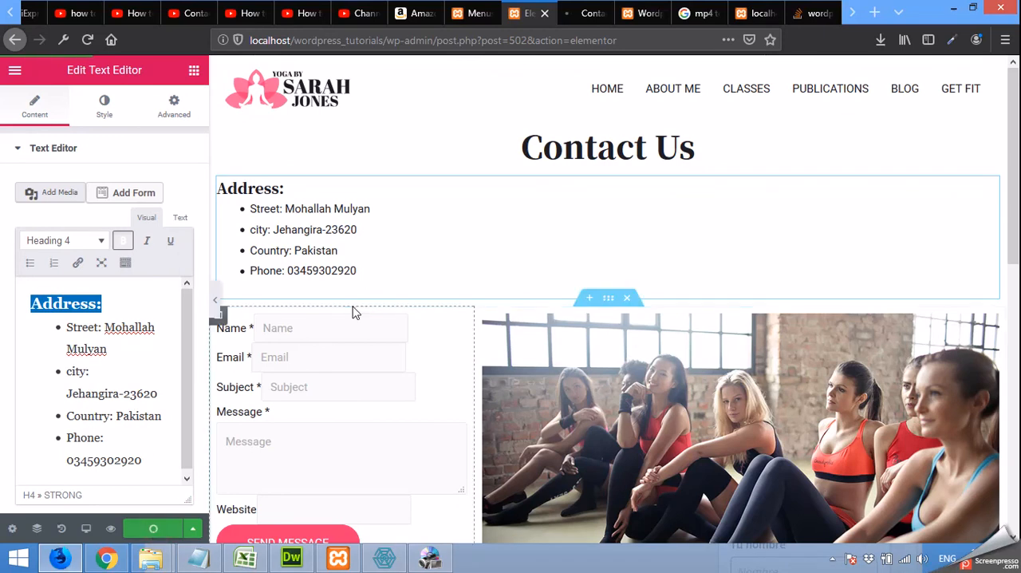
left_click(642, 12)
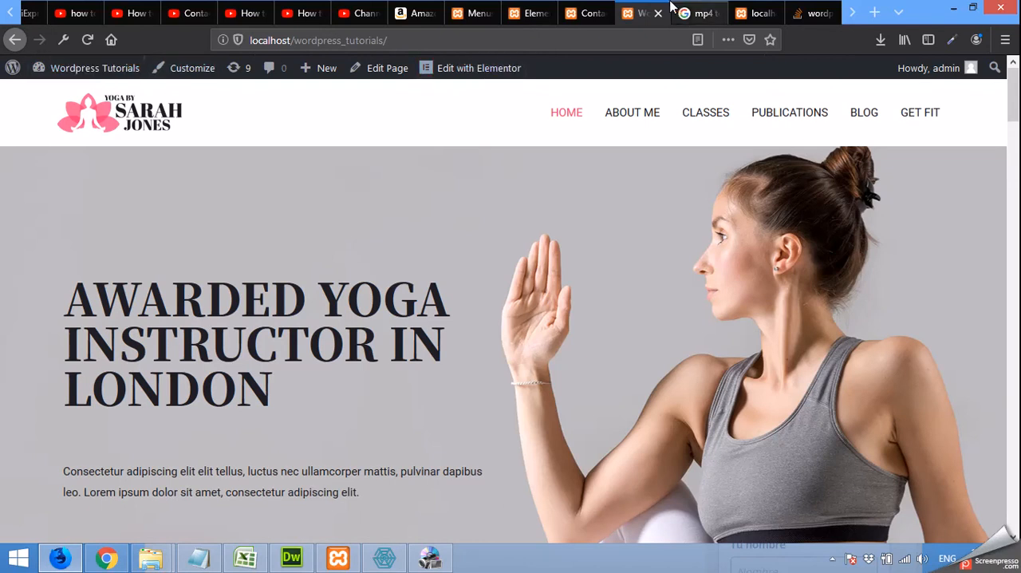
Step: Reload the Contact page preview and scroll down to the form, photo and London map
left_click(584, 12)
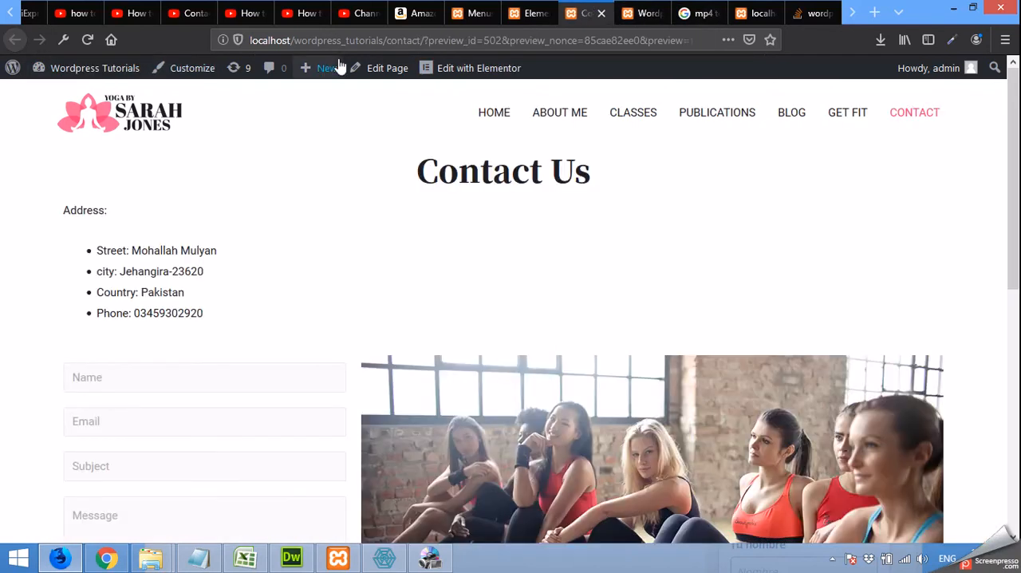
left_click(87, 40)
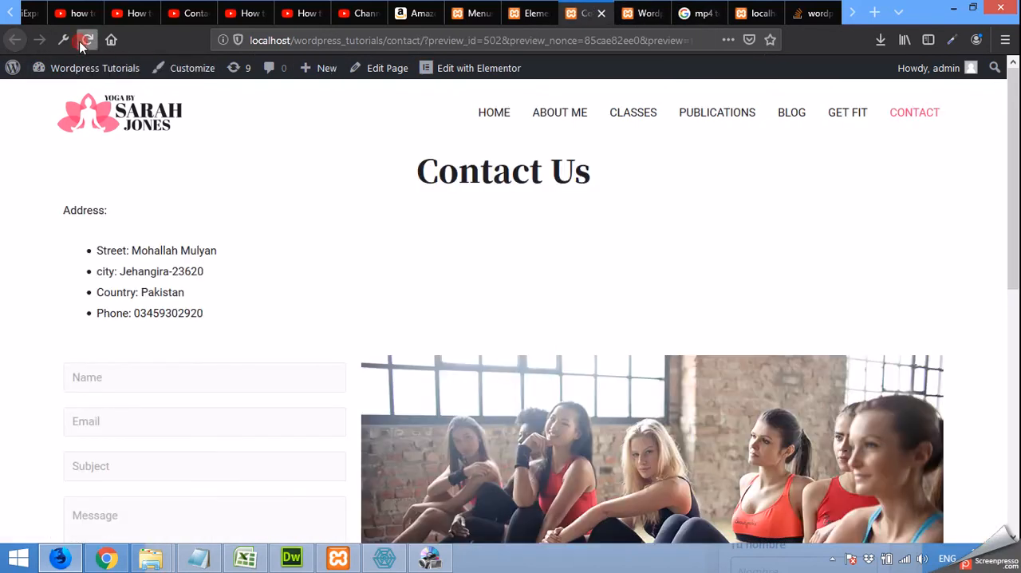
left_click(87, 40)
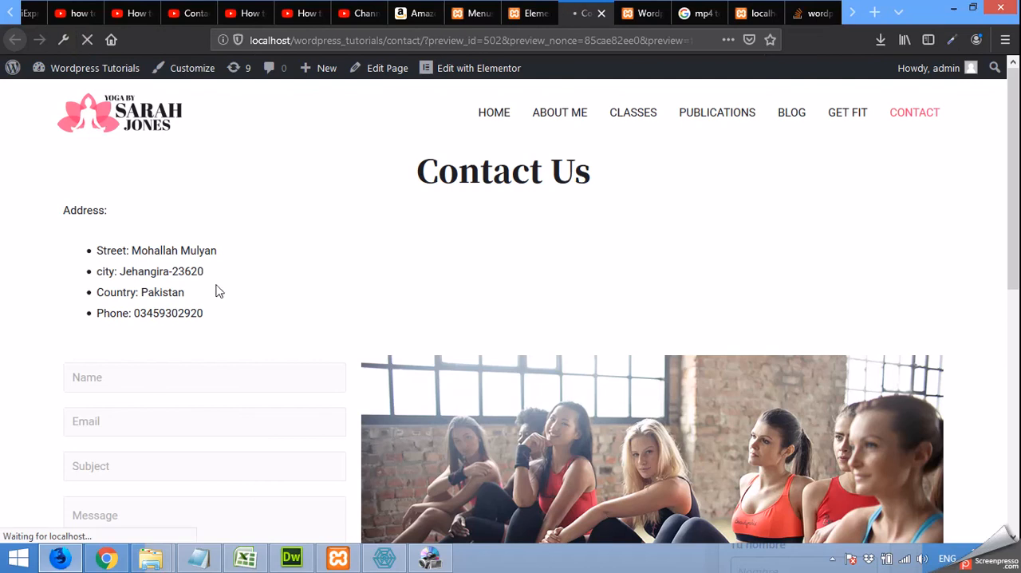
mouse_move(389, 306)
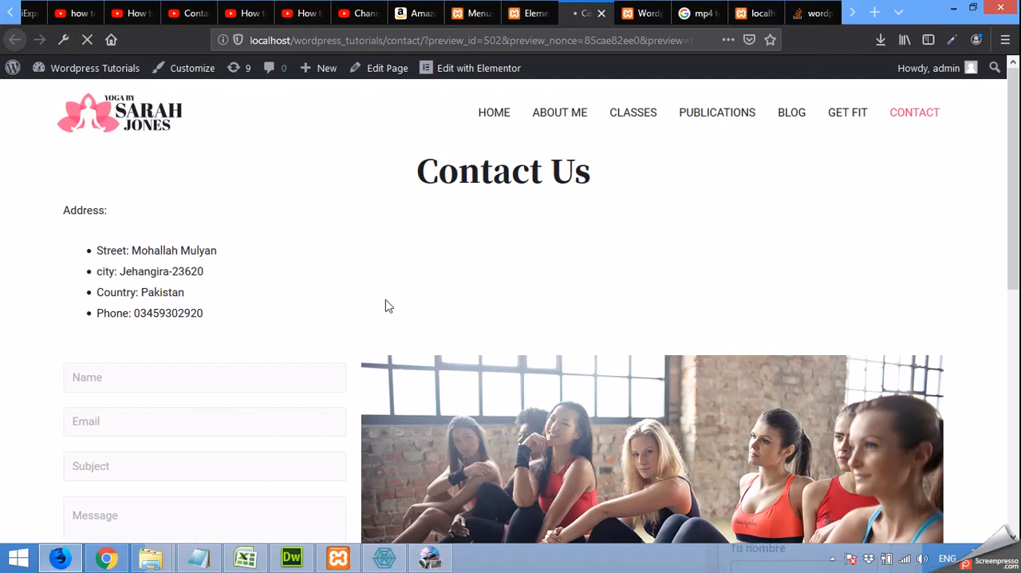
left_click(529, 14)
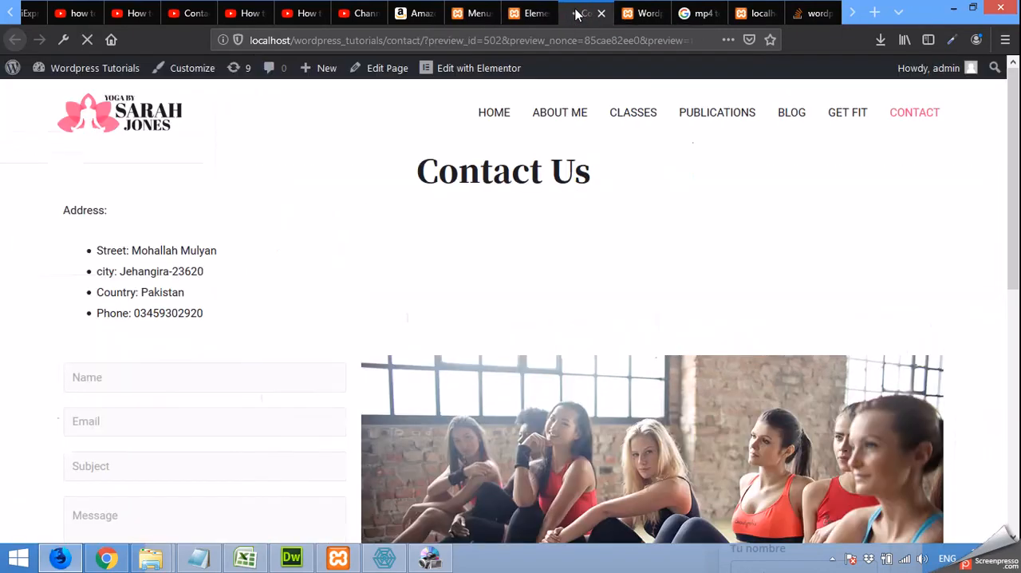
scroll("down", 3)
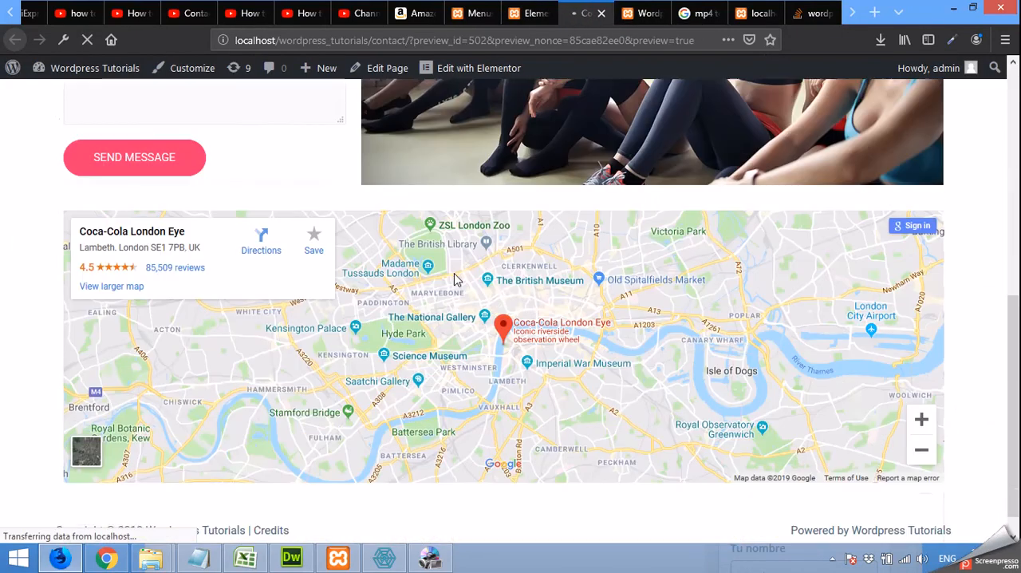